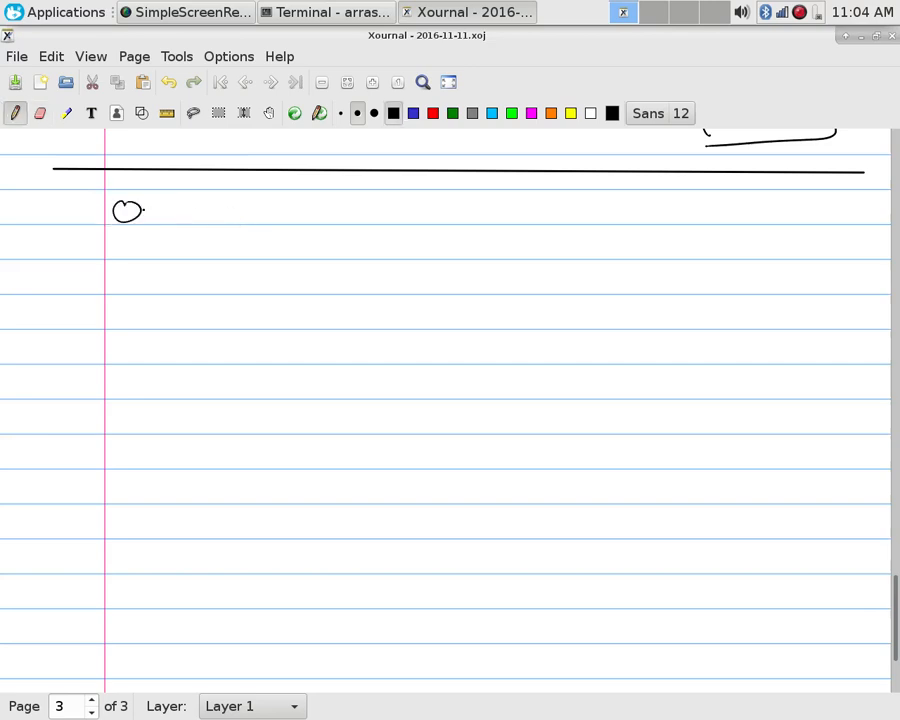
- Handwrite 'Over Counting' under the horizontal divider and draw a box around it
left_click_drag(112, 212, 225, 215)
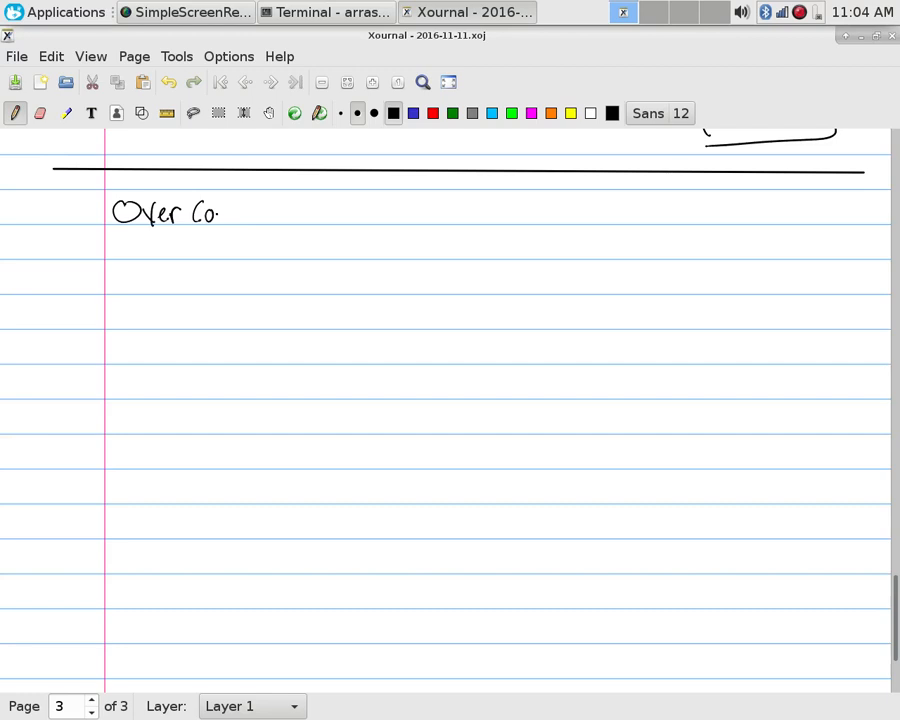
left_click_drag(210, 215, 285, 215)
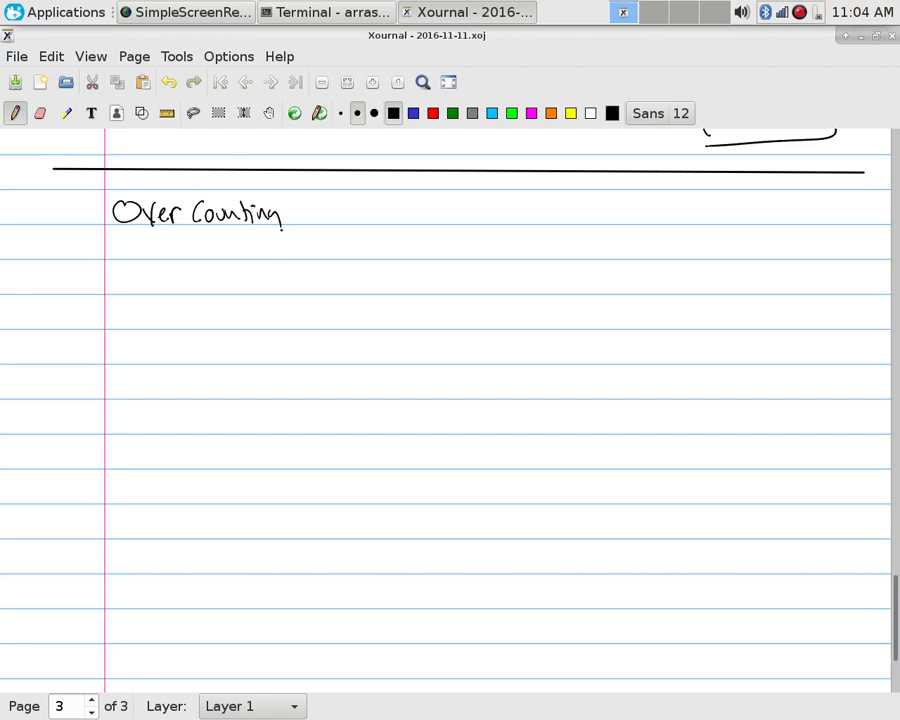
left_click_drag(110, 185, 315, 250)
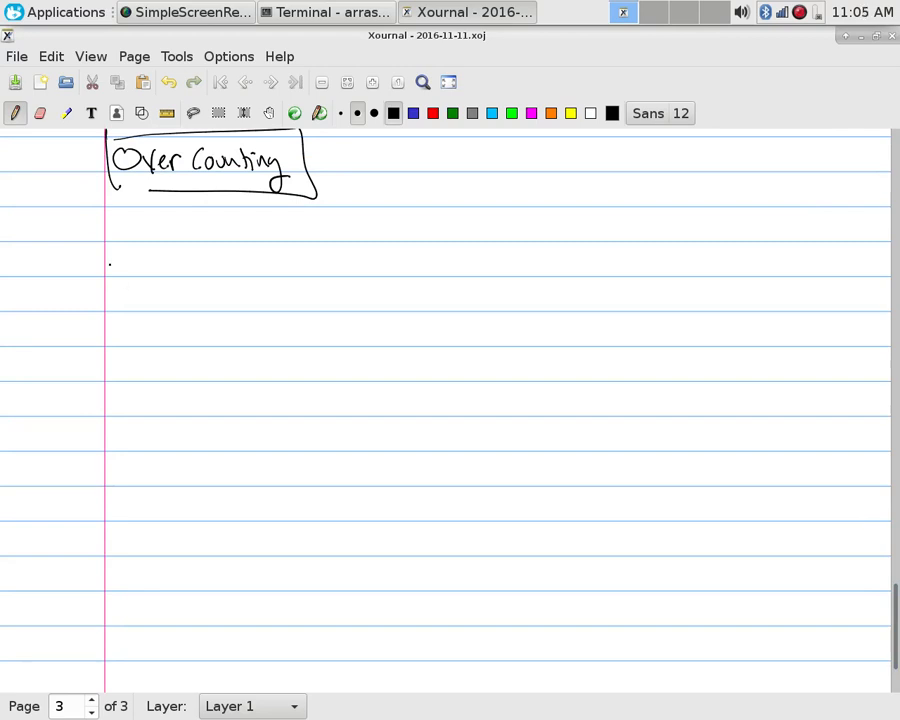
- Write the subheading 'Sum Rule Overcount' under the heading
left_click_drag(65, 230, 130, 225)
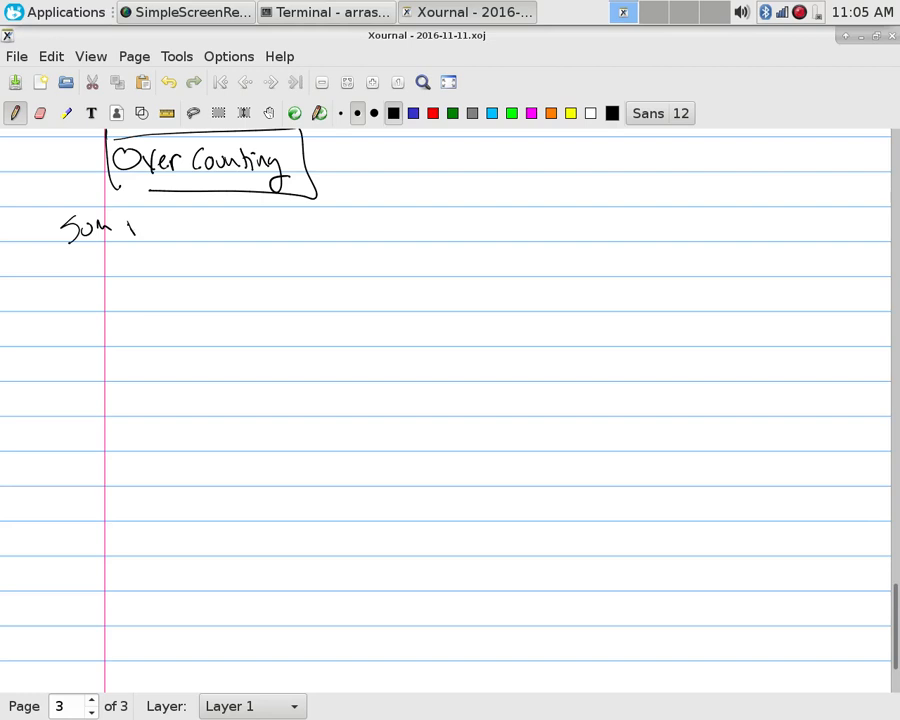
left_click_drag(120, 225, 235, 225)
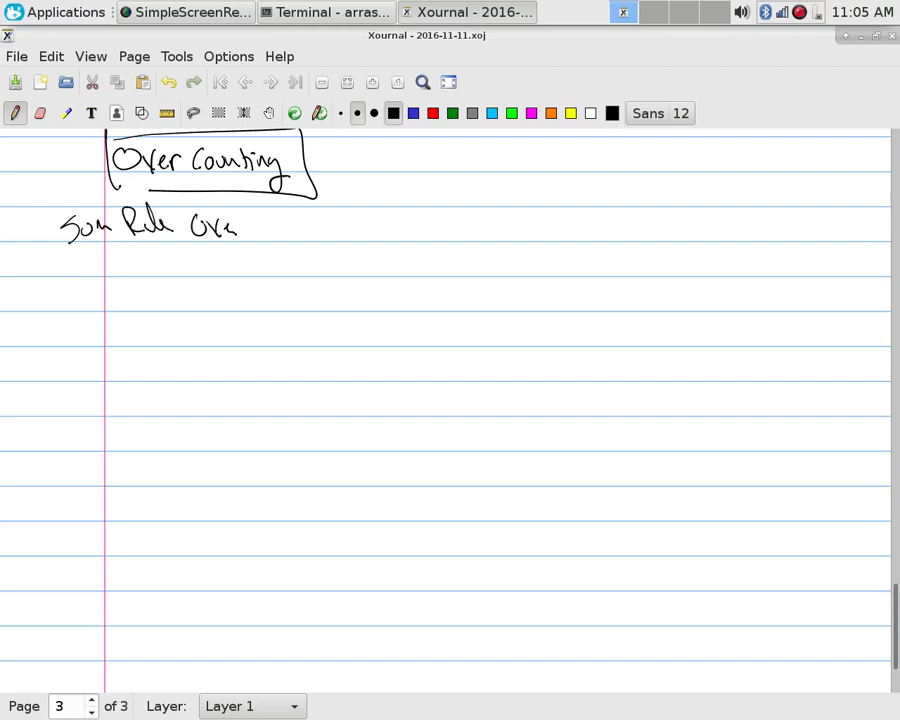
left_click_drag(232, 228, 300, 228)
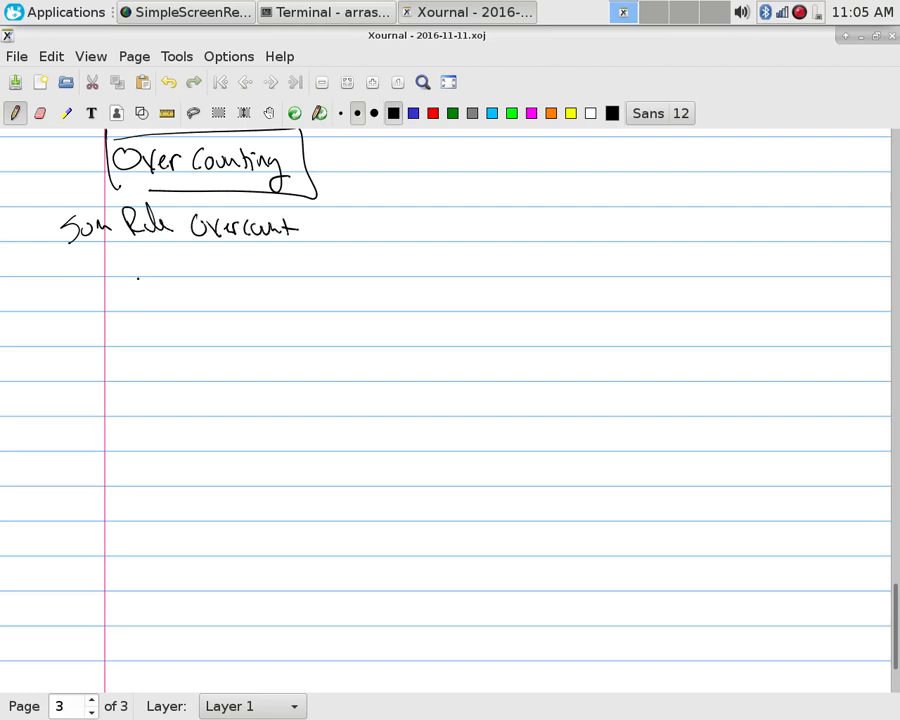
- Sketch universe rectangle U with two overlapping dotted circles labelled A and B
left_click_drag(135, 270, 405, 455)
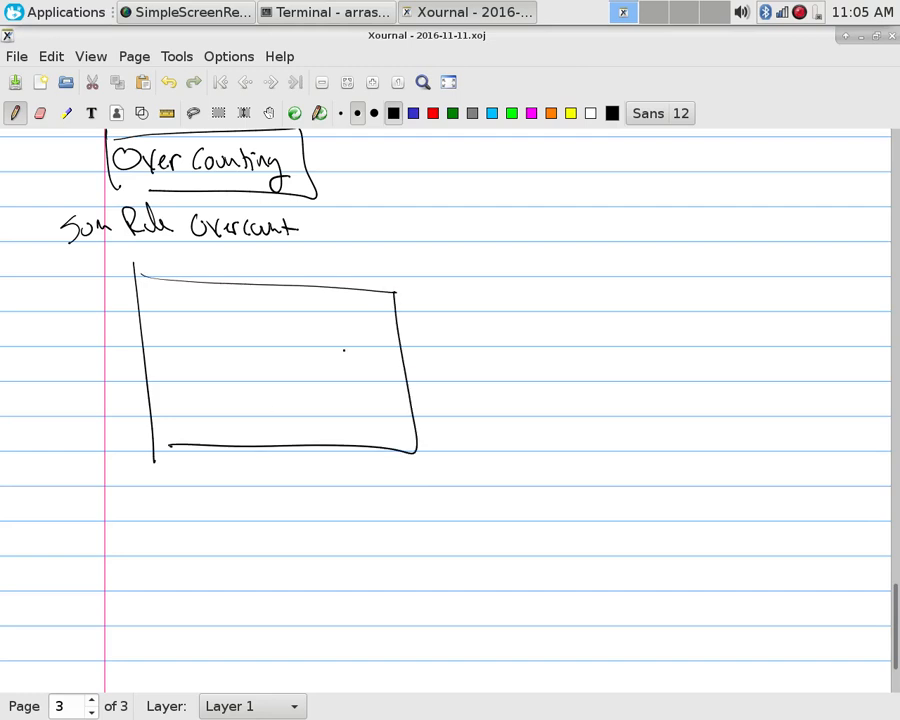
left_click_drag(200, 320, 280, 400)
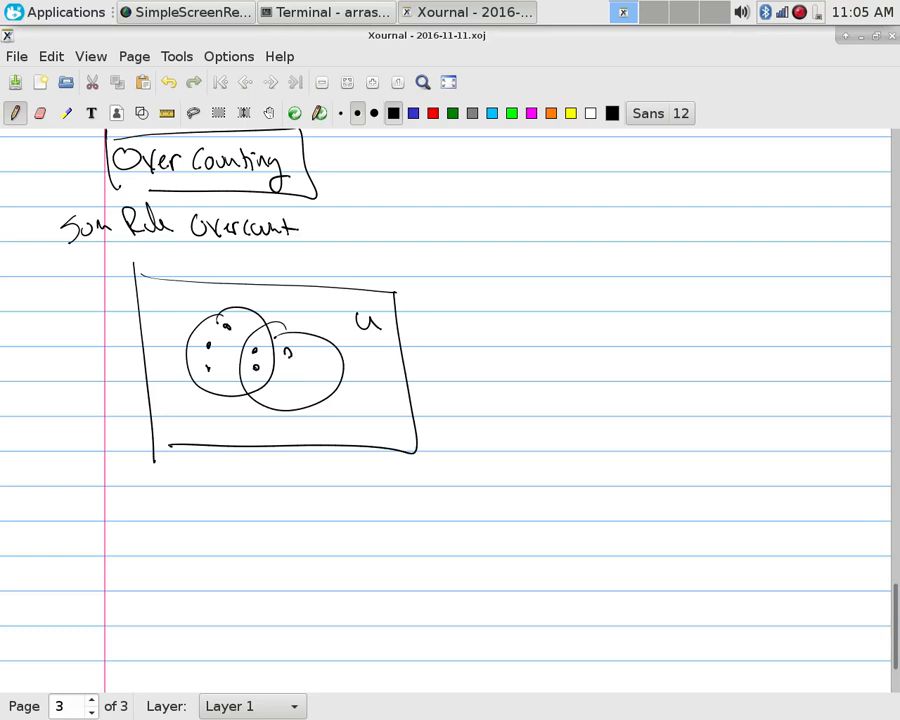
left_click_drag(285, 350, 305, 390)
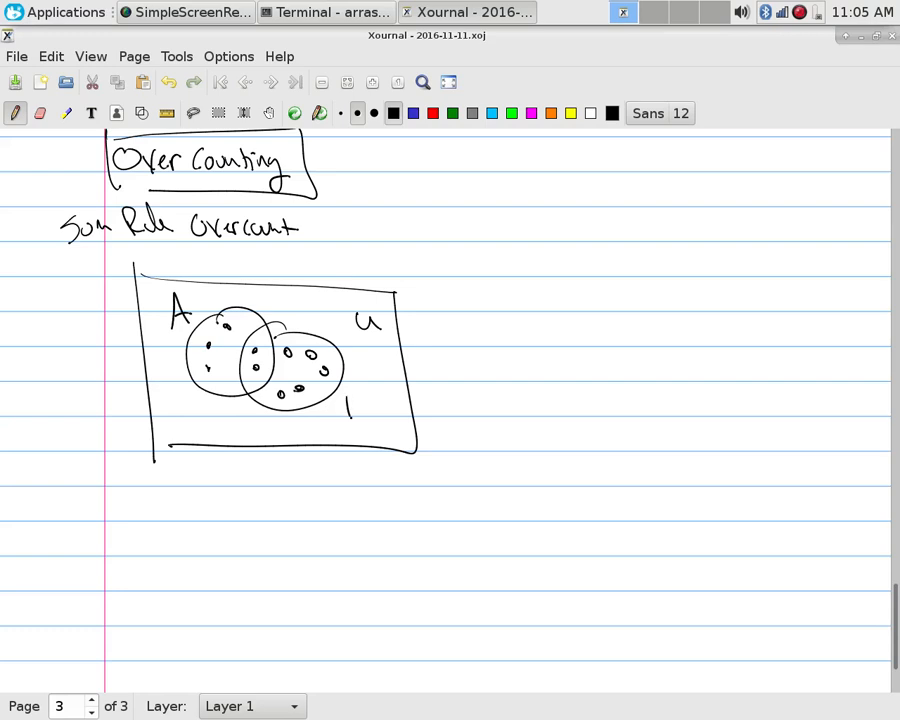
left_click_drag(350, 415, 360, 400)
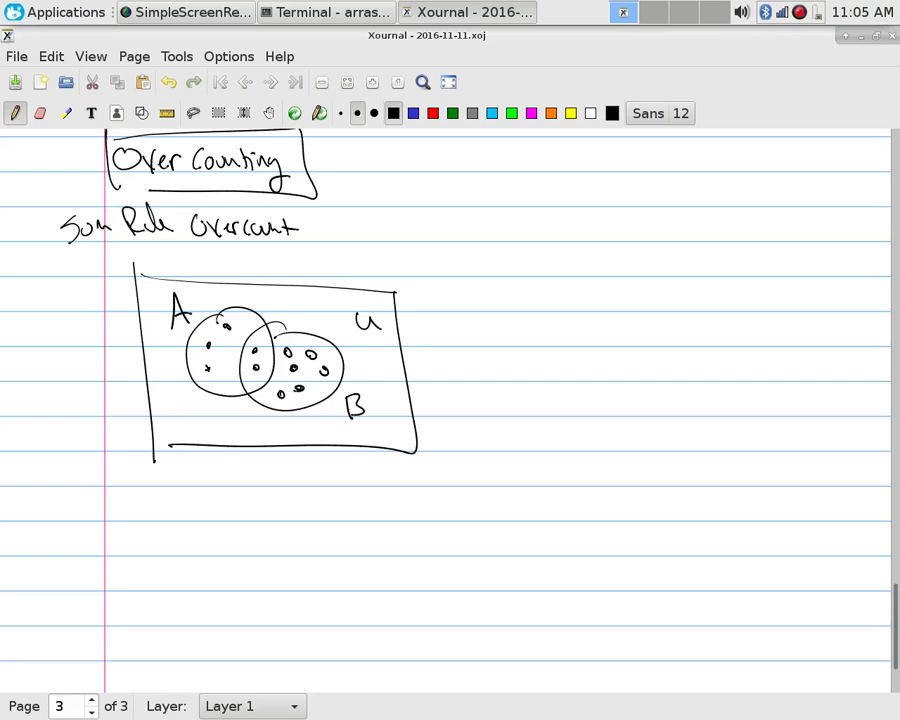
- Begin writing the union formula |A∪B| beside the diagram
left_click(461, 289)
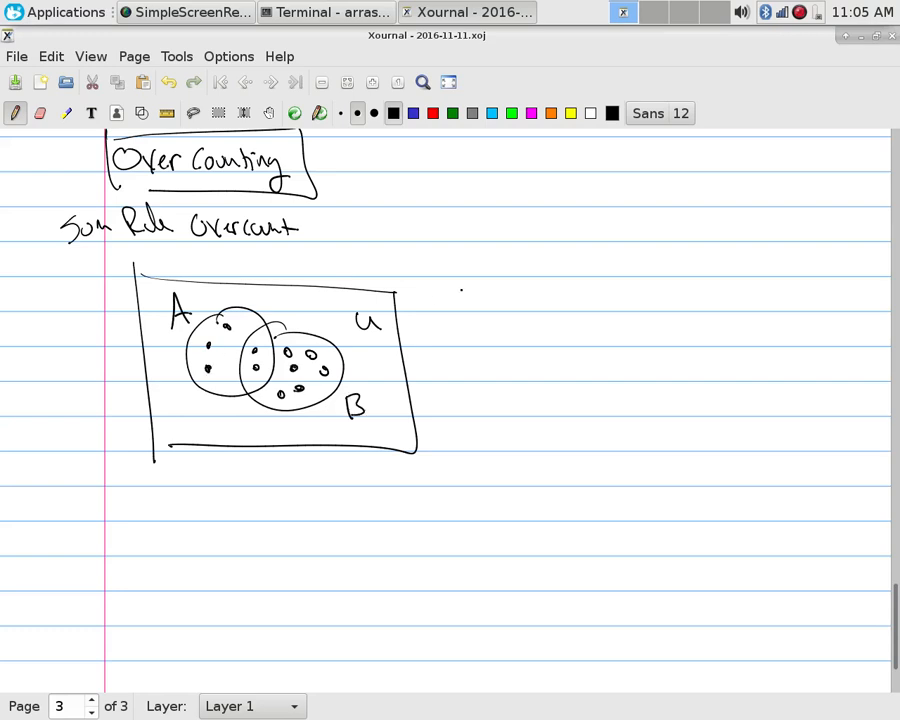
left_click_drag(460, 300, 540, 300)
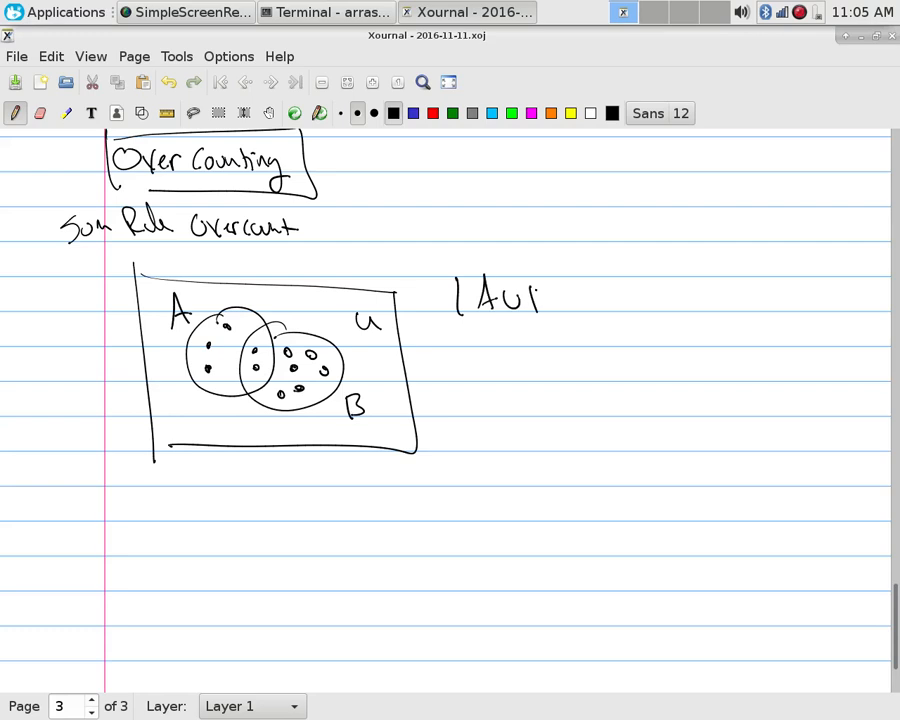
left_click_drag(530, 280, 560, 310)
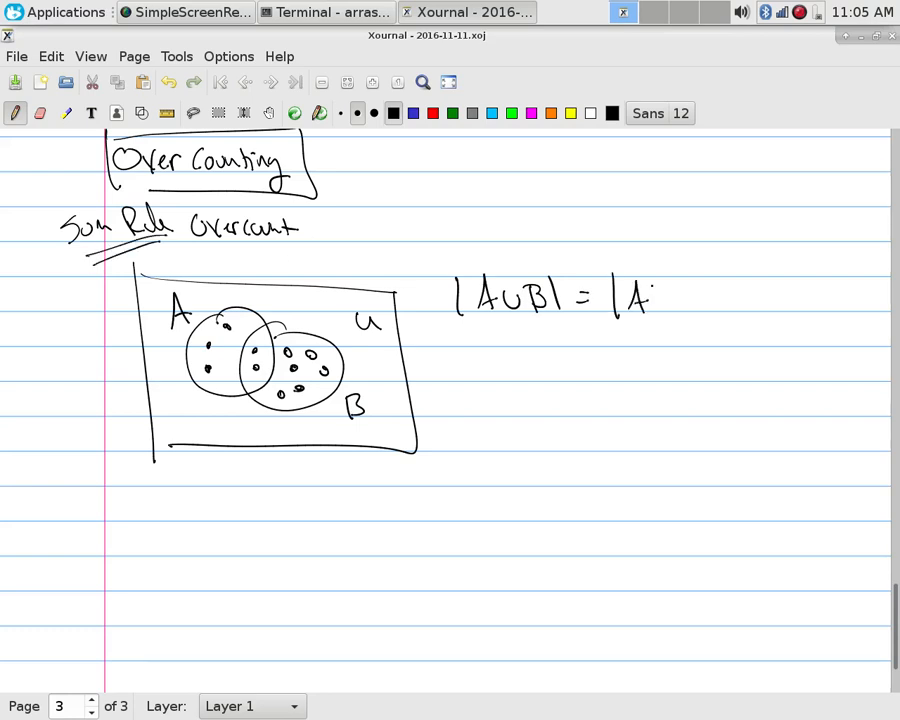
- Write = |A|+|B|, then 5 + 8 below it and the total 13
left_click_drag(665, 300, 740, 300)
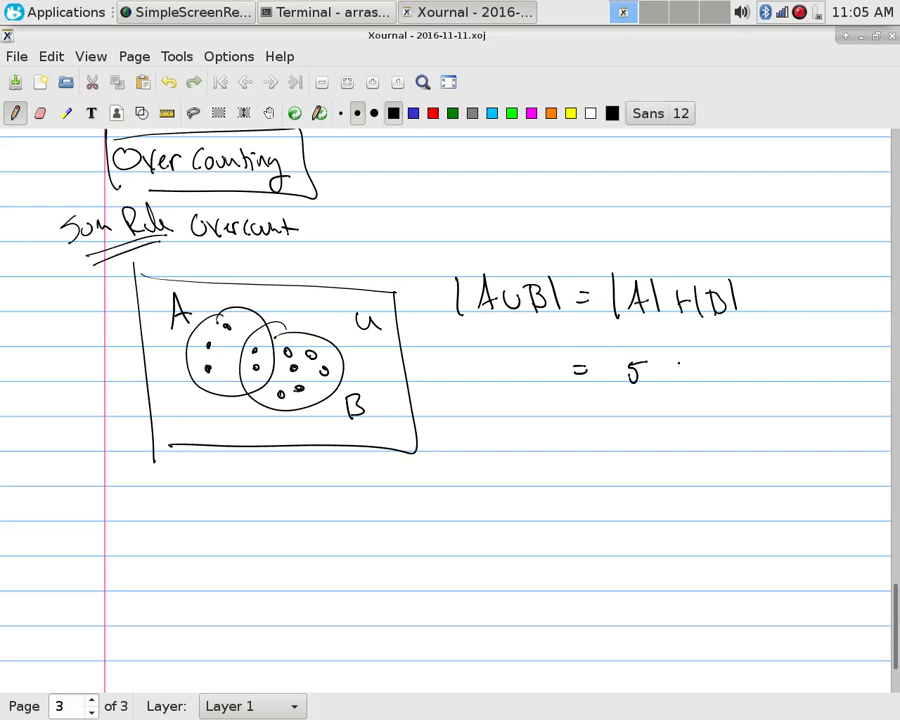
left_click_drag(680, 365, 695, 380)
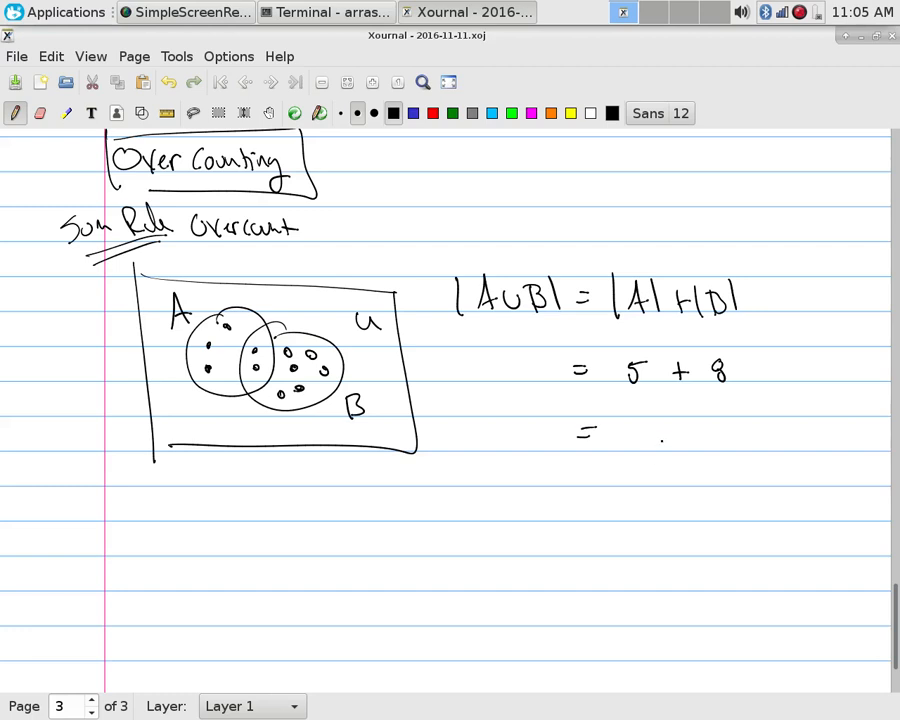
left_click_drag(650, 440, 685, 450)
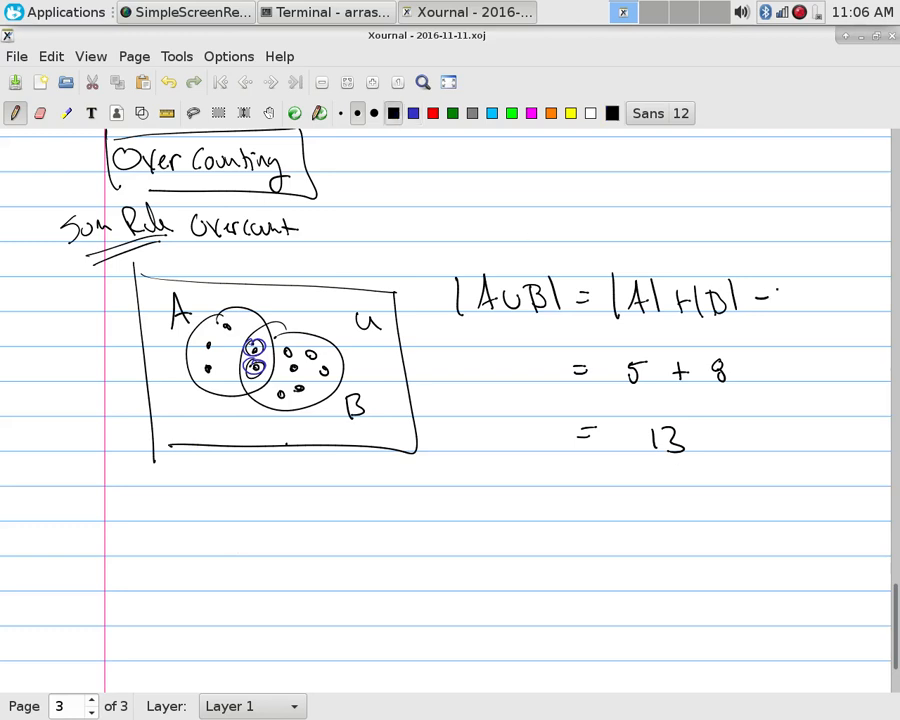
- Append − |A∩B| to the formula and box the answer 11 with its minus sign
left_click_drag(780, 295, 855, 310)
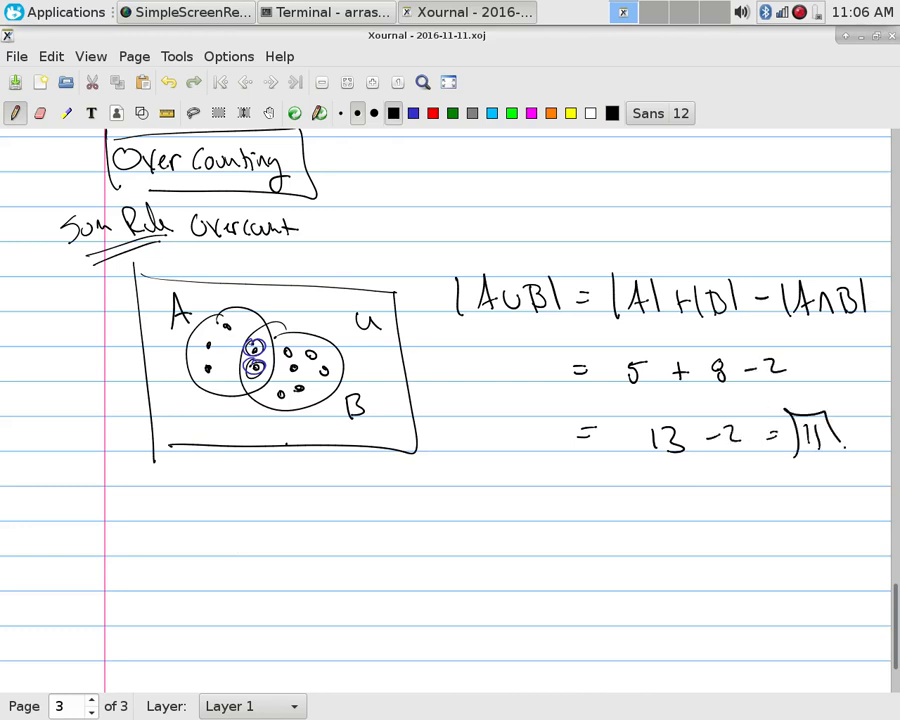
left_click_drag(790, 410, 850, 465)
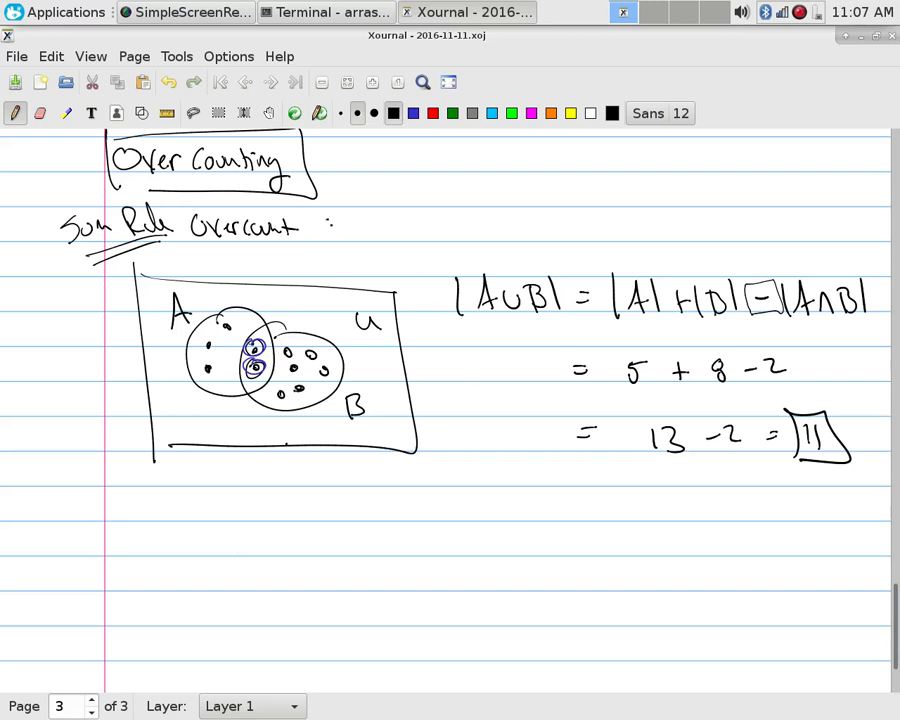
- Draw an arrow to 'Subtraction Rule = Inclusion Exclusion Principle' and box it with the formula
left_click_drag(320, 225, 480, 220)
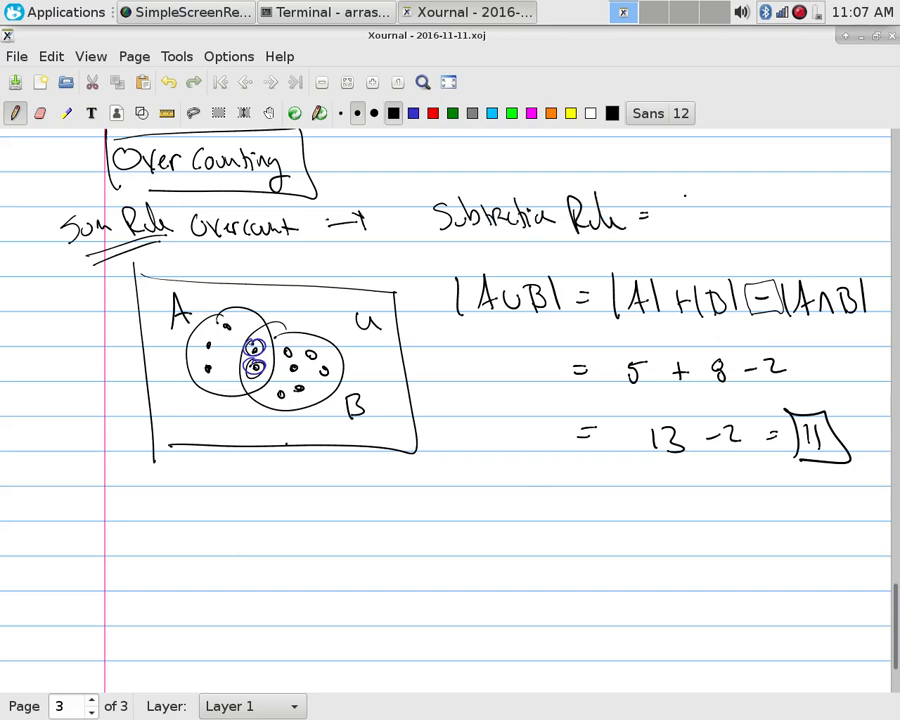
left_click_drag(680, 195, 750, 200)
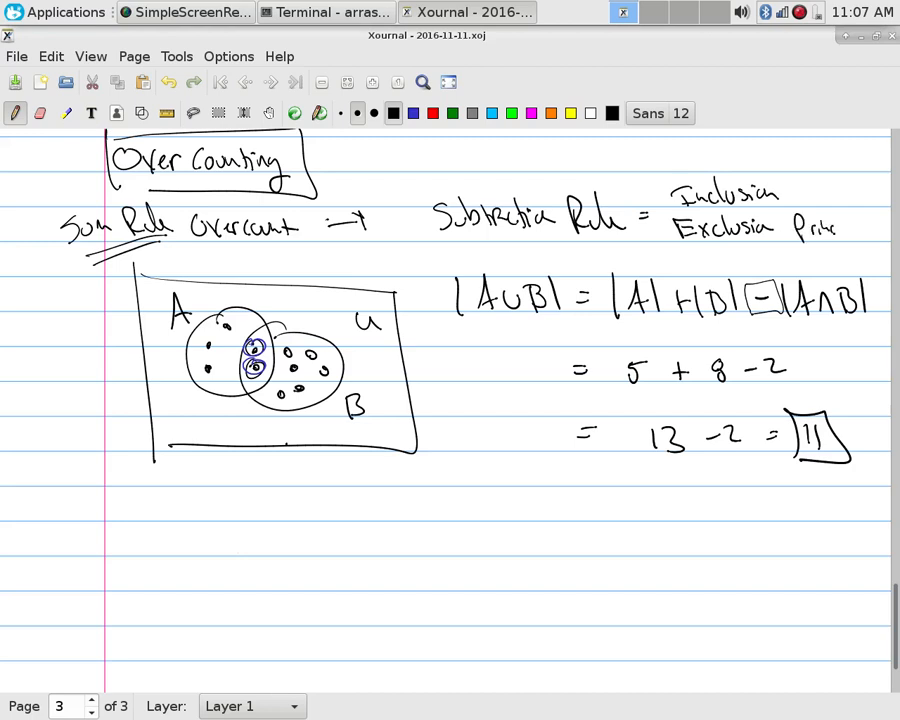
left_click_drag(410, 175, 418, 255)
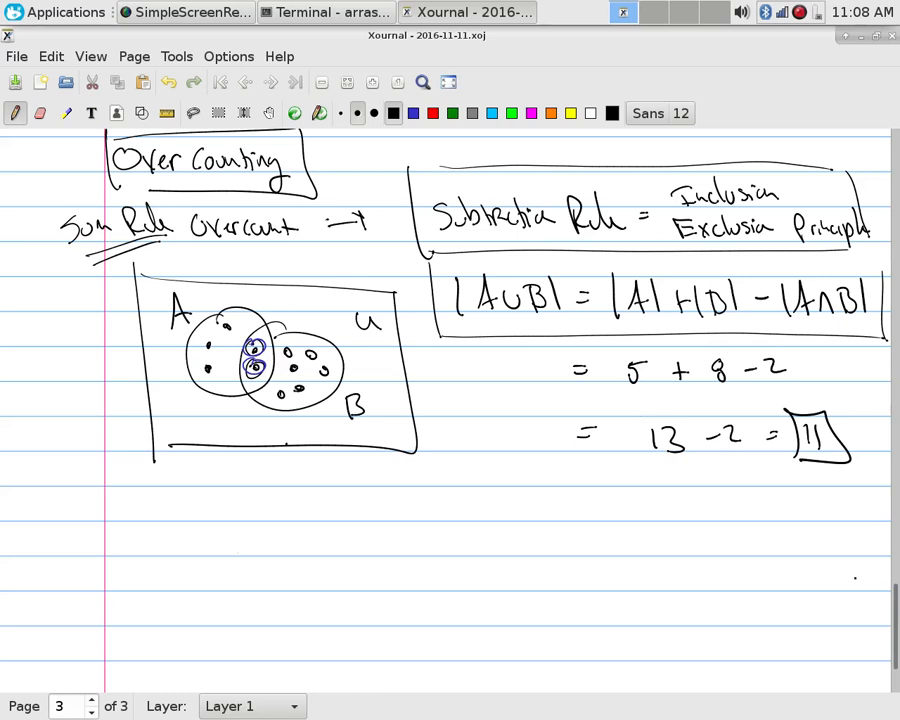
- Write boxed '3 sets' and |A∪B∪C| = |A|+|B|+|C|, then start the three-circle rectangle
scroll("down", 3)
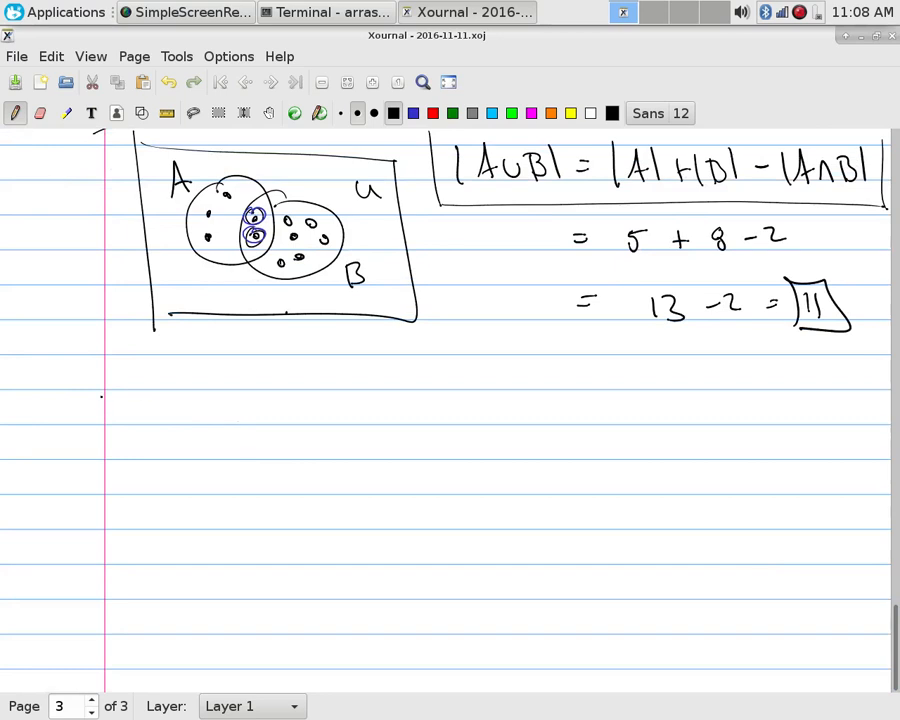
left_click_drag(80, 410, 145, 400)
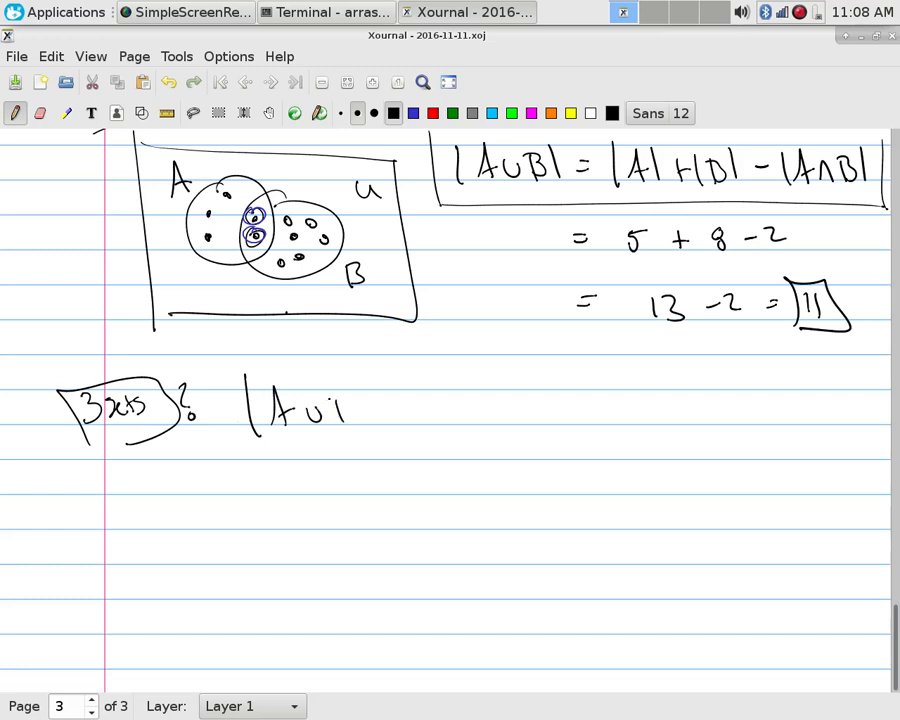
left_click_drag(330, 410, 470, 415)
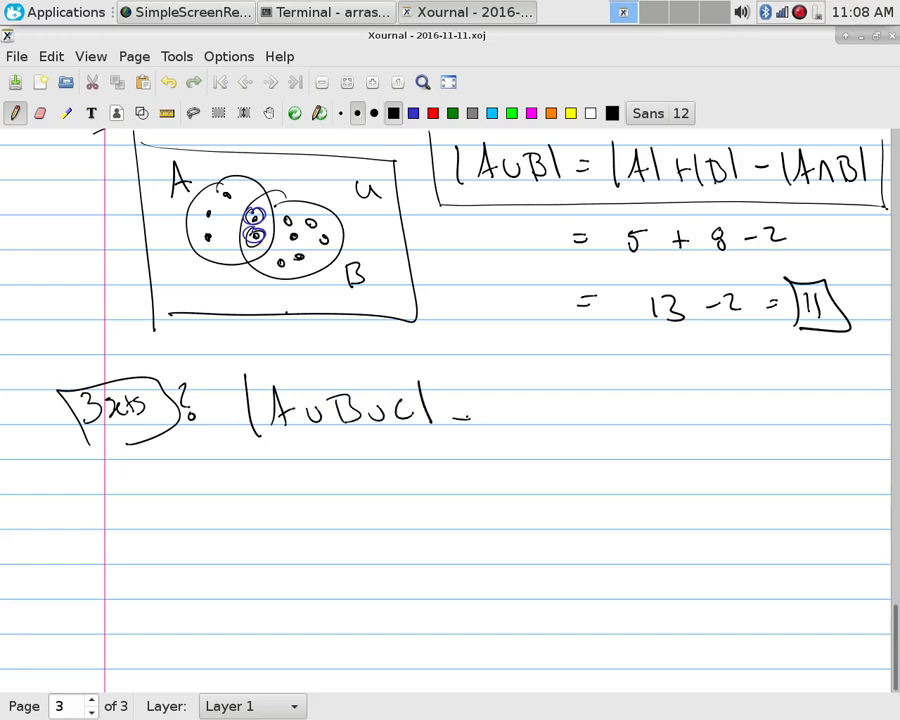
left_click_drag(460, 410, 555, 410)
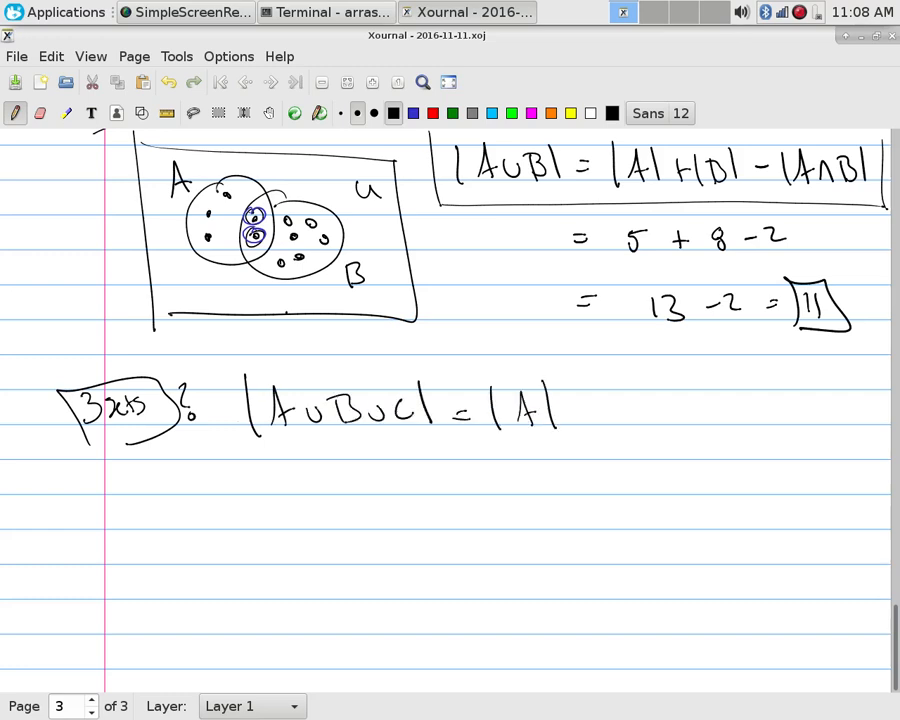
left_click_drag(570, 410, 655, 415)
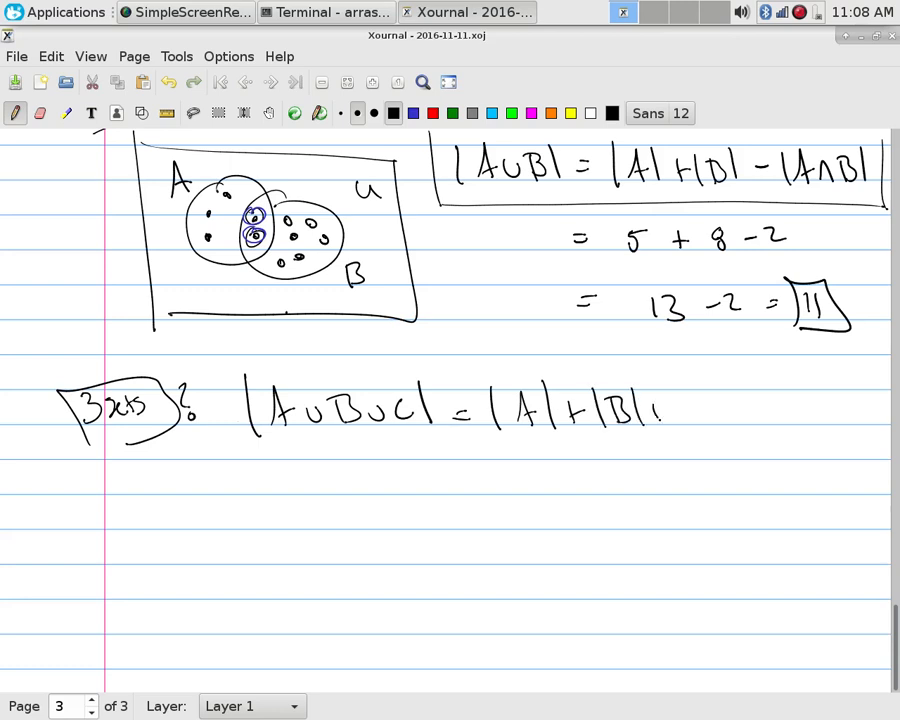
left_click_drag(655, 410, 700, 410)
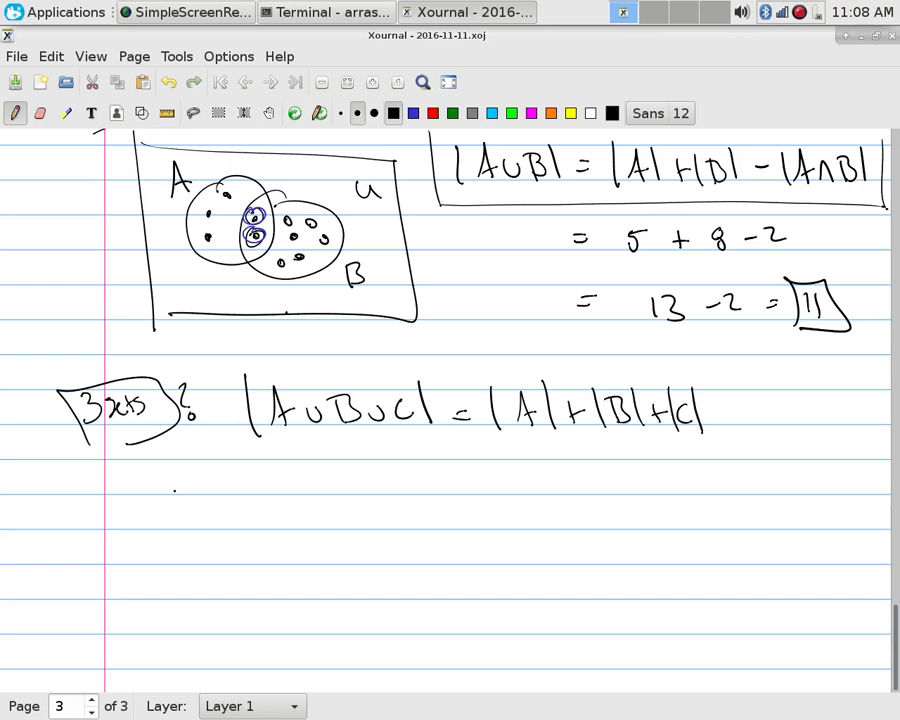
left_click_drag(135, 470, 395, 625)
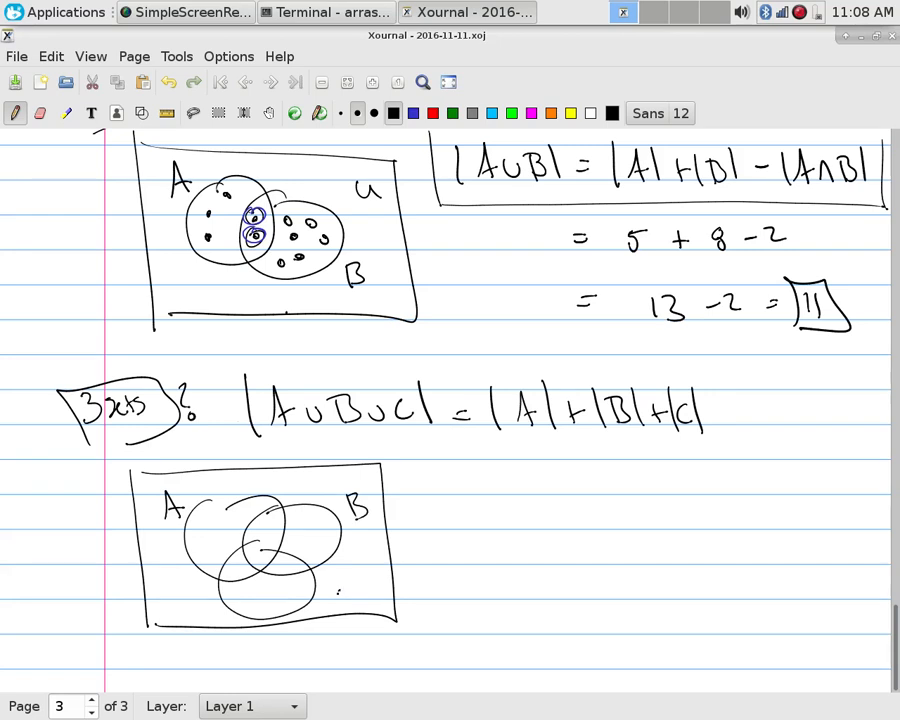
- Label the bottom circle of the three-set diagram C
left_click_drag(338, 588, 350, 600)
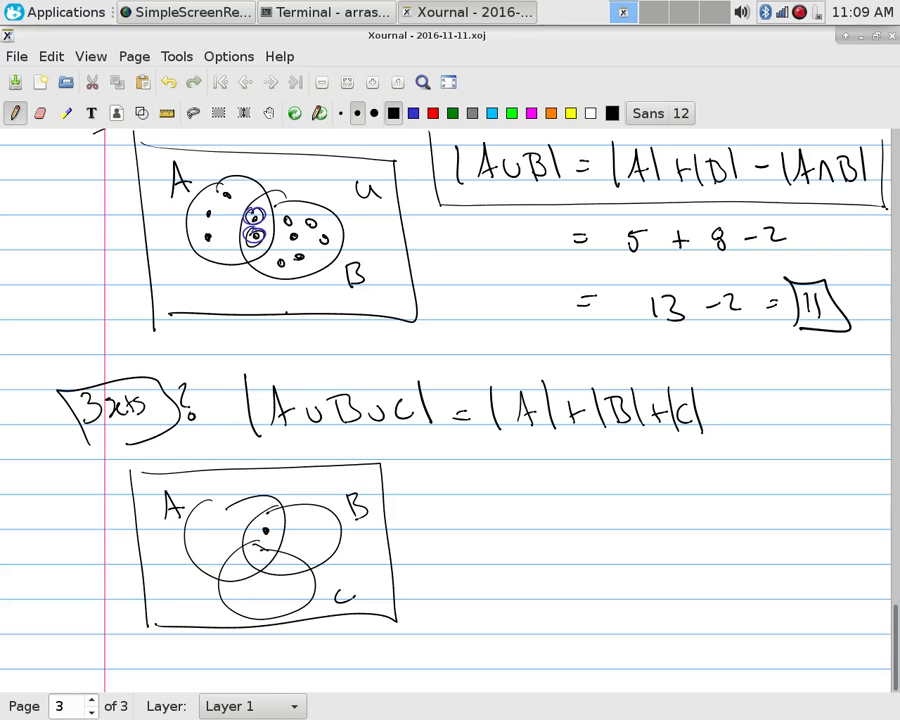
- Place dots in the central and pairwise overlap regions of the three-circle diagram
left_click(255, 550)
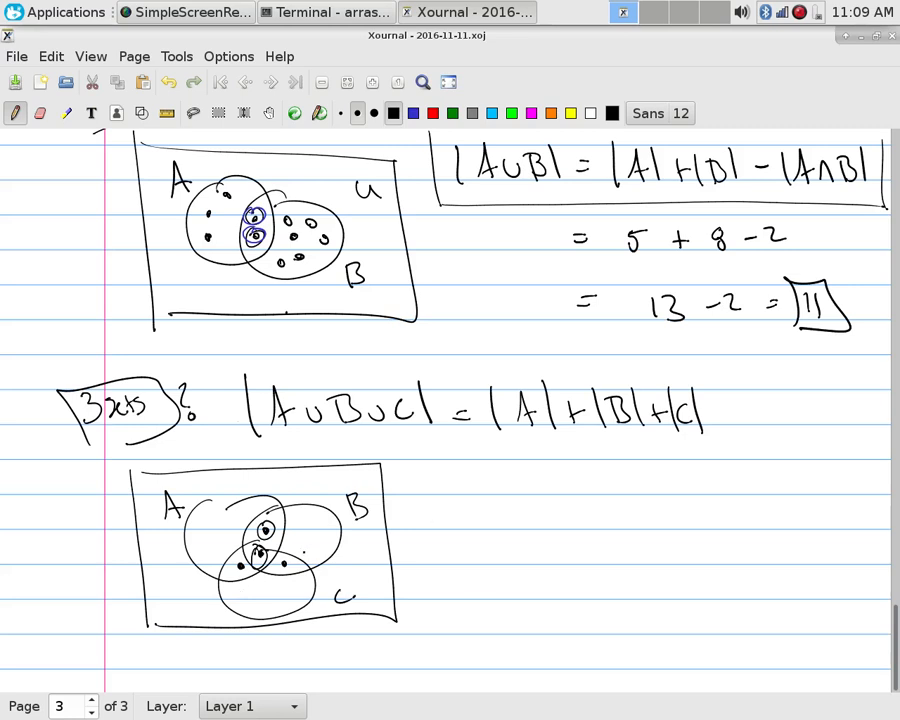
left_click(283, 568)
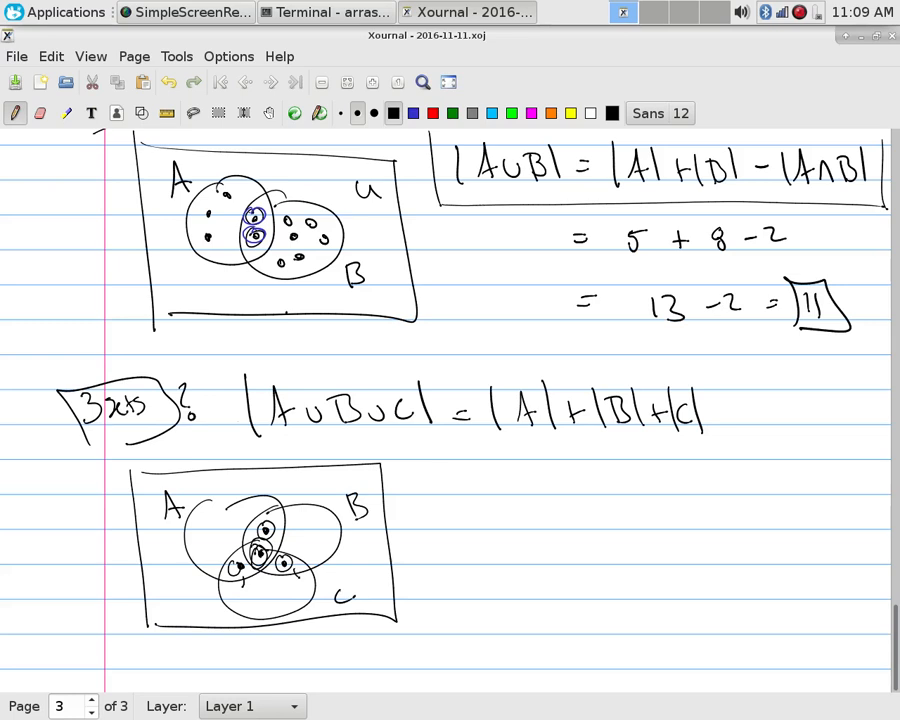
left_click(285, 550)
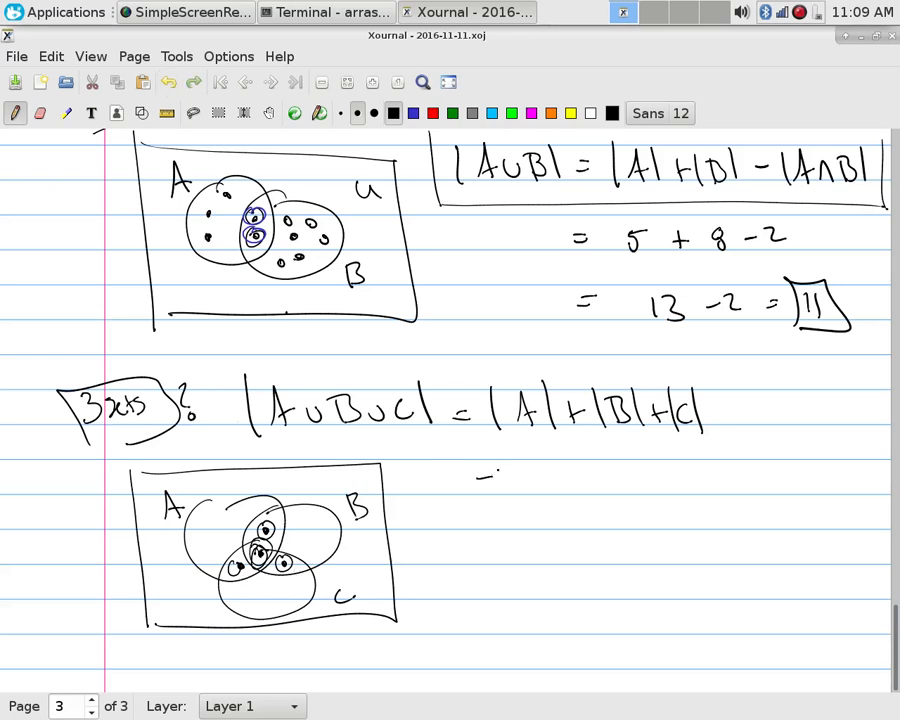
- Write − |A∩B| − |A∩C| − |B∩C| below the three-set sum and erase the dot circles
left_click_drag(475, 475, 575, 490)
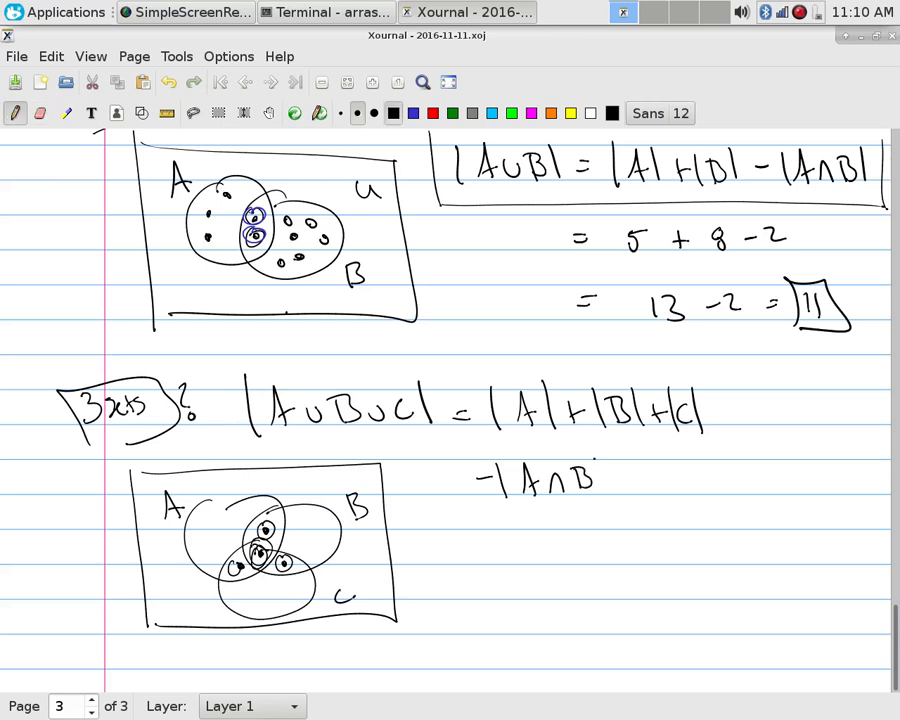
left_click_drag(600, 478, 690, 478)
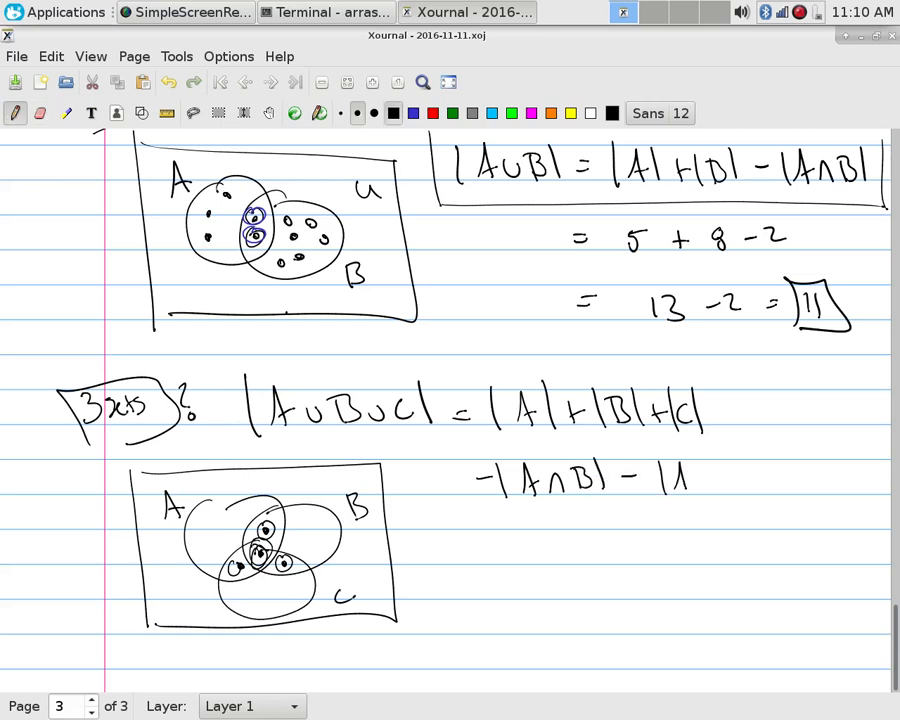
left_click_drag(660, 478, 765, 485)
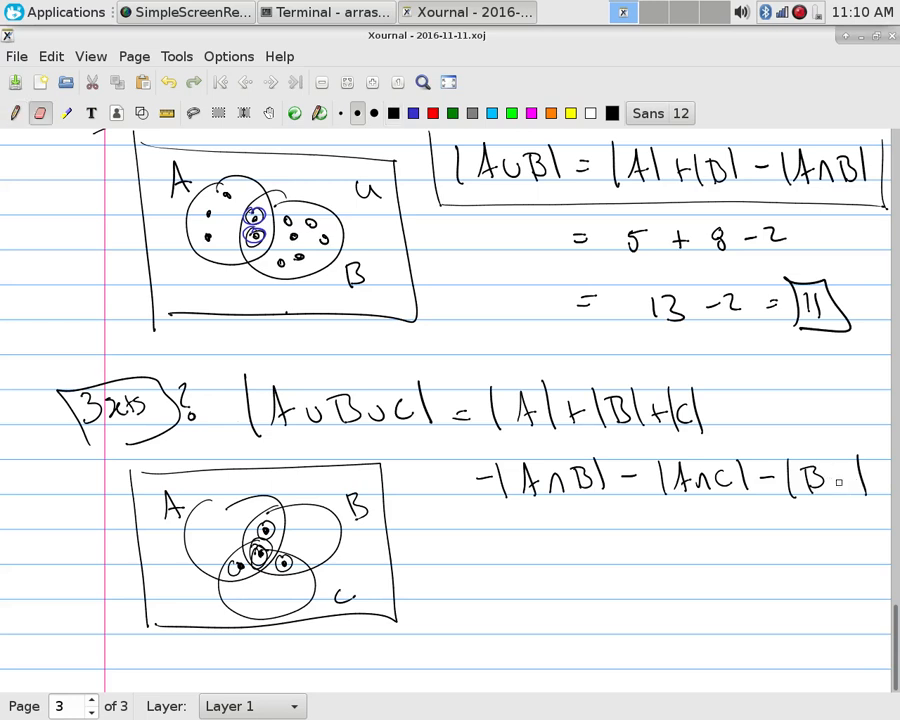
left_click_drag(830, 480, 875, 500)
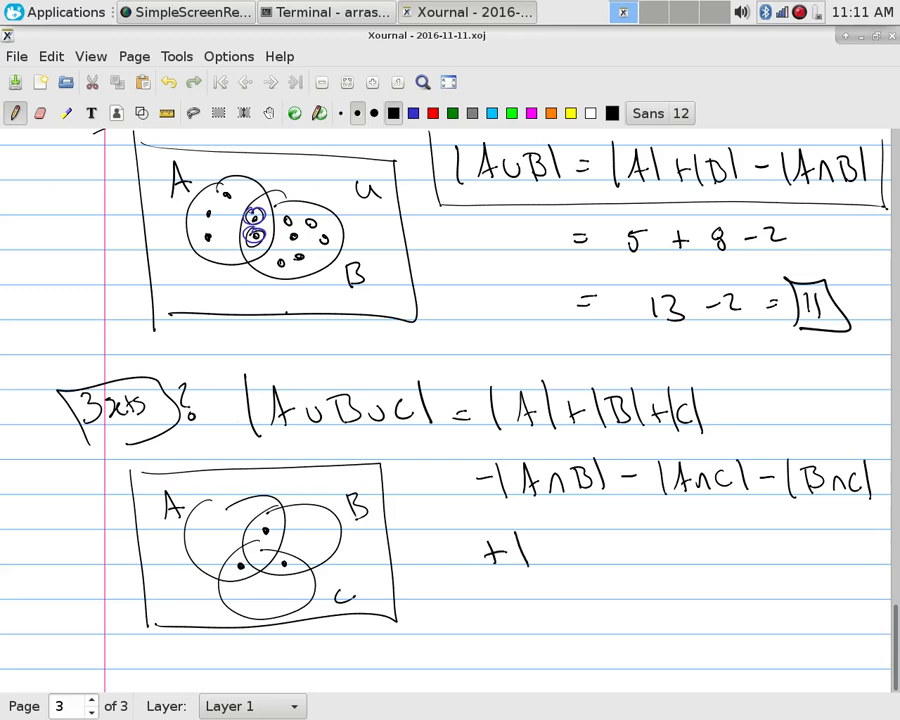
- Continue writing the plus term on the line below the three-set formula
left_click_drag(540, 555, 650, 560)
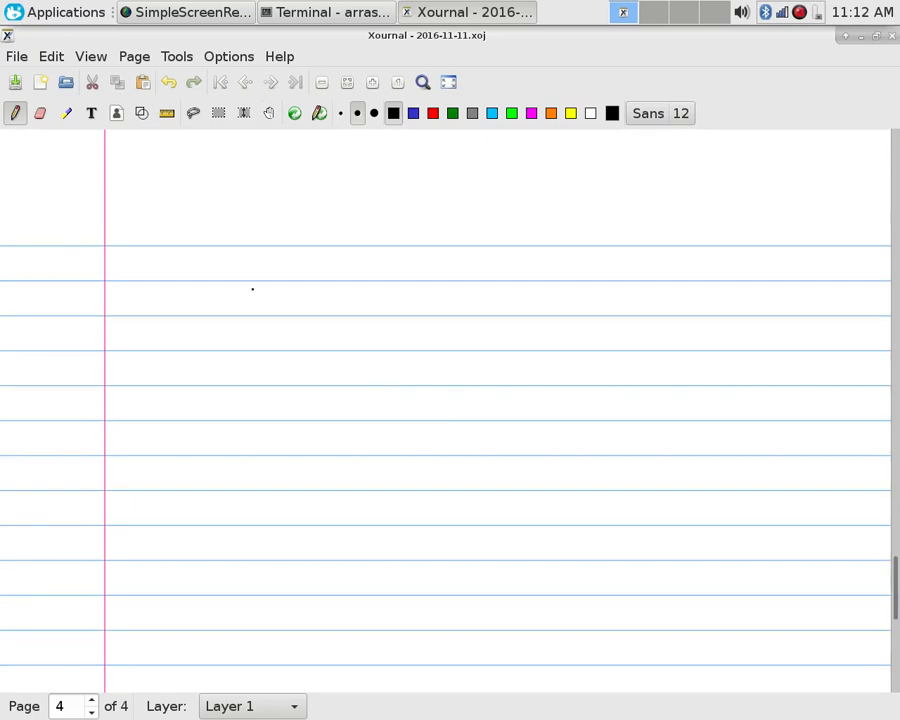
- Write |A1∪A2∪…∪An| = |A1| + |A2| + … + |An| at the page top
left_click_drag(80, 180, 87, 243)
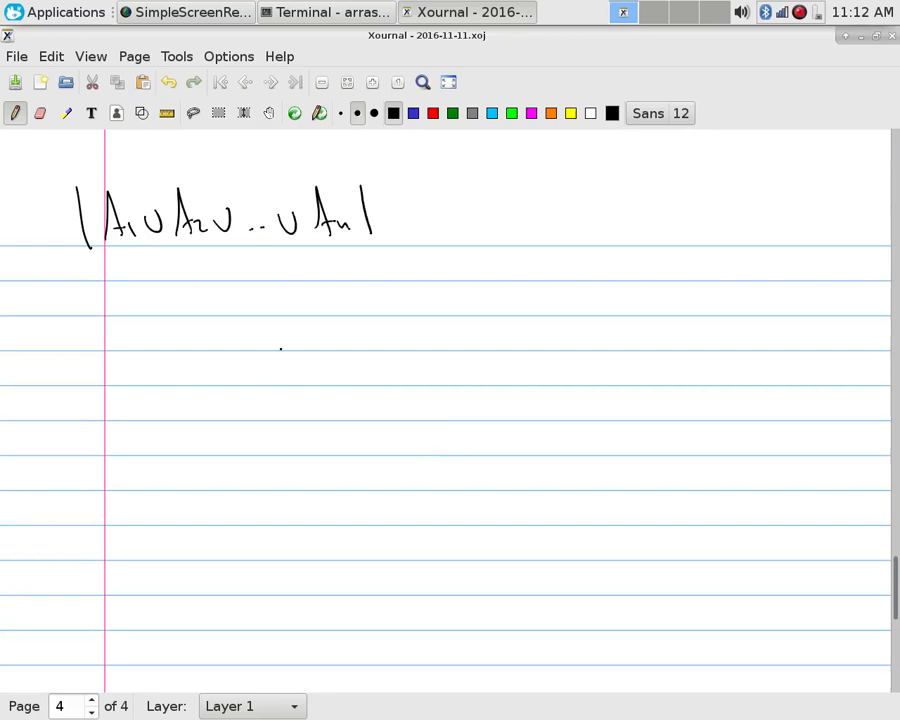
left_click_drag(145, 305, 235, 300)
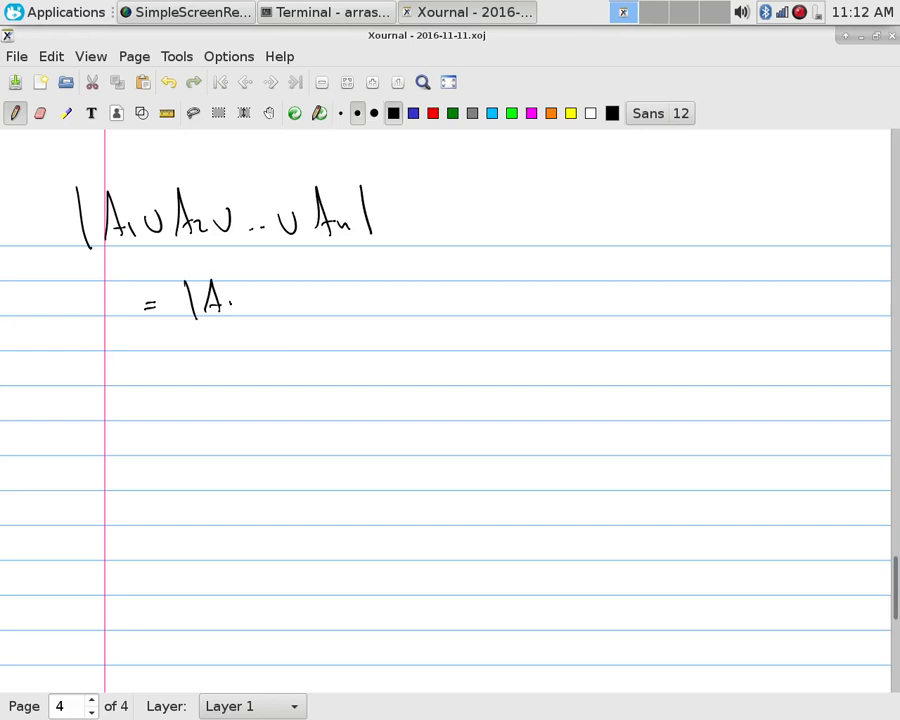
left_click_drag(220, 305, 355, 300)
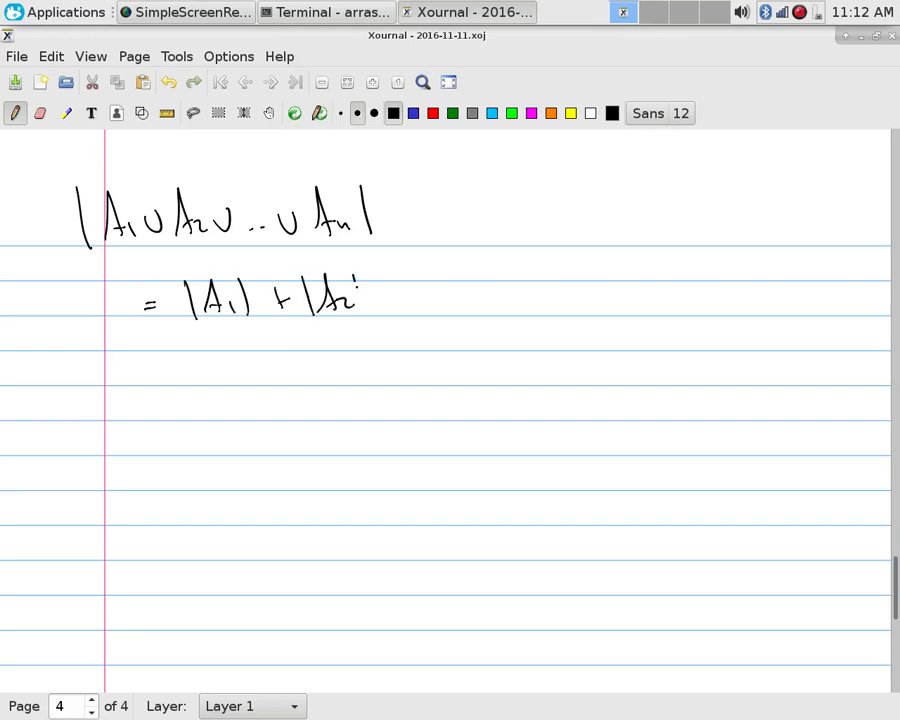
left_click_drag(360, 300, 510, 305)
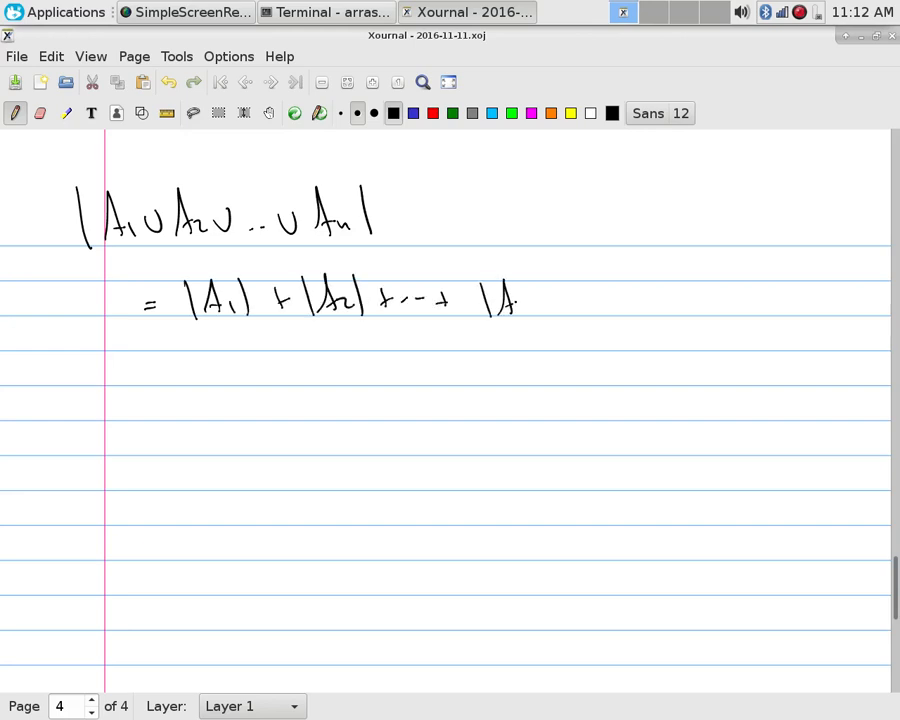
left_click_drag(520, 300, 545, 315)
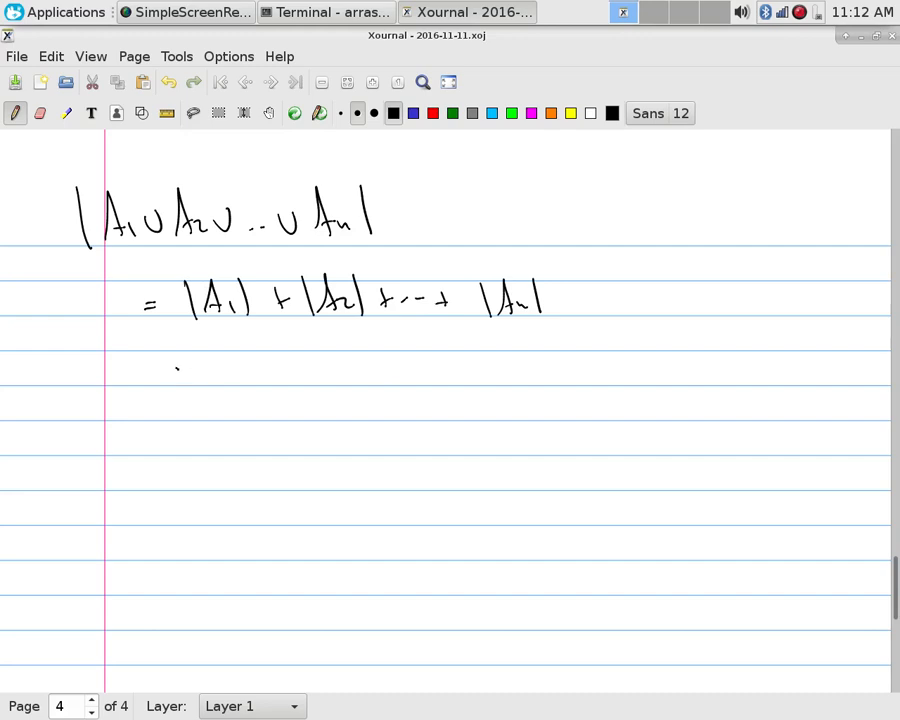
- Add the subtracted pairwise terms − |A1∩A2| − |A1∩A3| − … − |An-1∩An|
left_click_drag(175, 368, 285, 375)
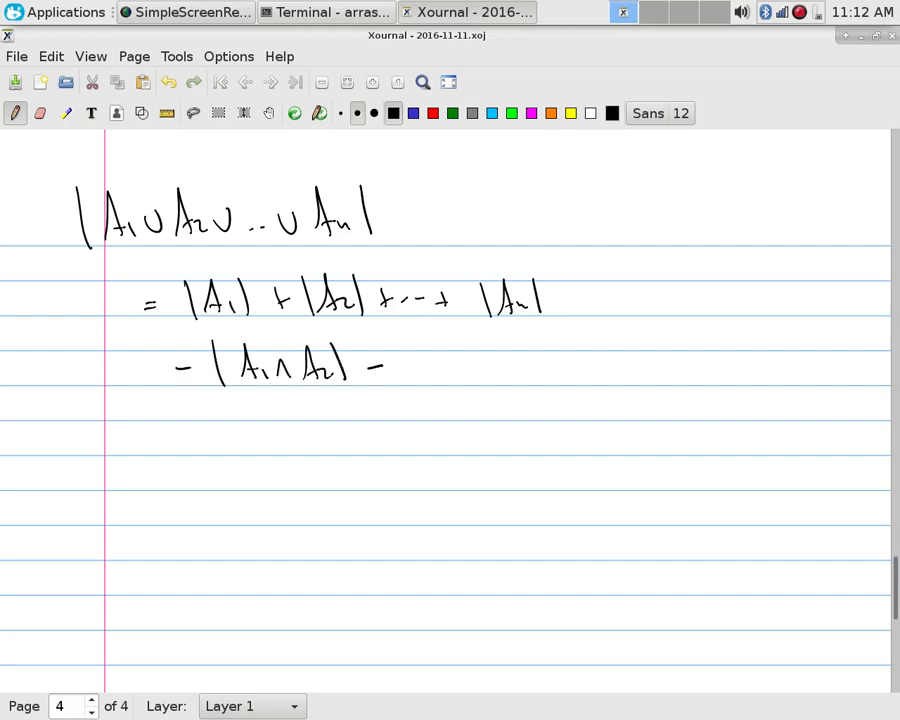
left_click_drag(400, 365, 460, 375)
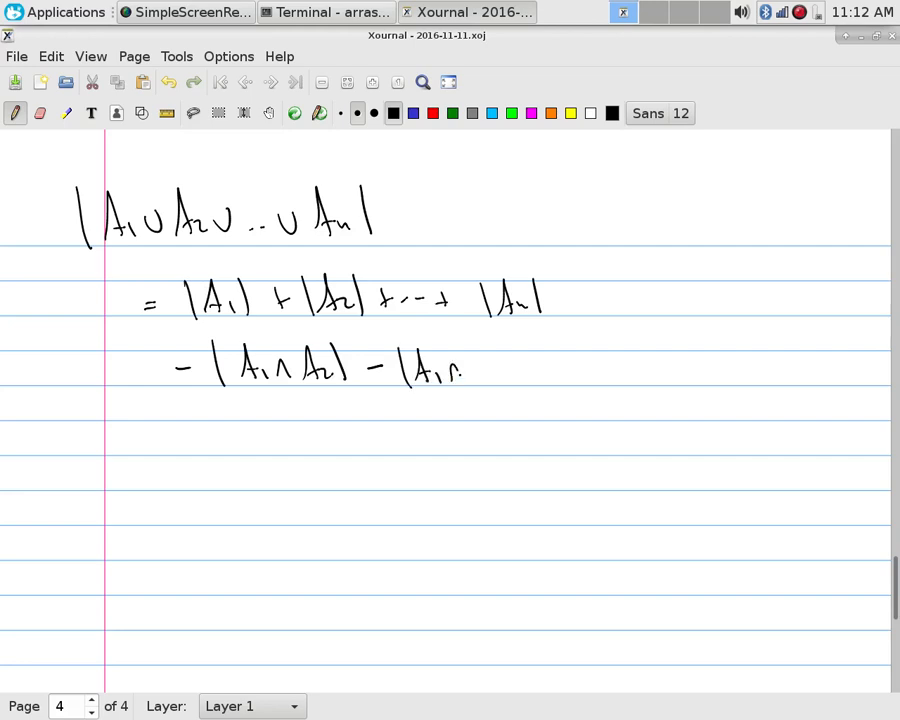
left_click_drag(460, 375, 515, 380)
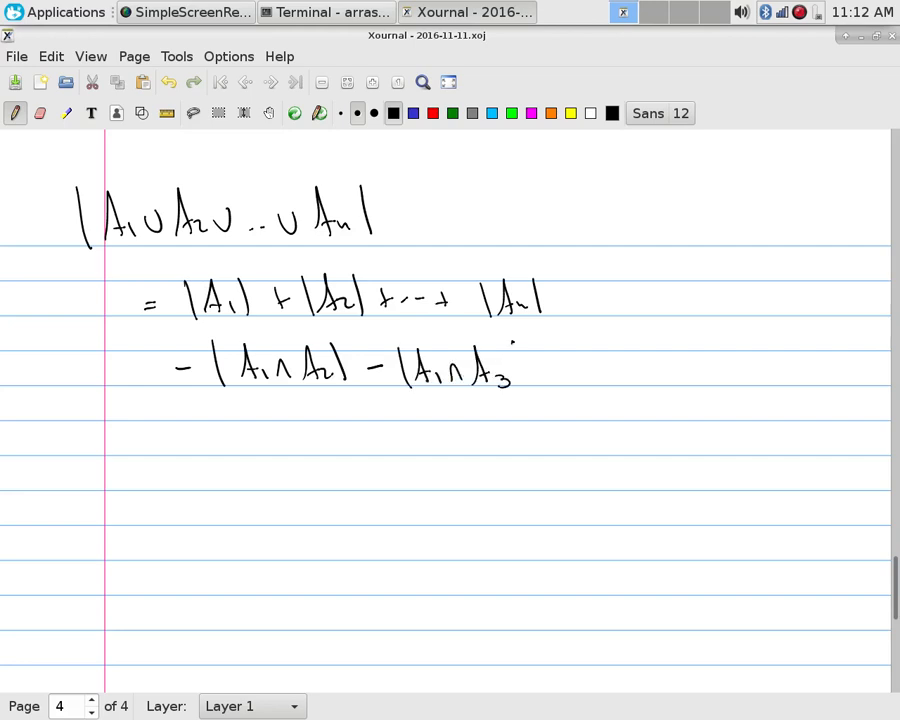
left_click_drag(530, 370, 685, 385)
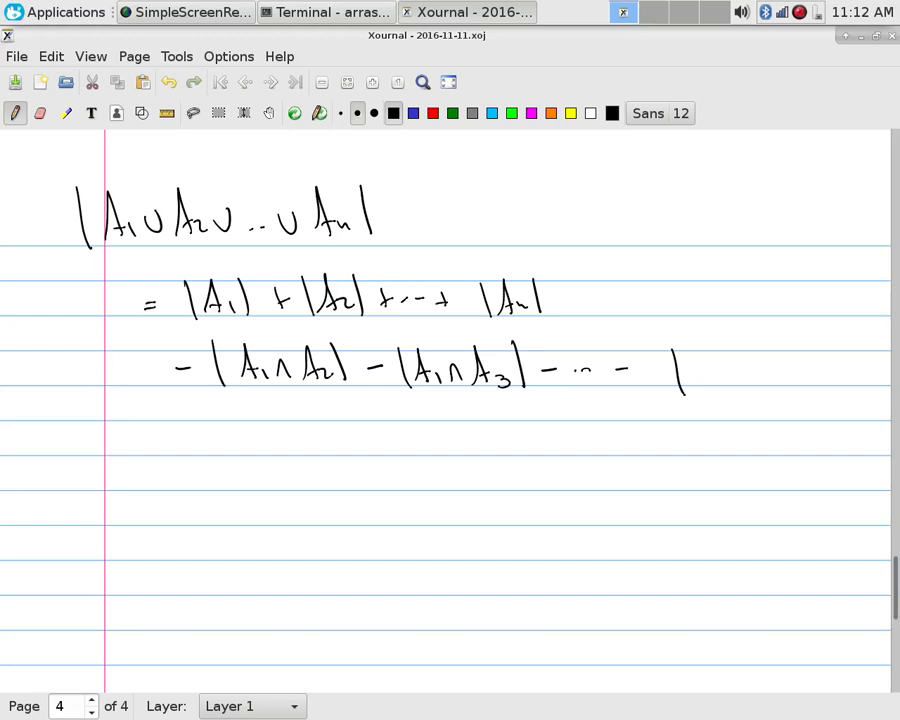
left_click_drag(695, 390, 760, 375)
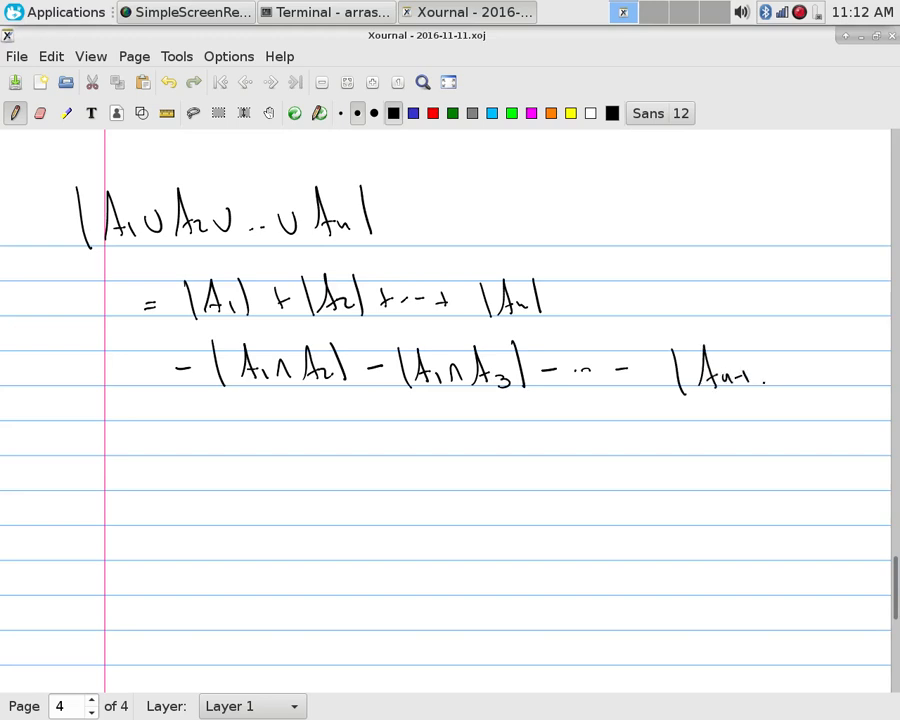
left_click_drag(765, 390, 840, 370)
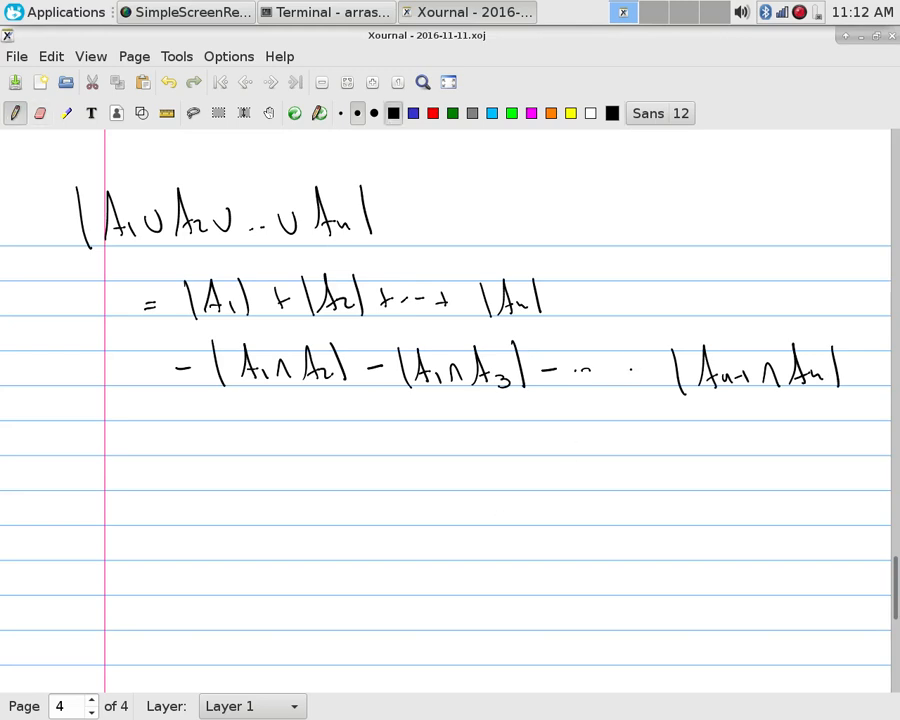
left_click_drag(605, 375, 640, 375)
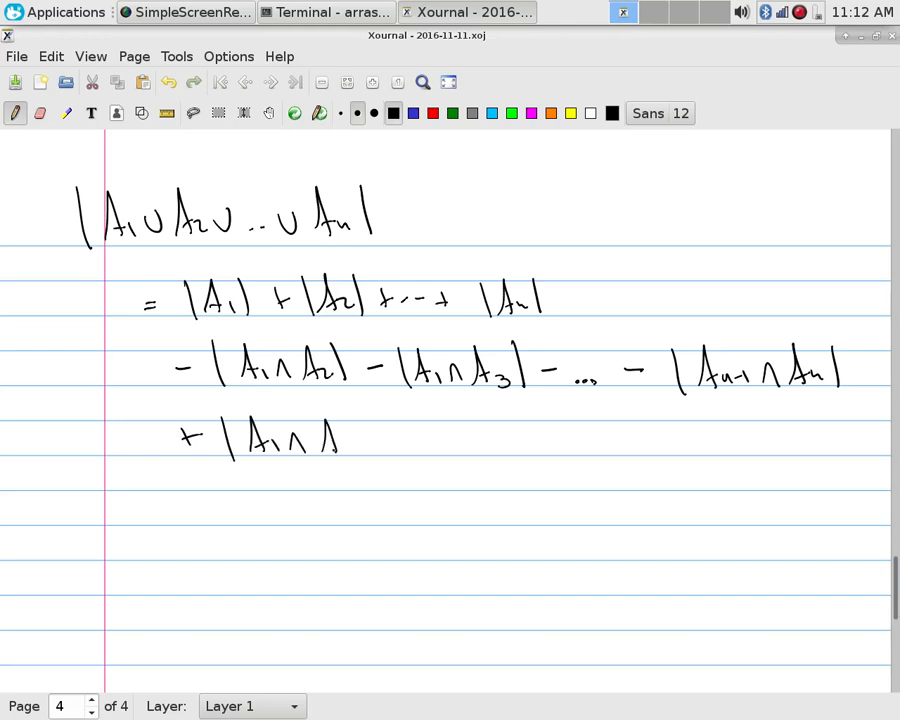
- Add the triple-intersection row + |A1∩A2∩A3| + … + |An-2∩An-1∩An|
left_click_drag(340, 440, 435, 445)
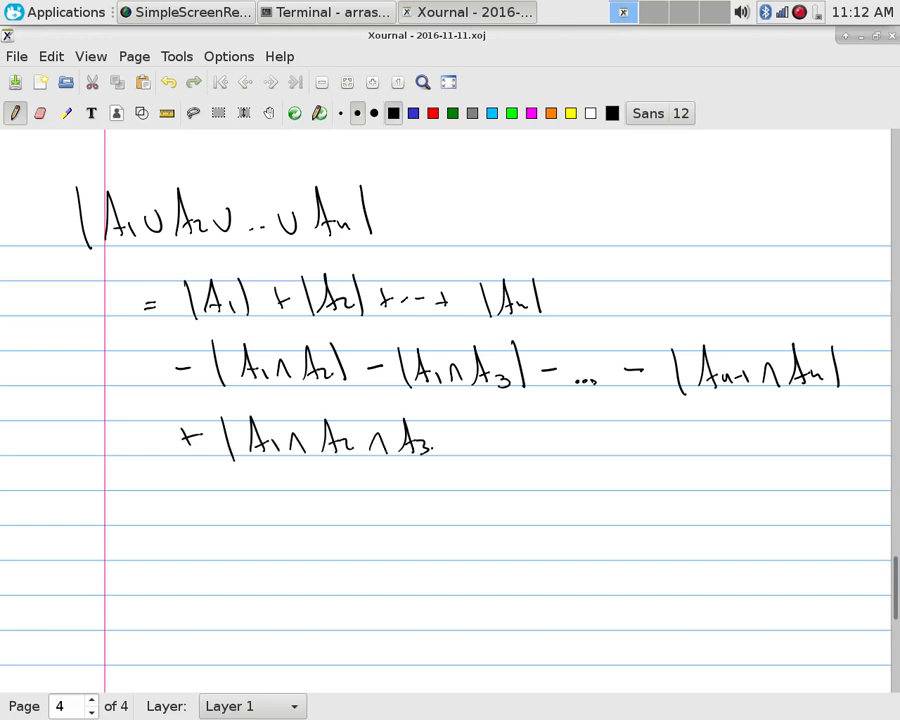
left_click_drag(440, 440, 575, 440)
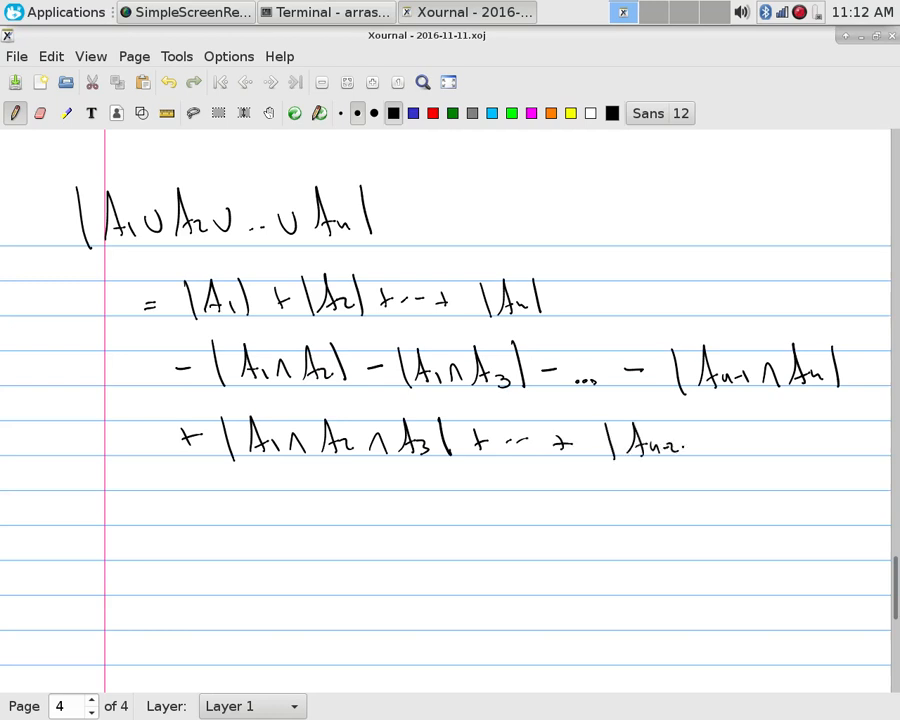
left_click_drag(690, 445, 790, 445)
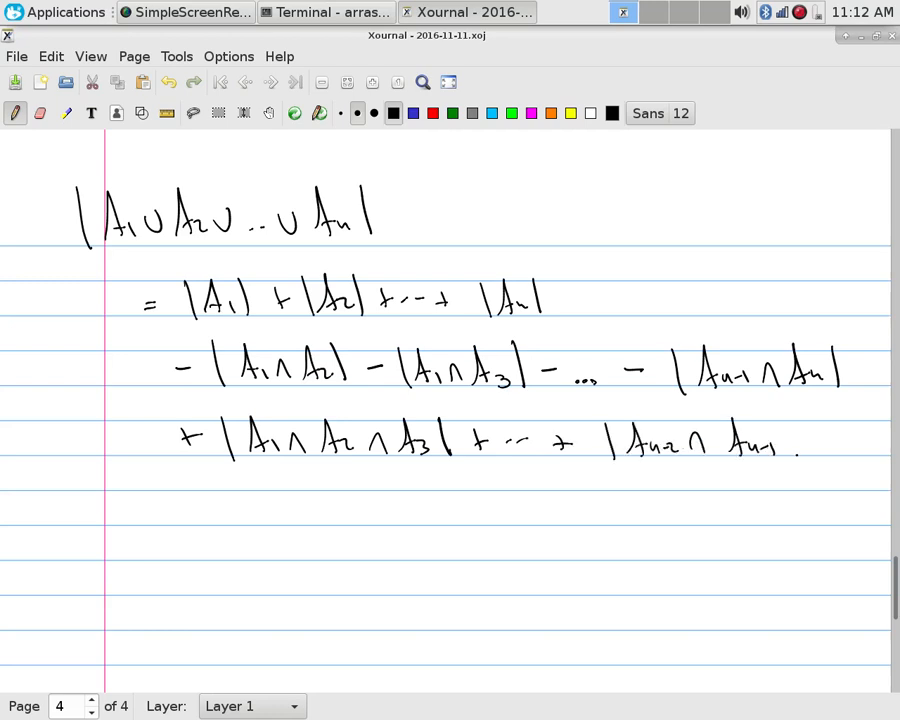
left_click_drag(800, 445, 860, 450)
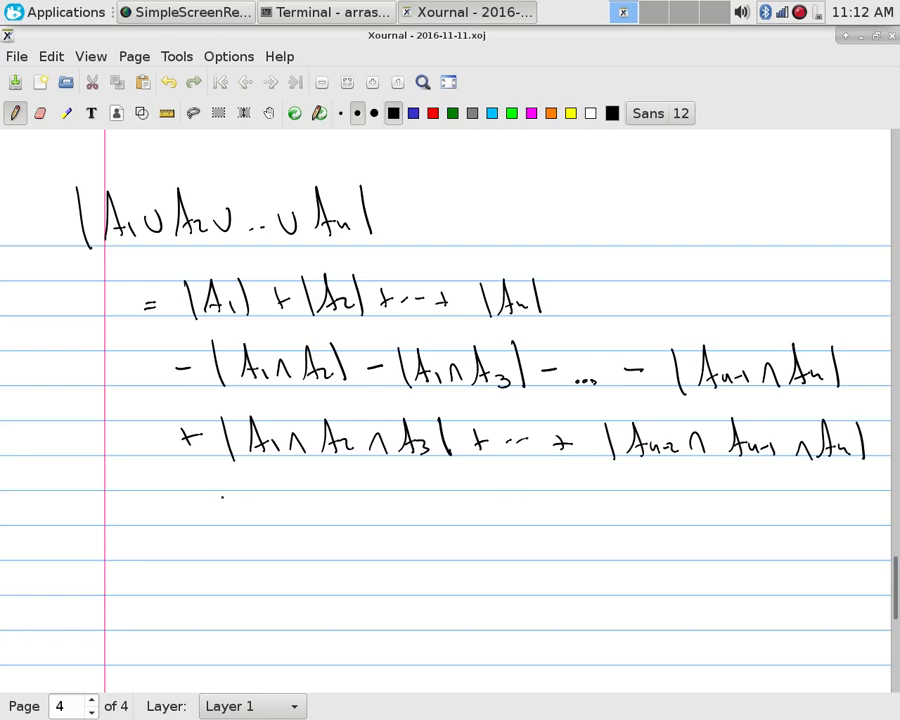
left_click_drag(190, 510, 300, 515)
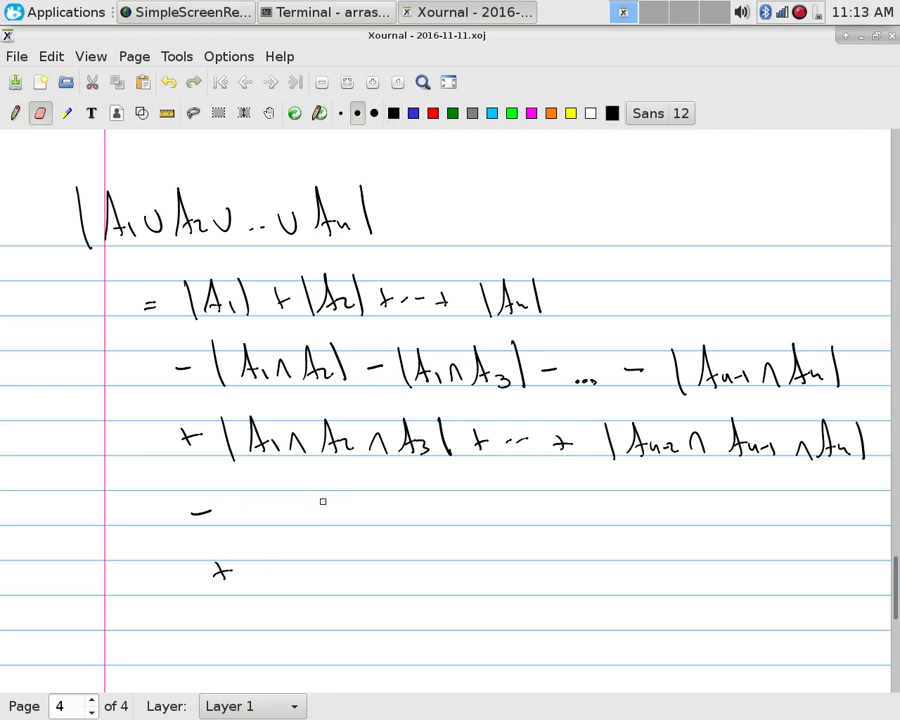
- Write the minus 4-tuple and plus 5-tuple terms with 'etc' below
left_click_drag(270, 512, 330, 512)
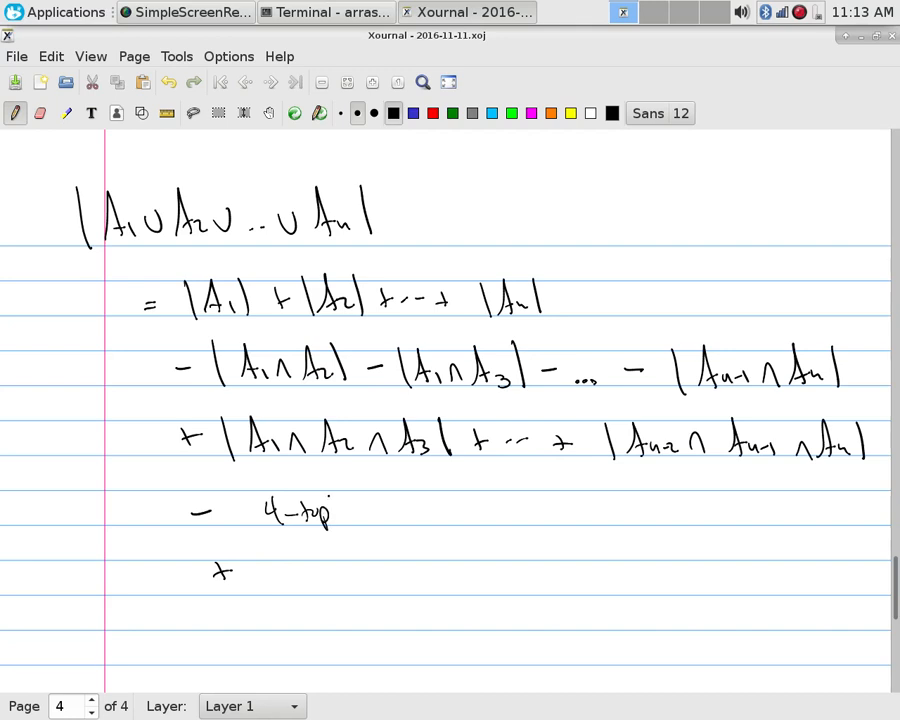
left_click_drag(270, 575, 320, 577)
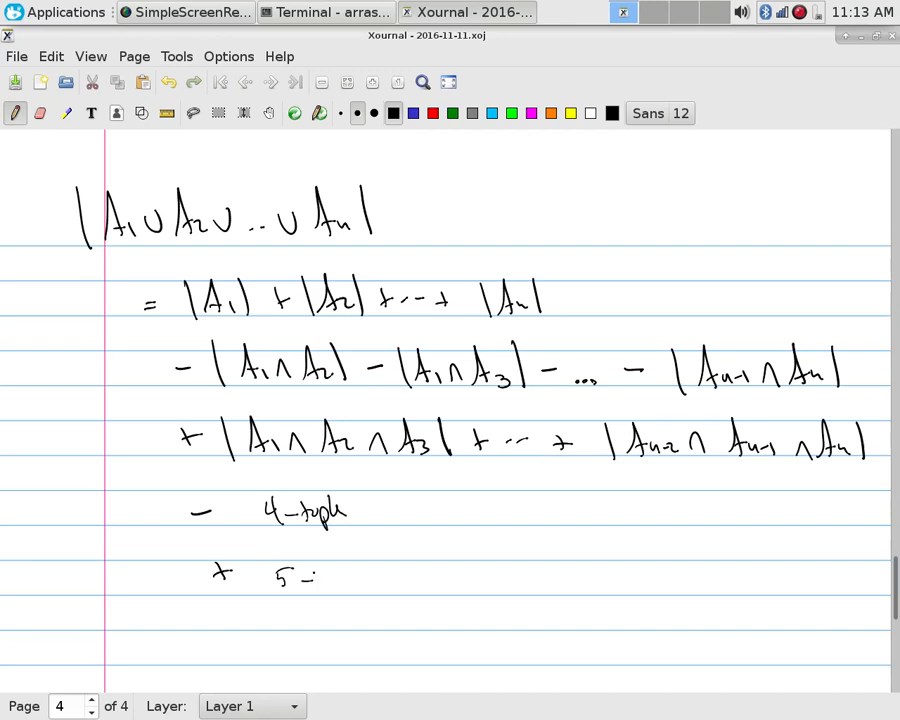
left_click_drag(305, 575, 365, 575)
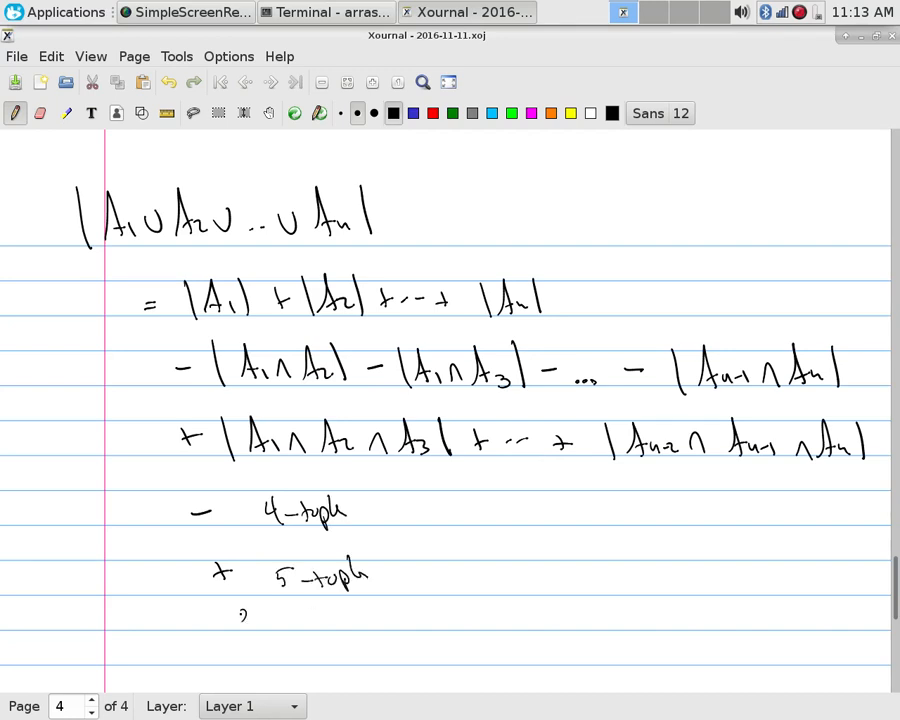
left_click_drag(225, 615, 280, 615)
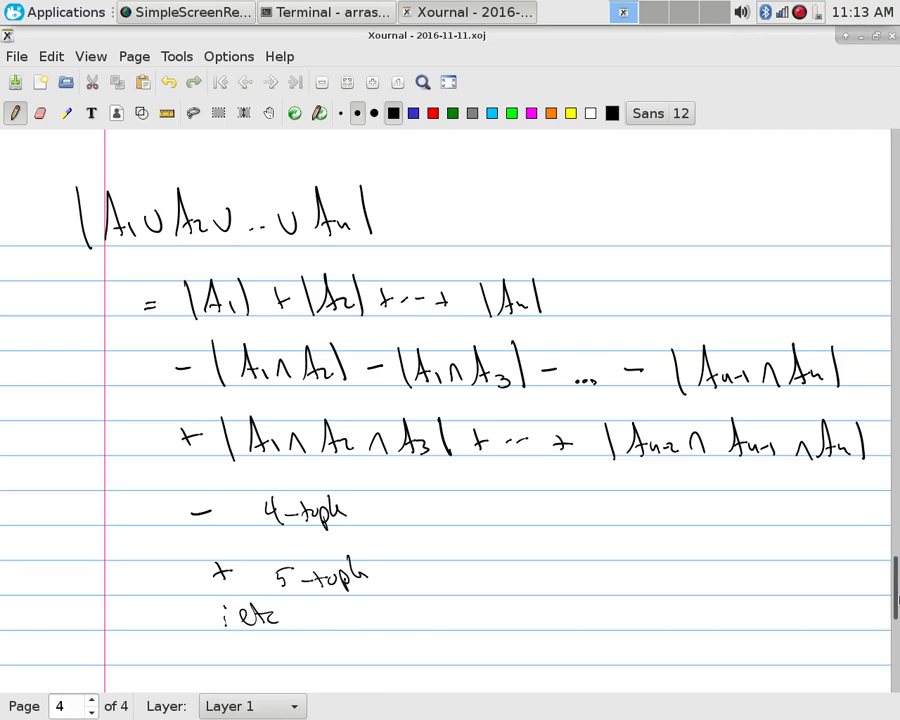
scroll("down", 3)
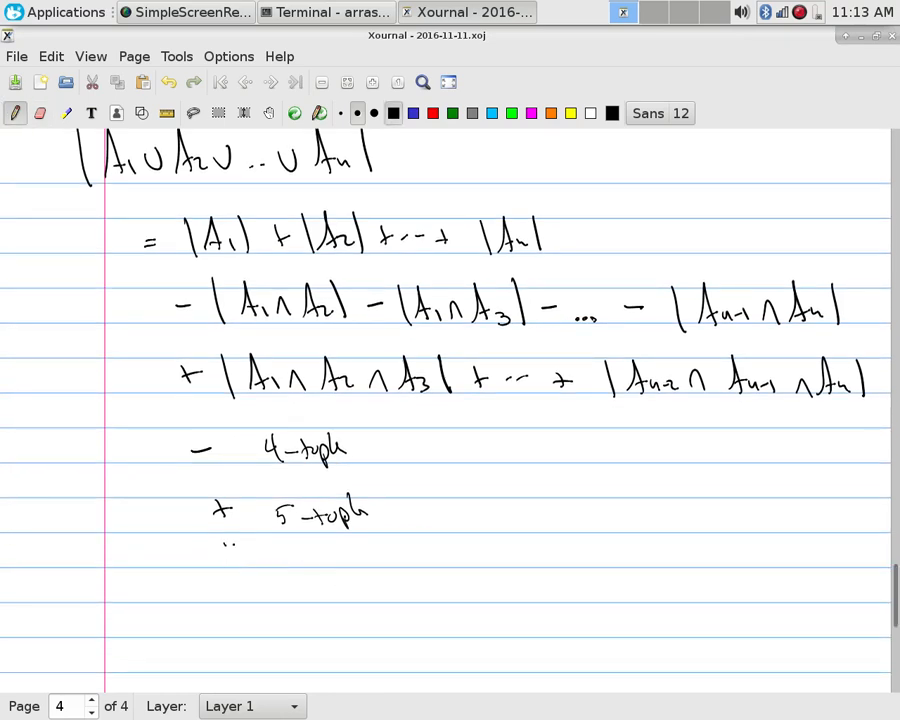
- Add vertical dots, the final ± |A1∩…∩An| term, and a curved bracket beside the formula
left_click_drag(218, 548, 222, 590)
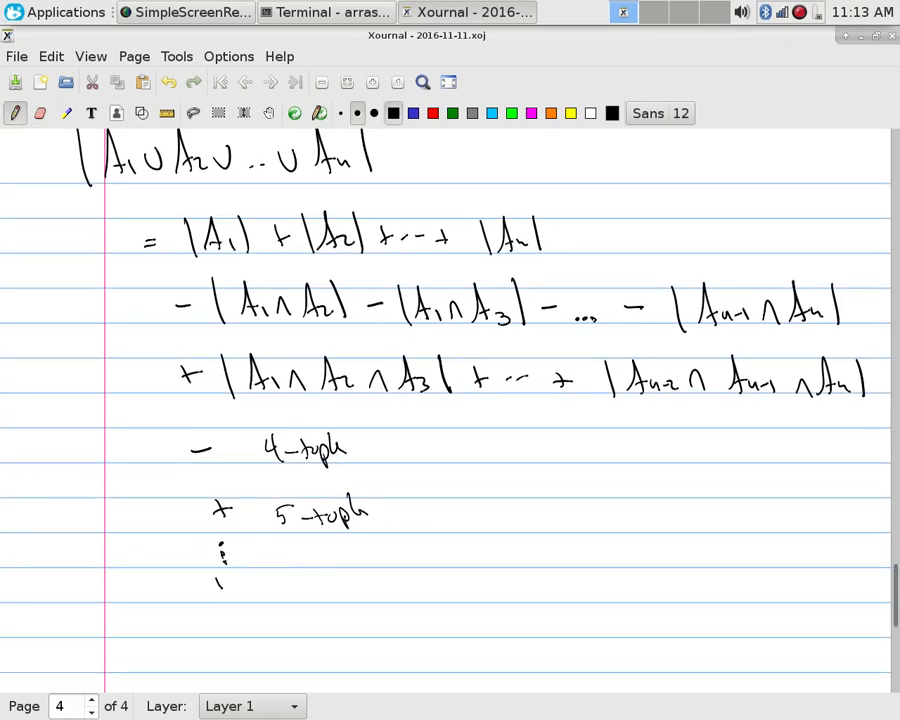
left_click_drag(205, 585, 300, 585)
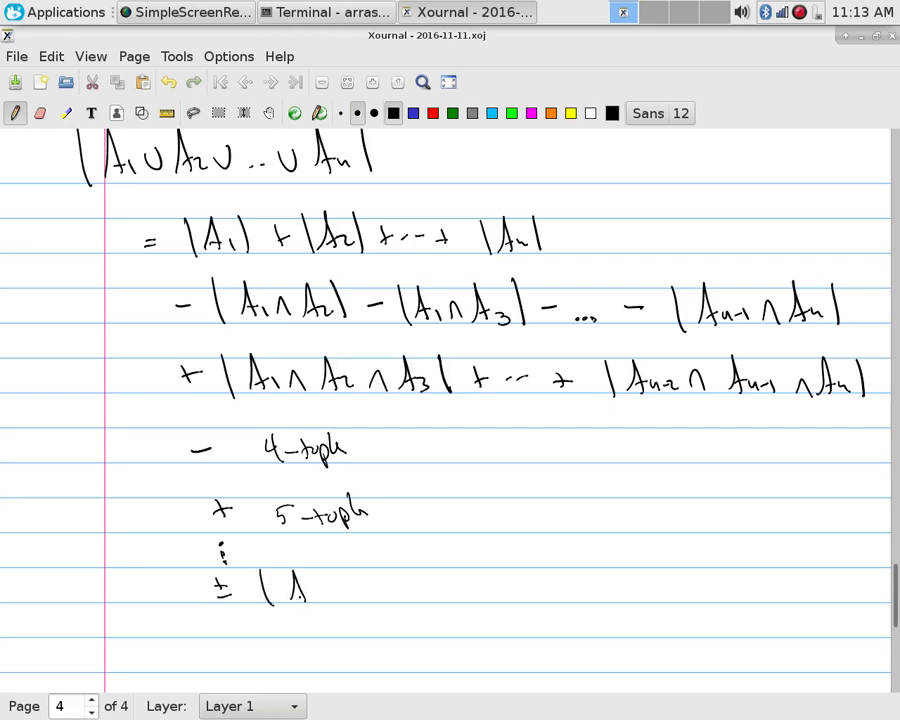
left_click_drag(290, 590, 450, 590)
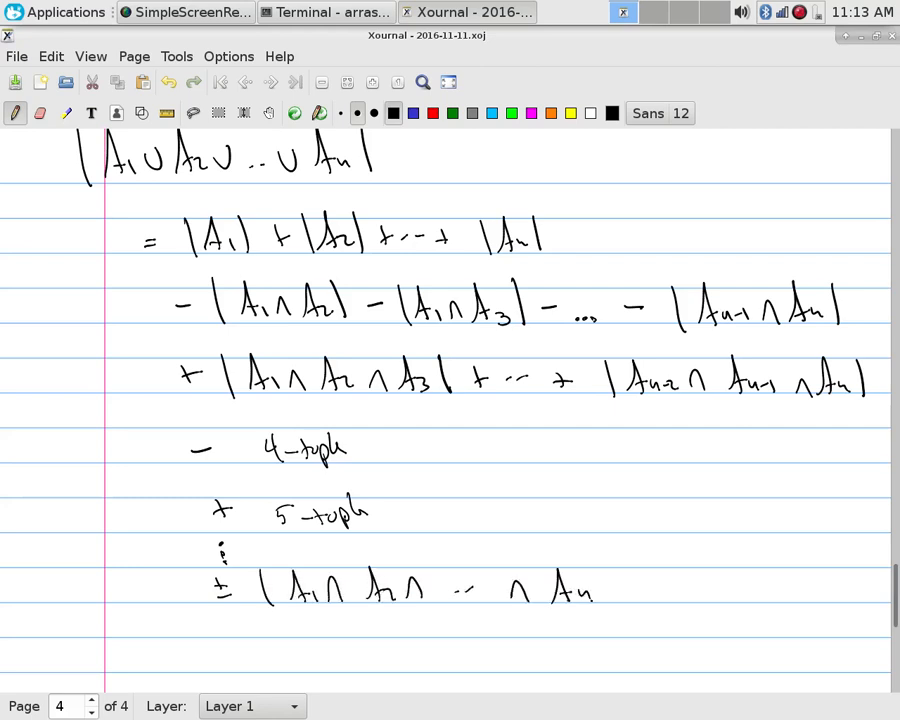
left_click_drag(600, 575, 605, 605)
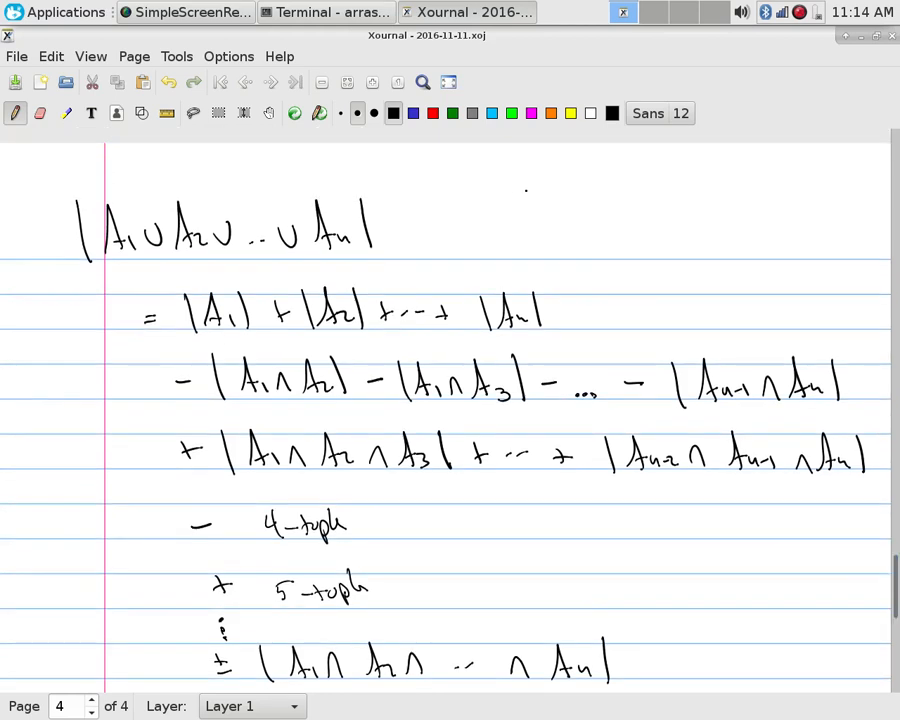
left_click_drag(515, 180, 580, 350)
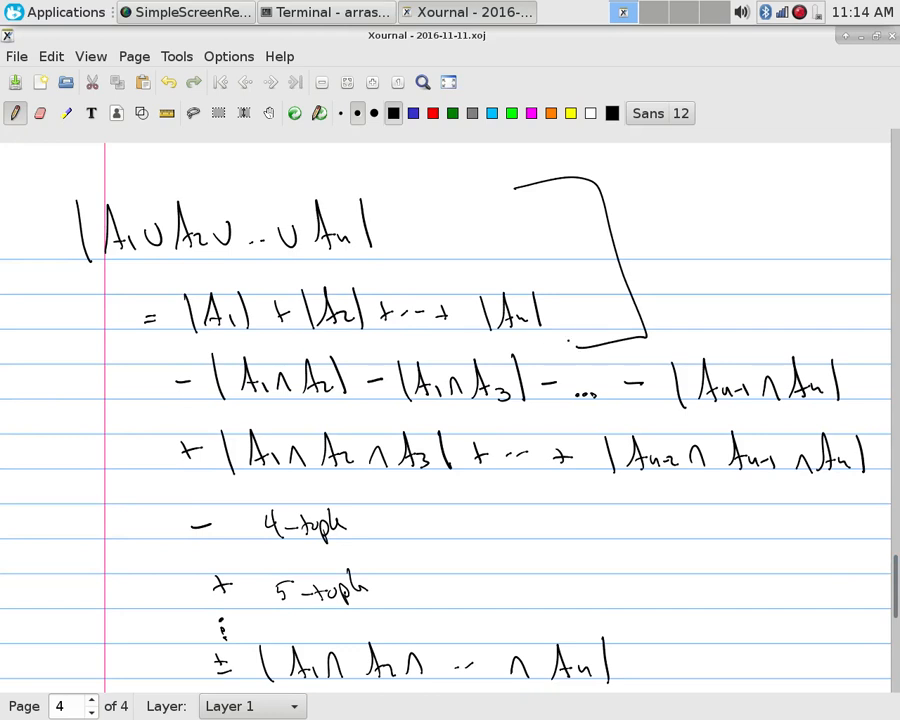
- Draw a horizontal divider line across the page below the formula
scroll("down", 3)
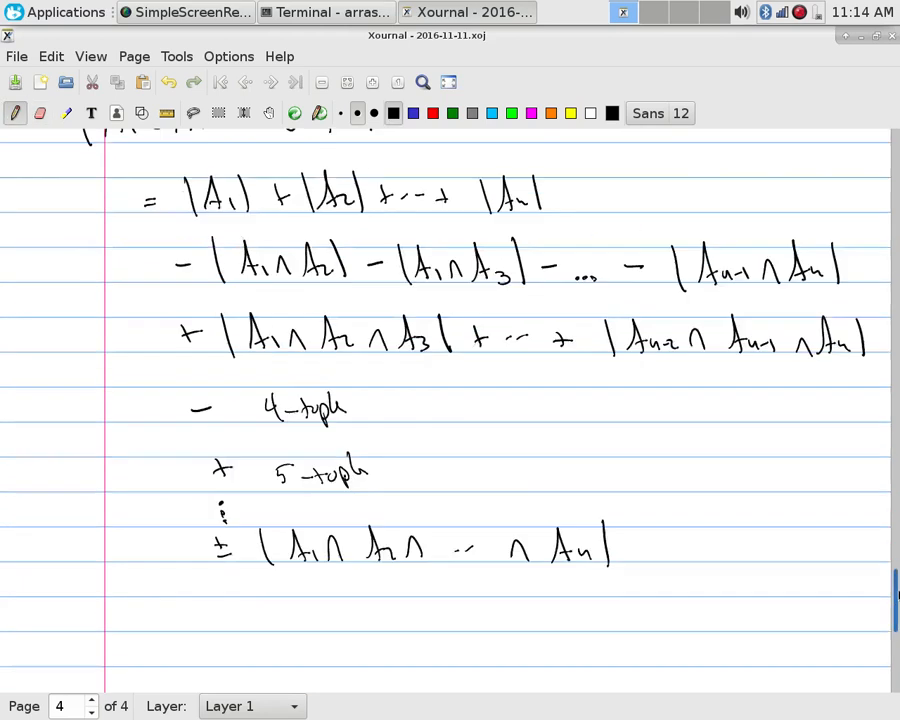
scroll("down", 3)
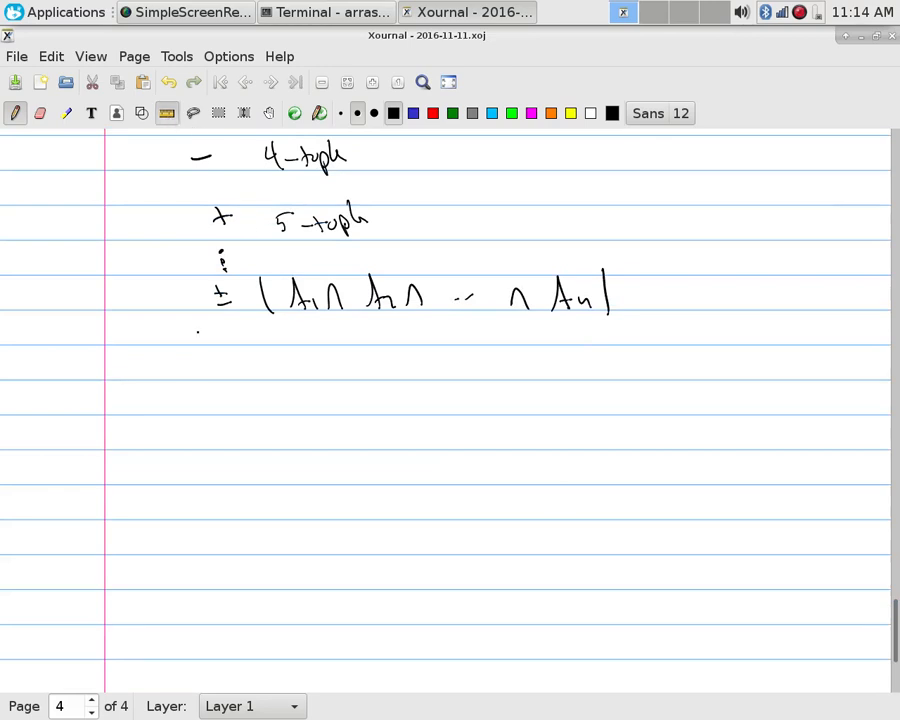
left_click_drag(57, 344, 843, 347)
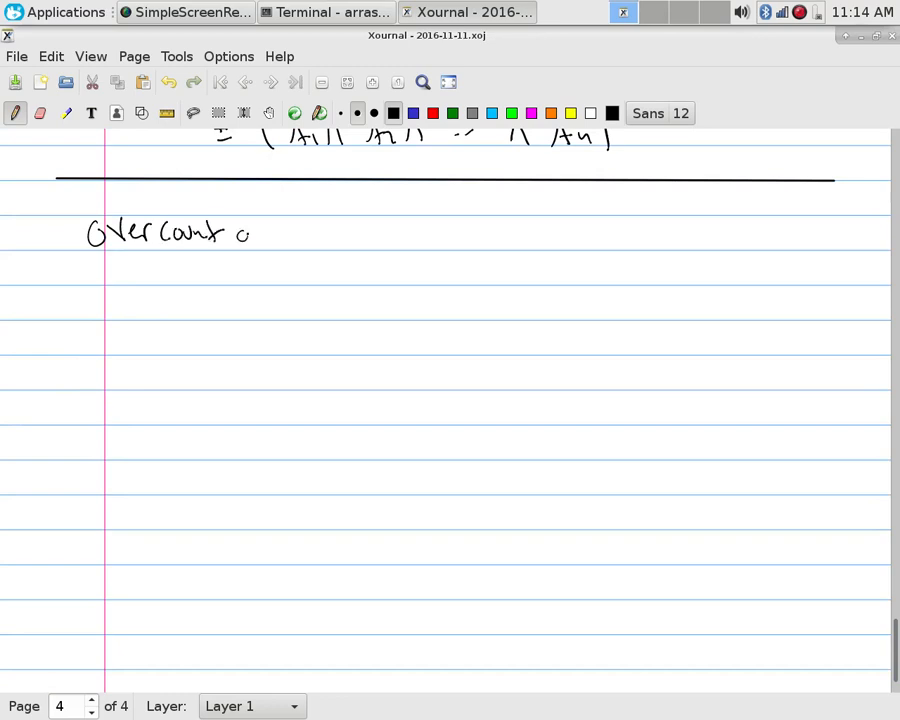
- Write 'Overcount on product rule → division rule' and box 'division rule'
left_click_drag(255, 235, 350, 235)
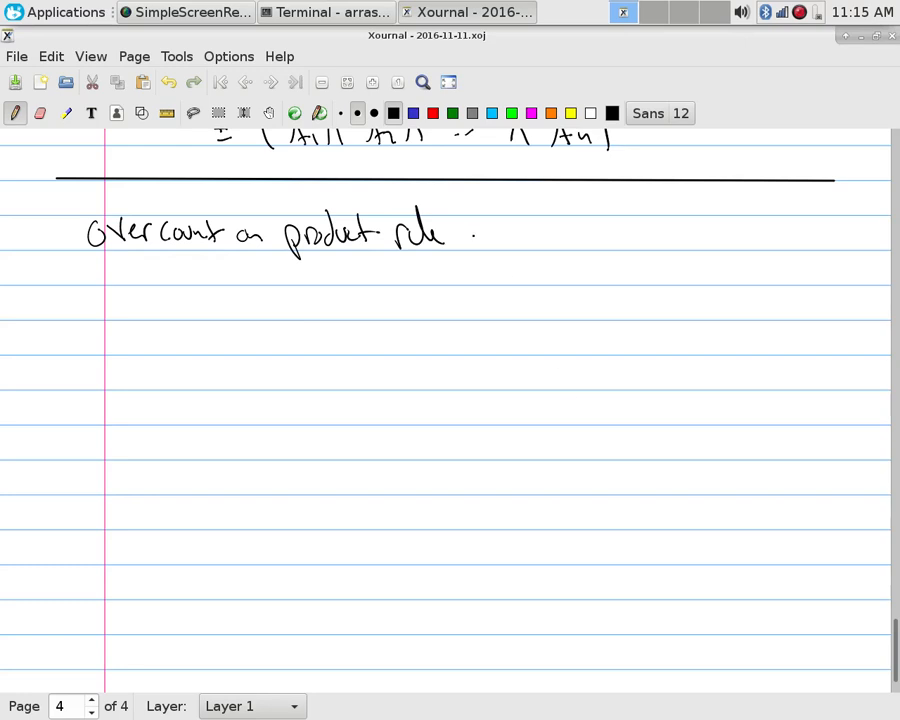
left_click_drag(480, 240, 580, 235)
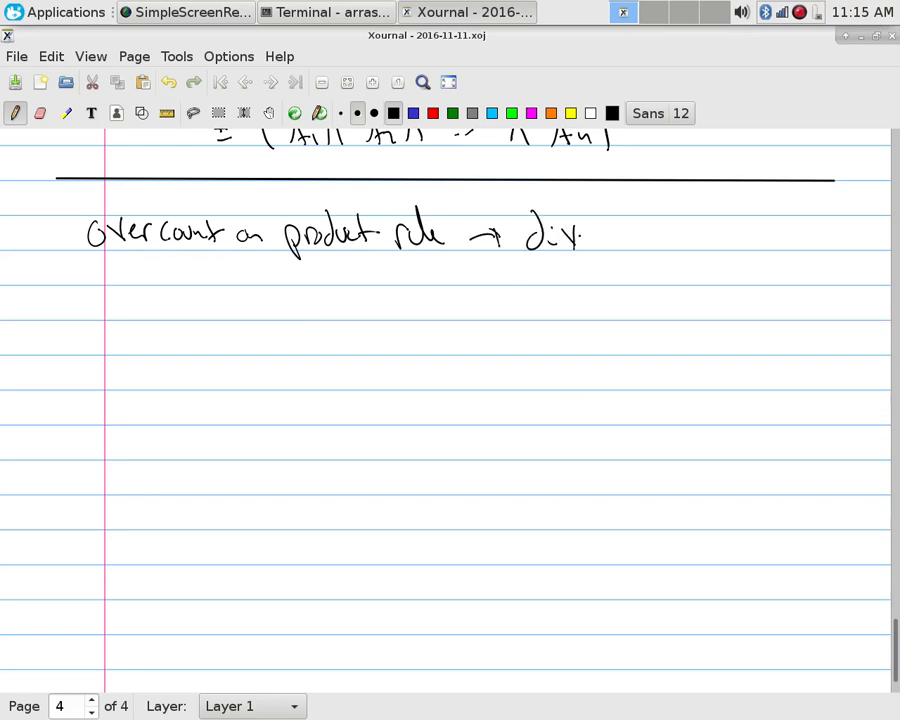
left_click_drag(560, 235, 655, 240)
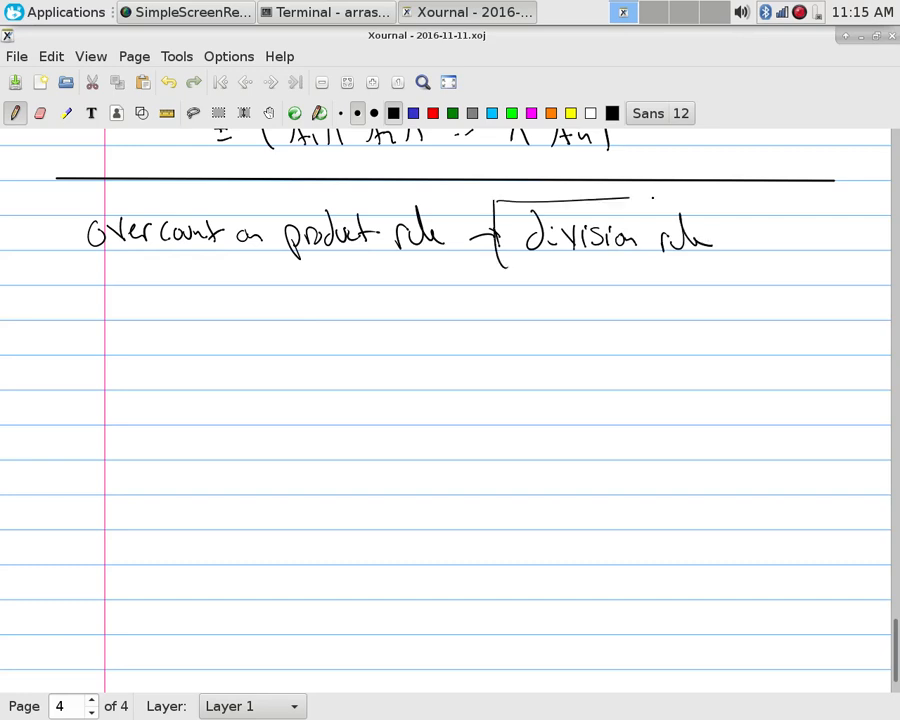
left_click_drag(490, 200, 760, 280)
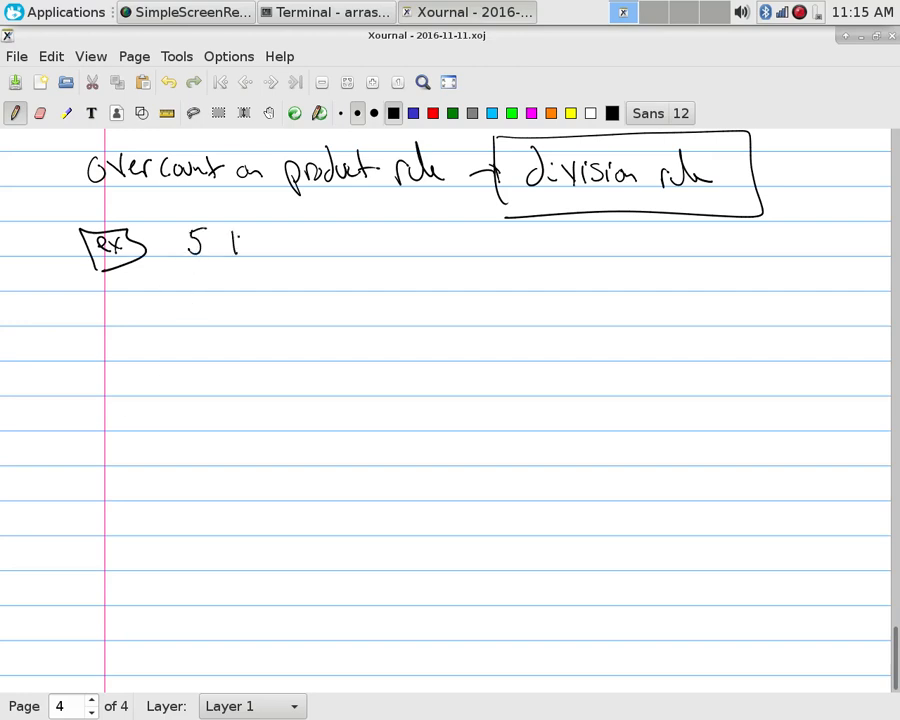
- Write '5 kids. Race and we give out 3 medals.' after the ex label
left_click_drag(228, 245, 290, 250)
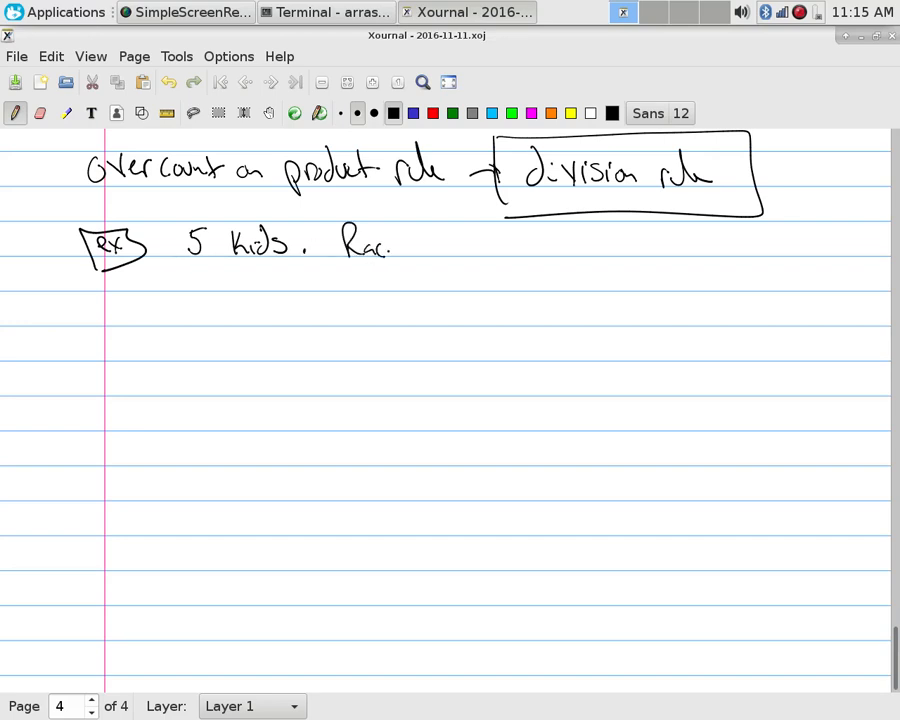
left_click_drag(385, 245, 510, 245)
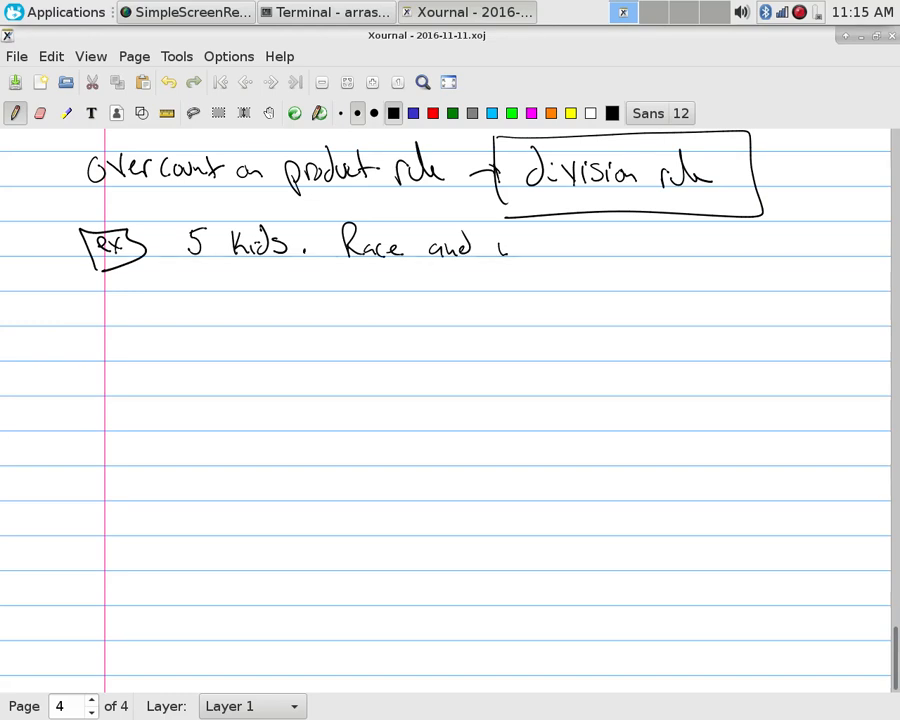
left_click_drag(495, 245, 620, 248)
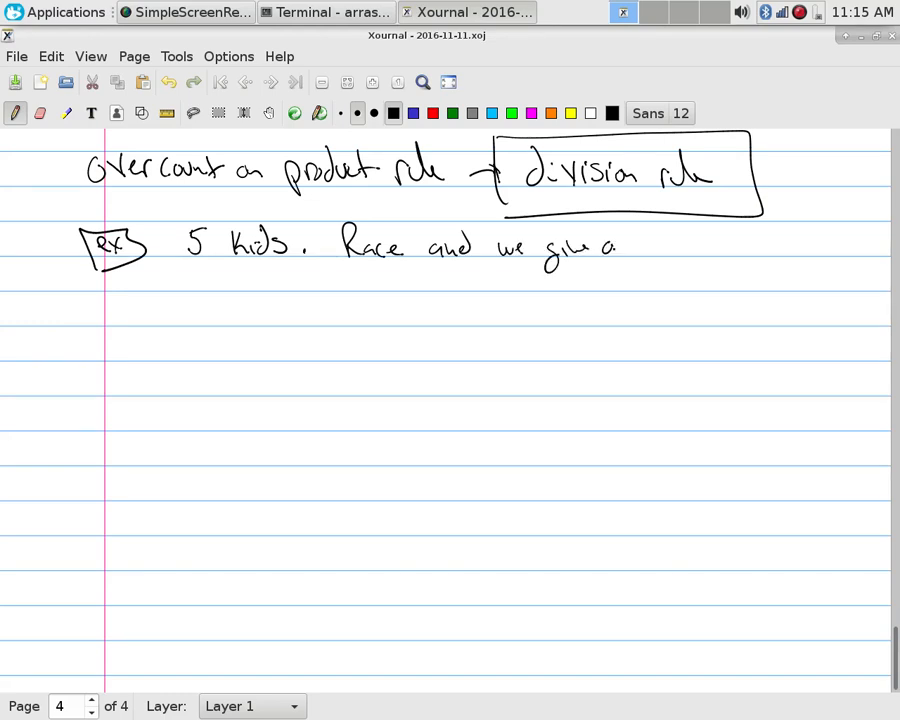
left_click_drag(625, 245, 715, 250)
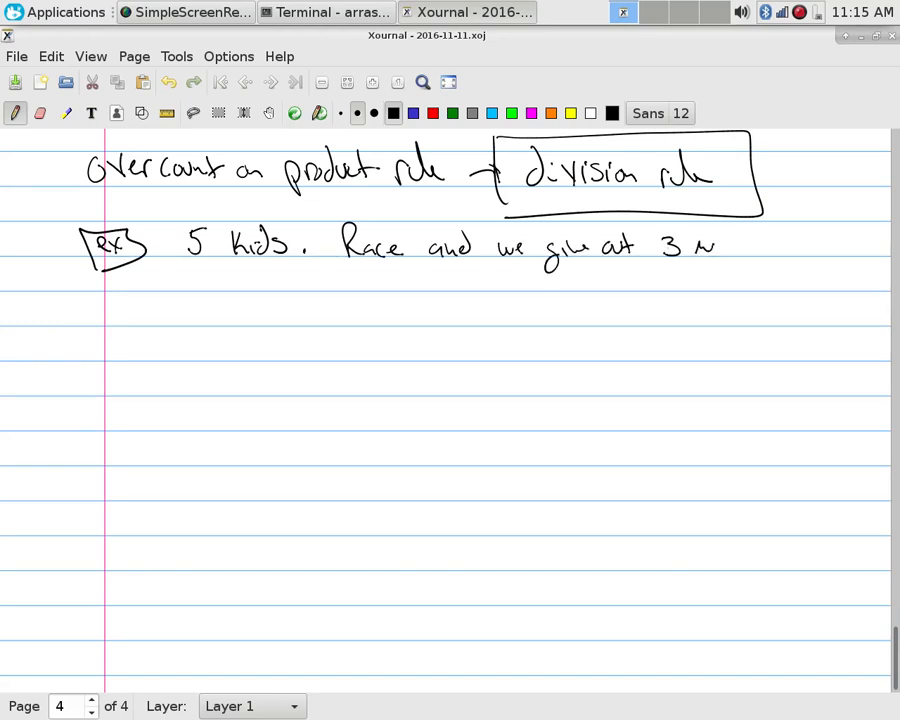
left_click_drag(715, 248, 785, 250)
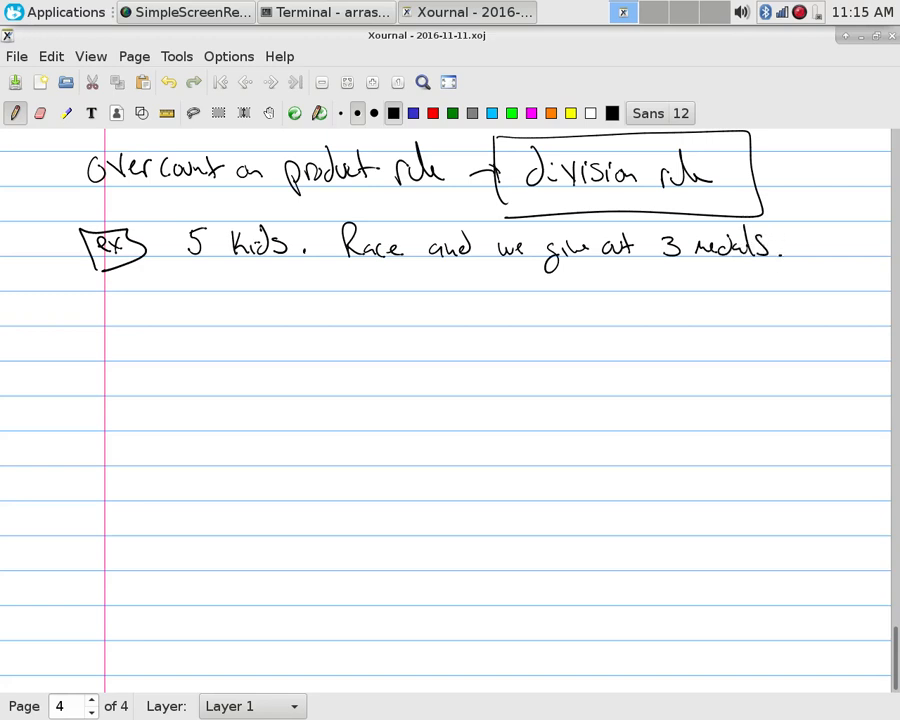
- Write '→ How many ways?' on the next line
left_click_drag(140, 312, 170, 305)
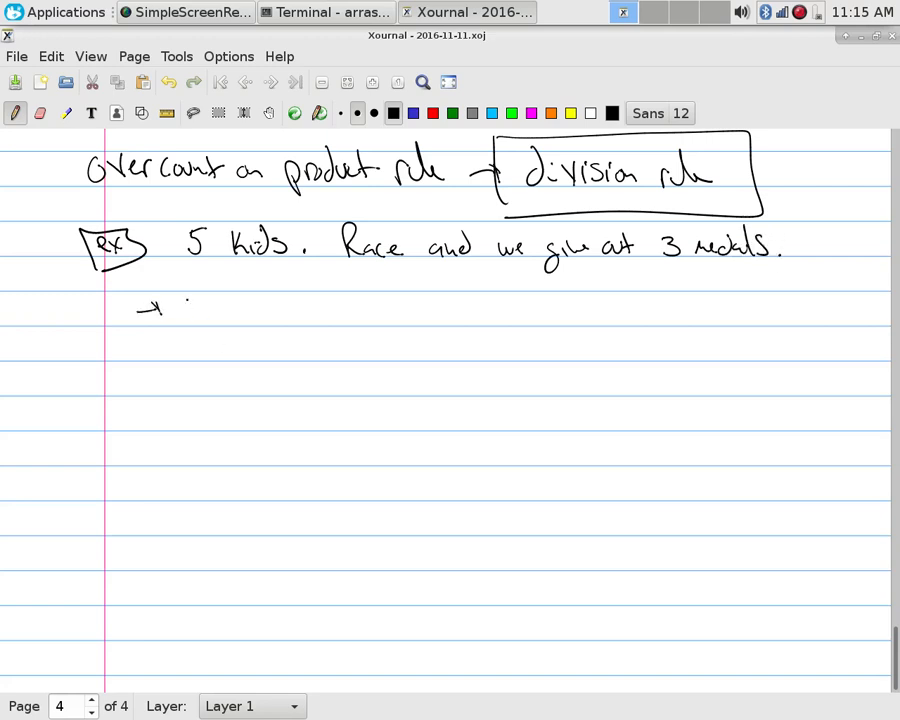
left_click_drag(185, 310, 285, 315)
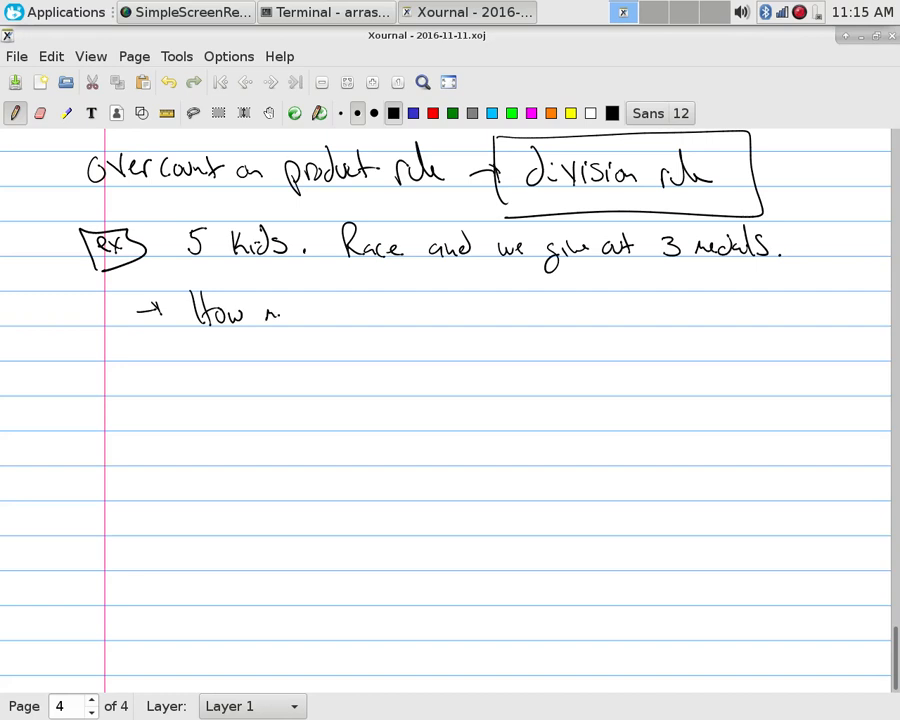
left_click_drag(270, 310, 370, 315)
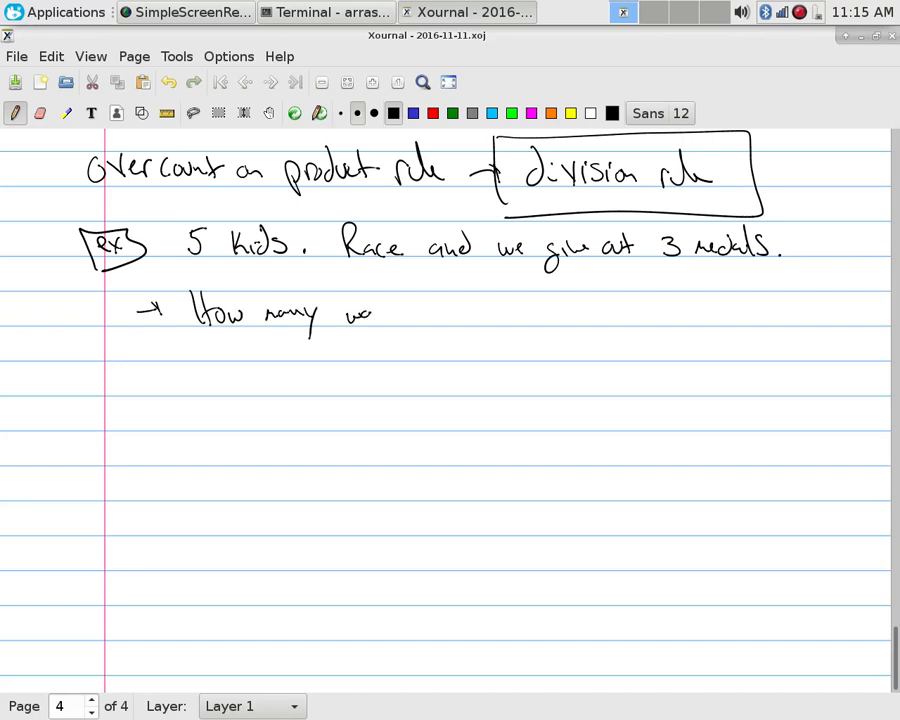
left_click_drag(360, 305, 450, 320)
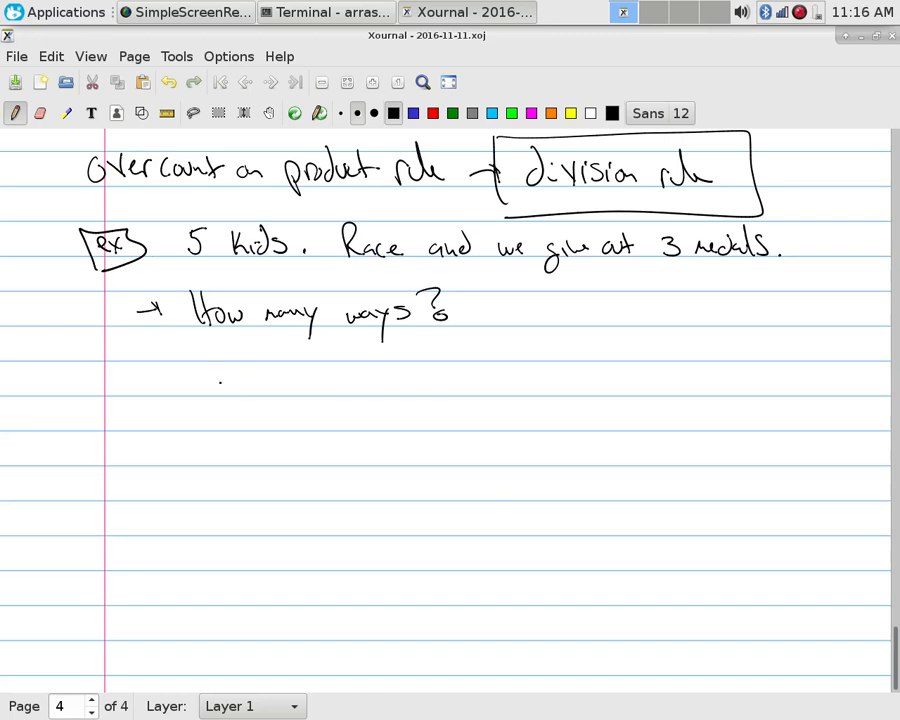
- Write 'total races = 5·4·3·2·1' with 'total races' underlined
left_click_drag(215, 385, 315, 385)
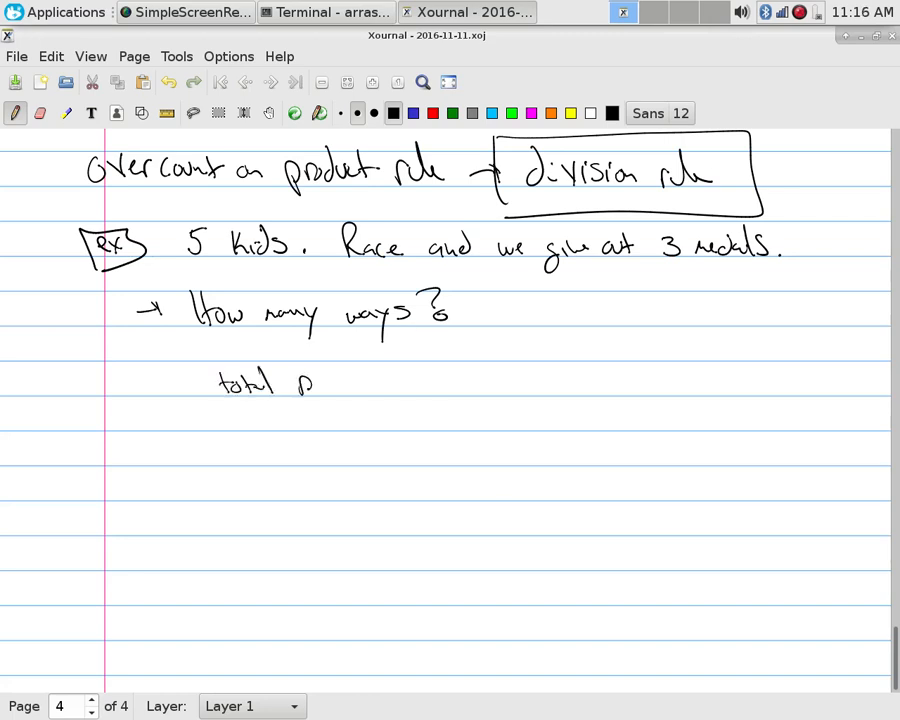
left_click_drag(300, 385, 375, 400)
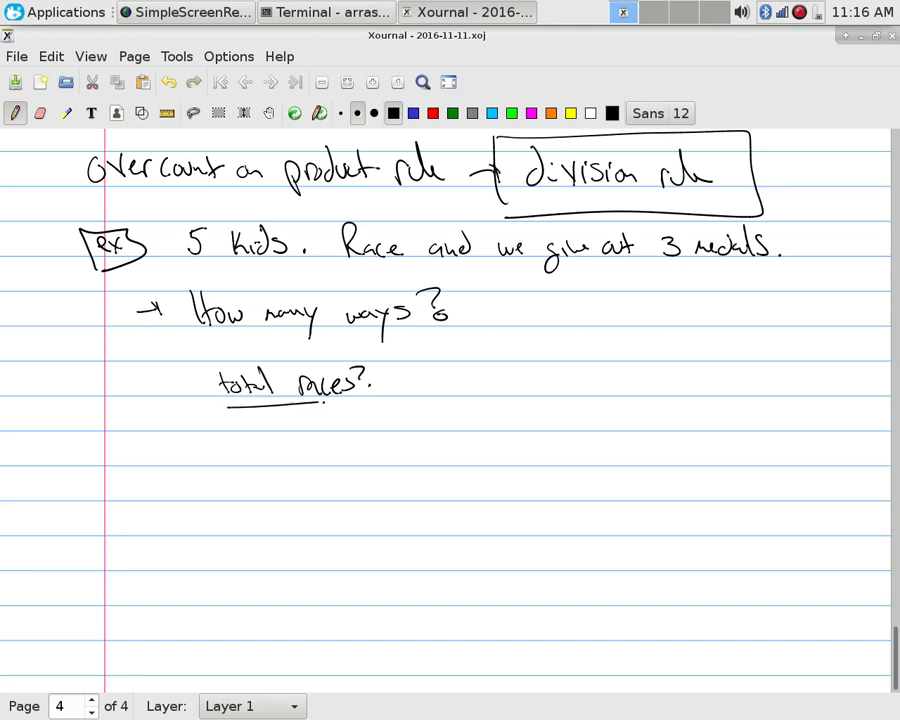
left_click_drag(375, 383, 395, 383)
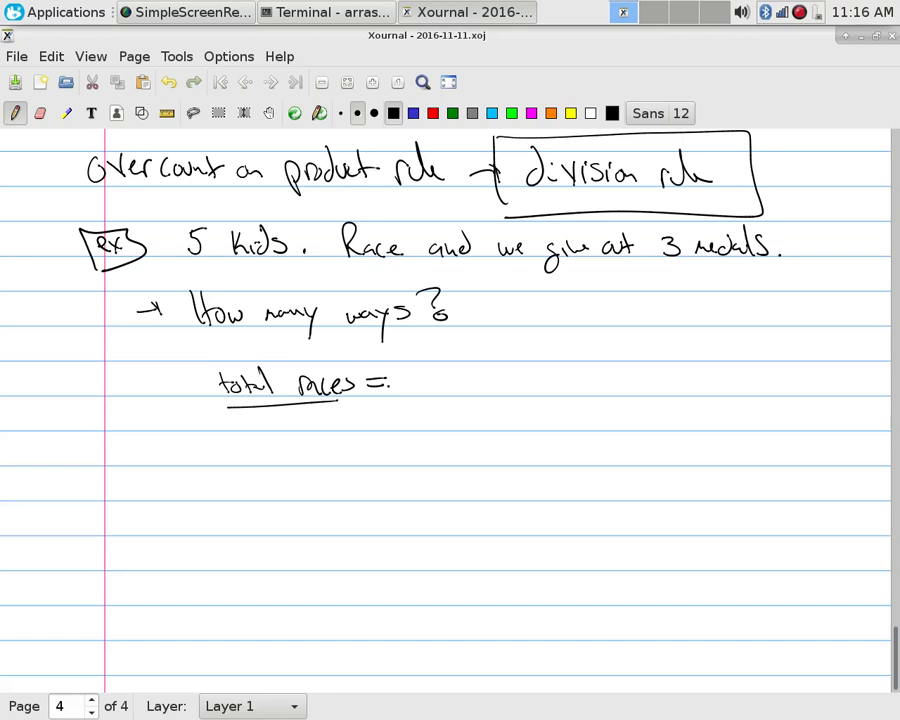
left_click(450, 450)
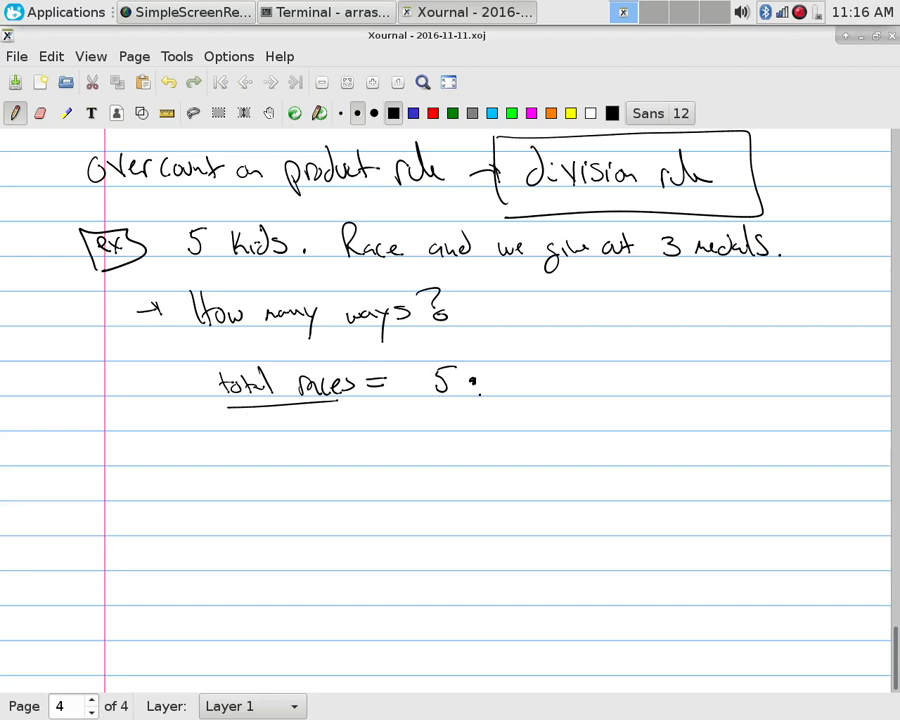
left_click_drag(500, 365, 510, 395)
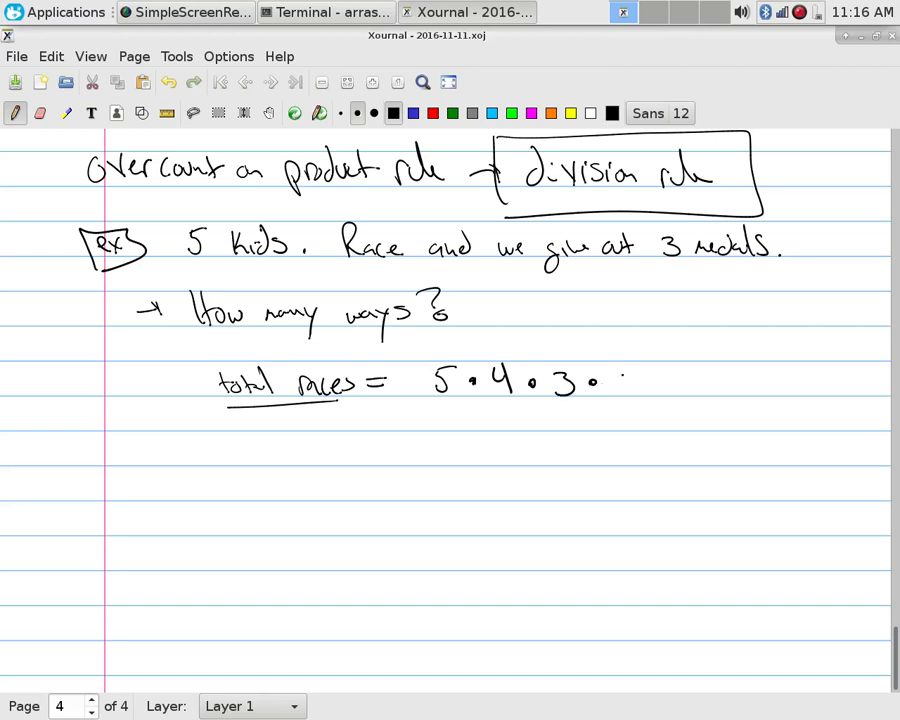
left_click_drag(620, 385, 680, 383)
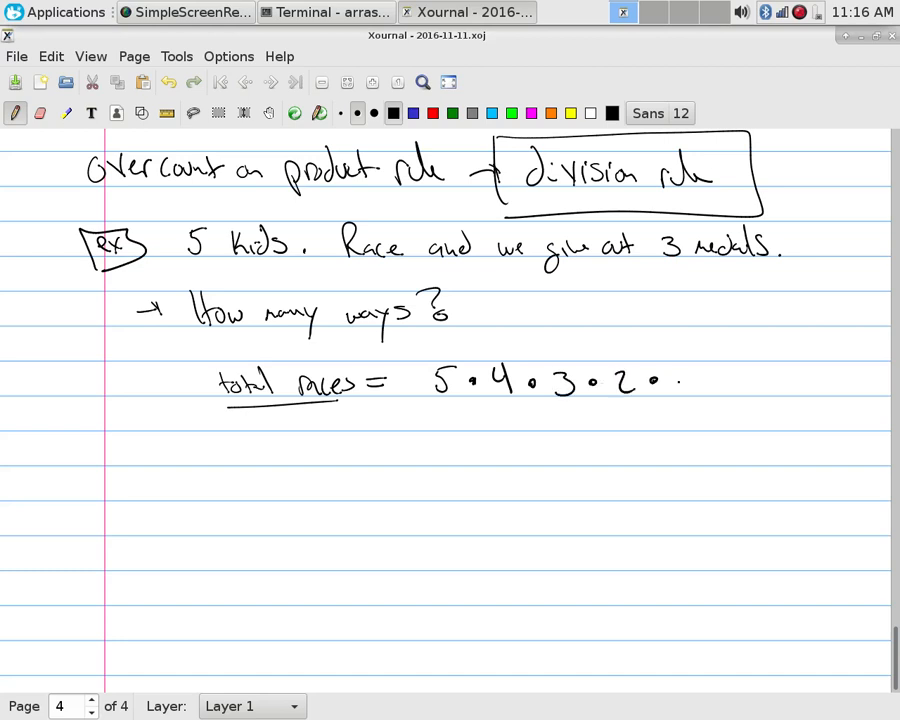
left_click_drag(680, 370, 685, 400)
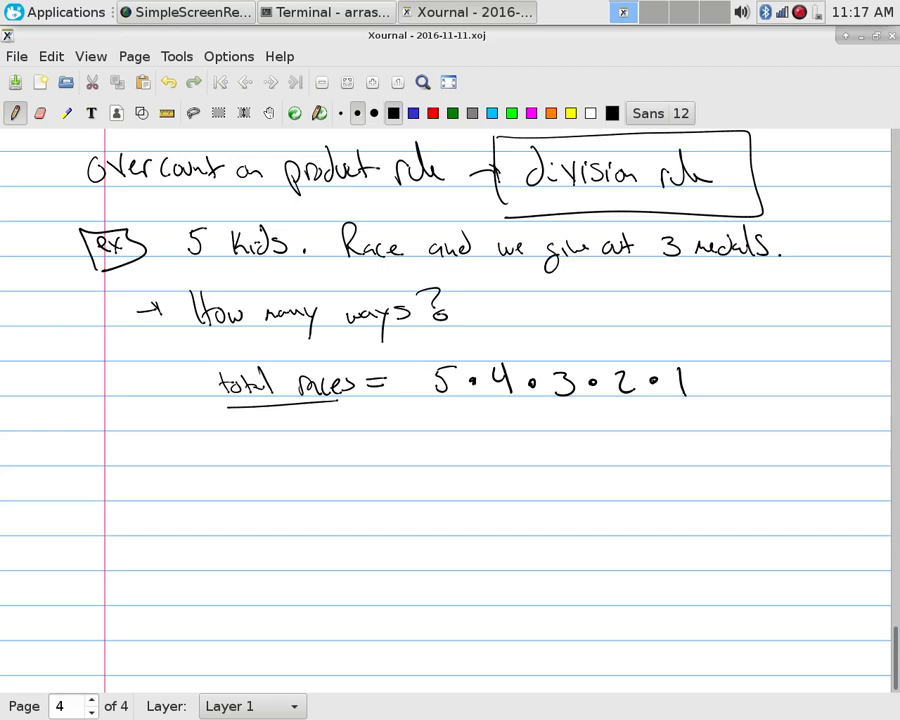
left_click(225, 450)
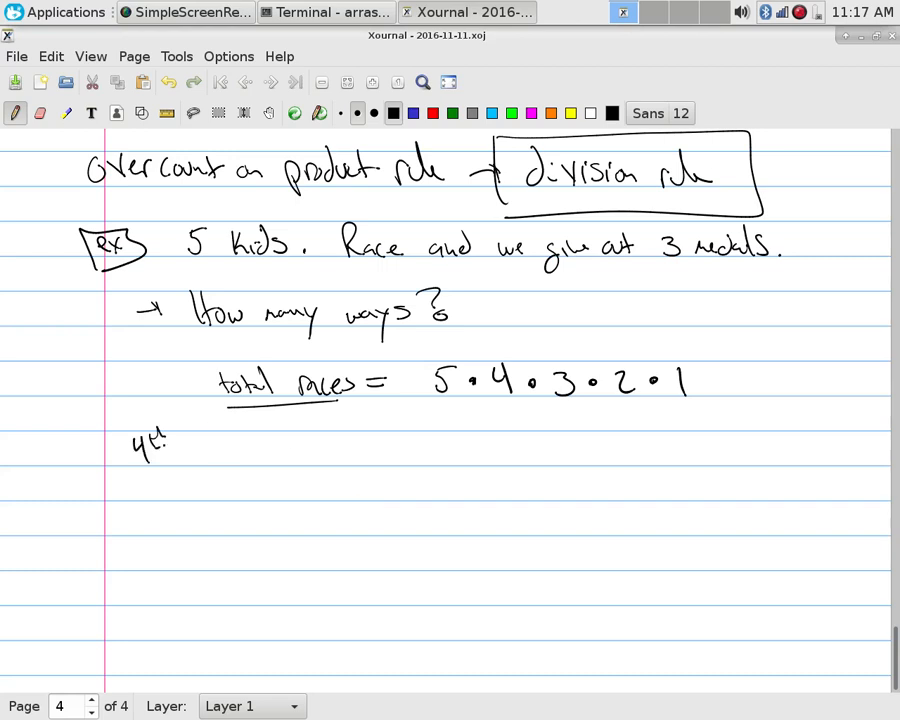
- Write '4th-5th = last = 2·1' and box the 2·1
left_click_drag(175, 445, 215, 445)
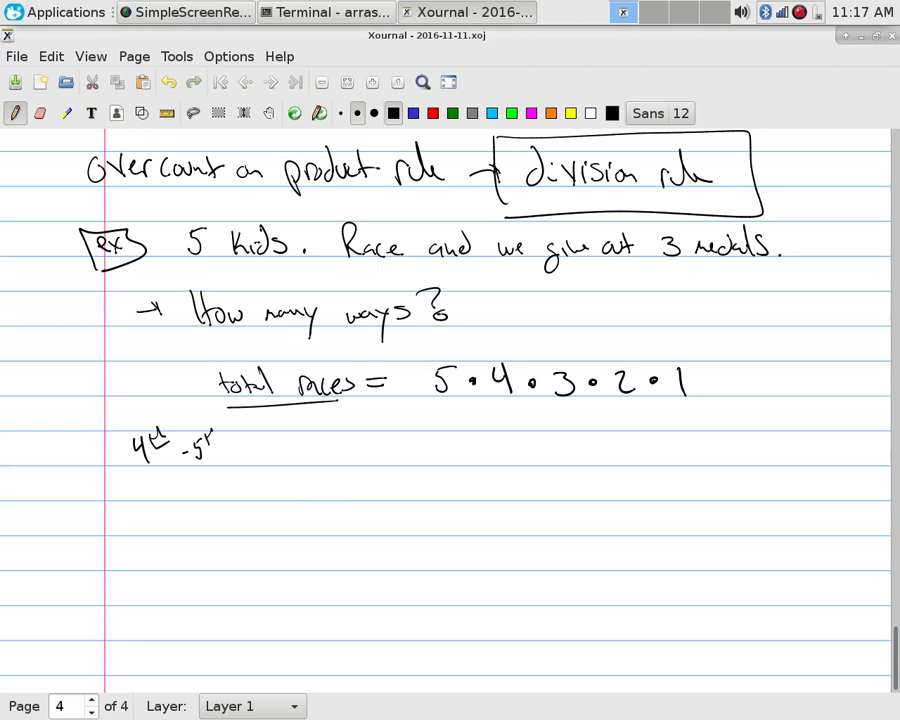
left_click_drag(225, 448, 265, 448)
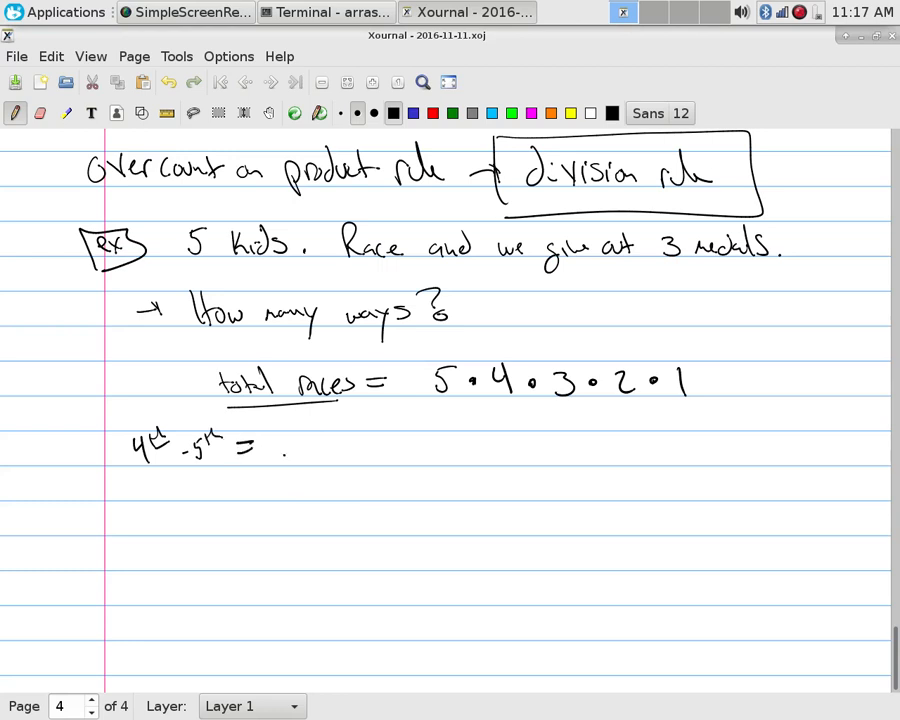
left_click_drag(280, 445, 335, 465)
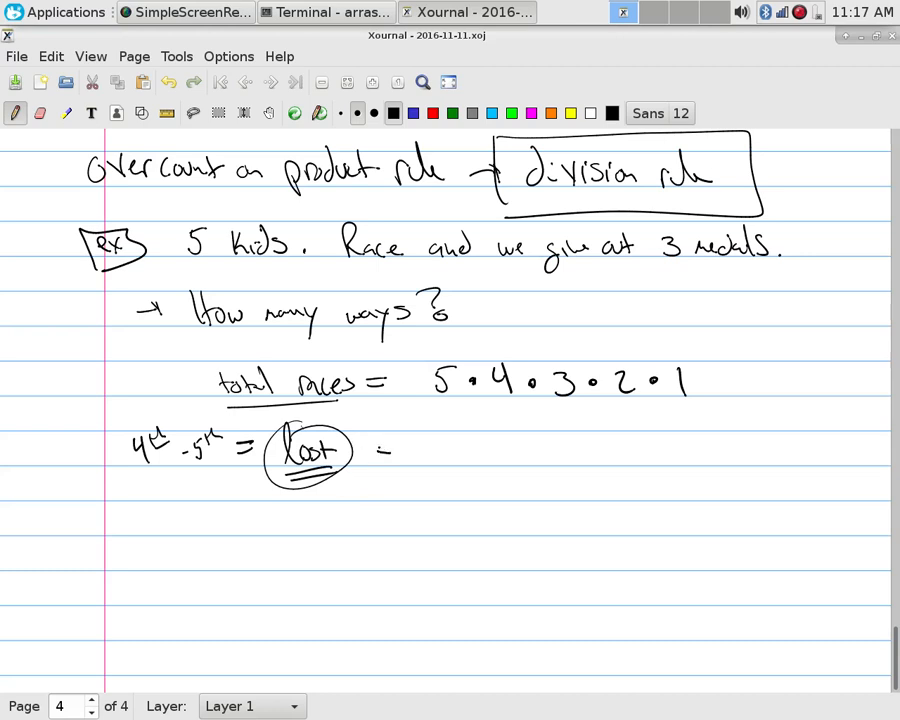
left_click_drag(375, 448, 460, 452)
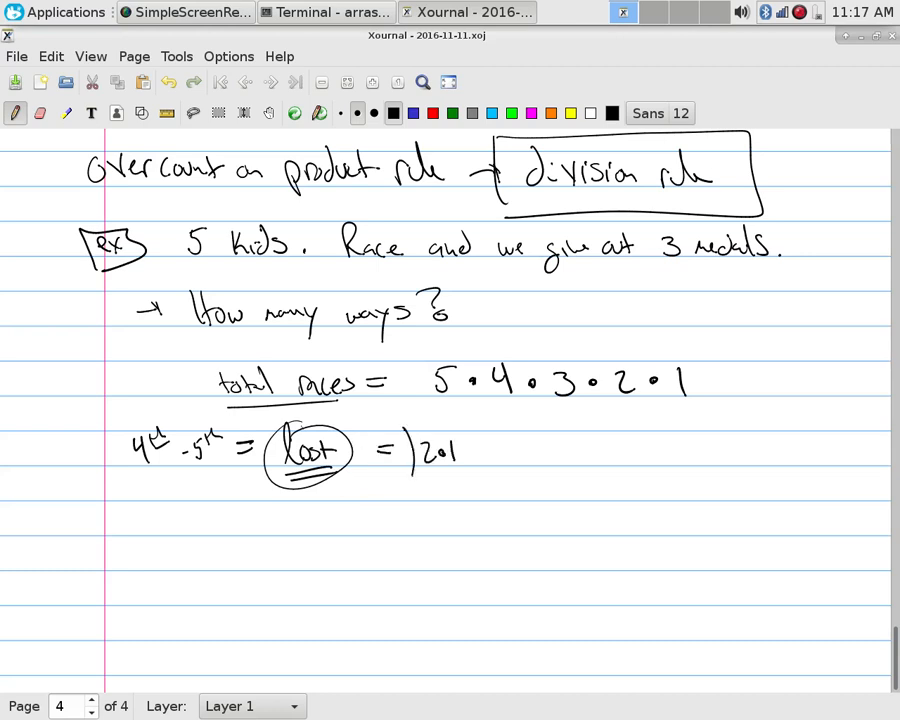
left_click_drag(410, 430, 480, 475)
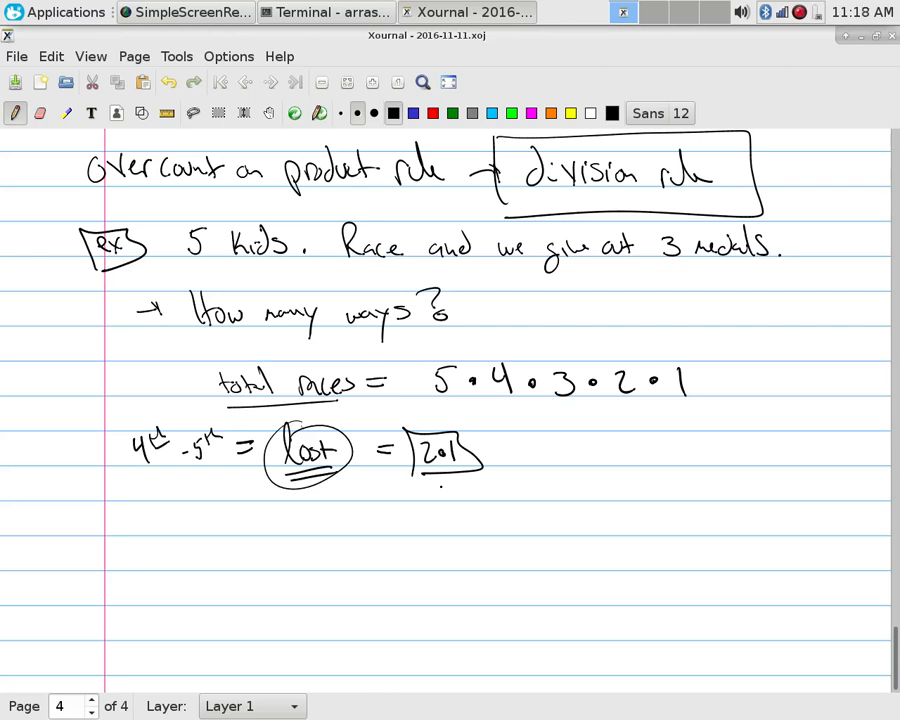
- Extend total races with '= 120' and write 'real ans = 120/2 = 60'
left_click(725, 388)
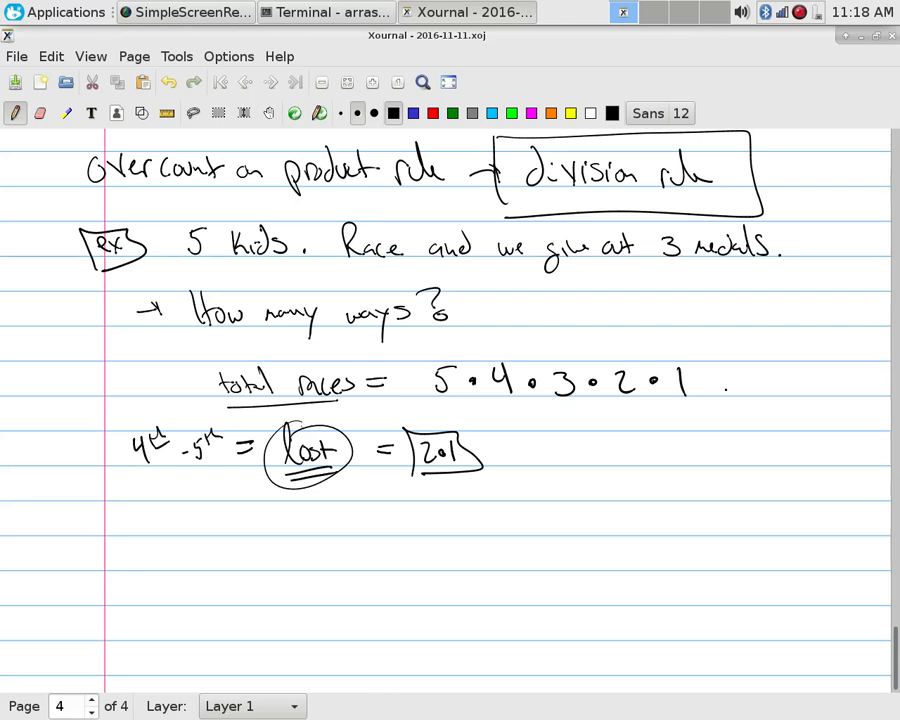
left_click_drag(705, 385, 735, 390)
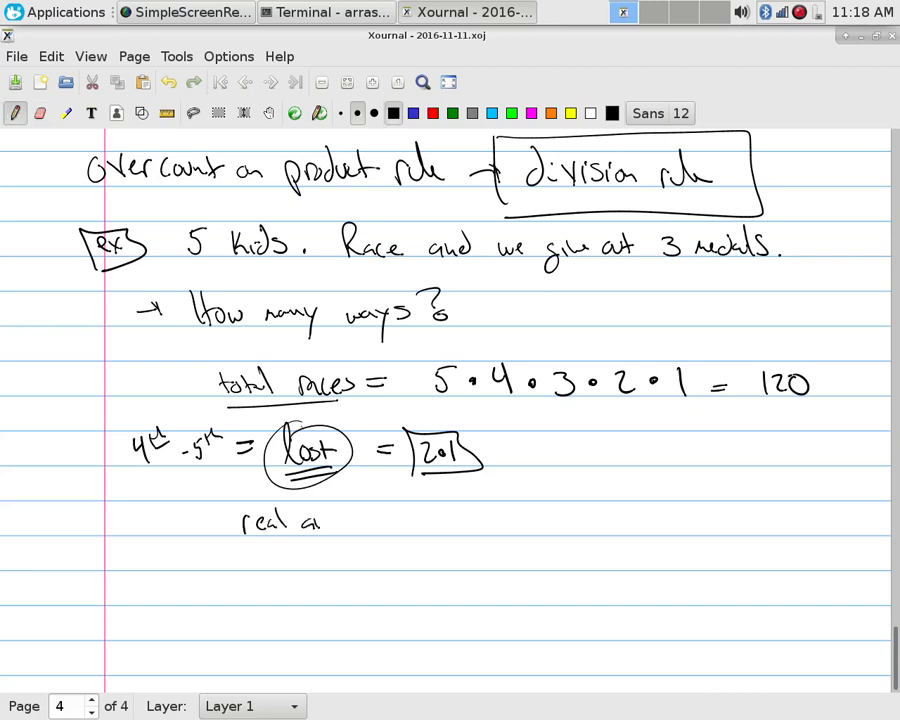
type("= 17")
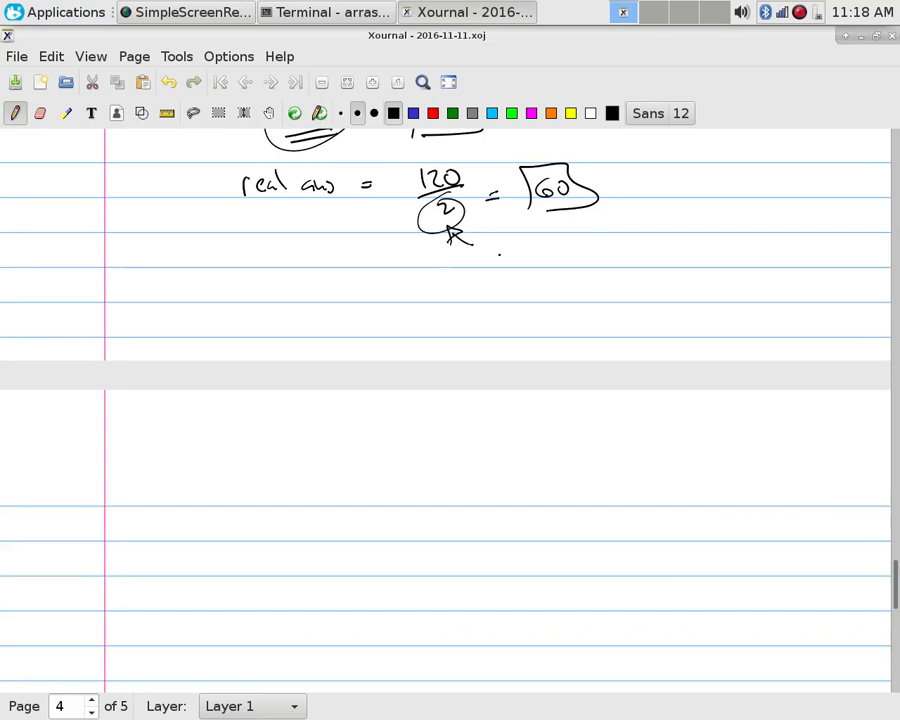
- Write underlined 'overcount by mult.' under the circled 2, then scroll to page 5
left_click_drag(480, 262, 550, 262)
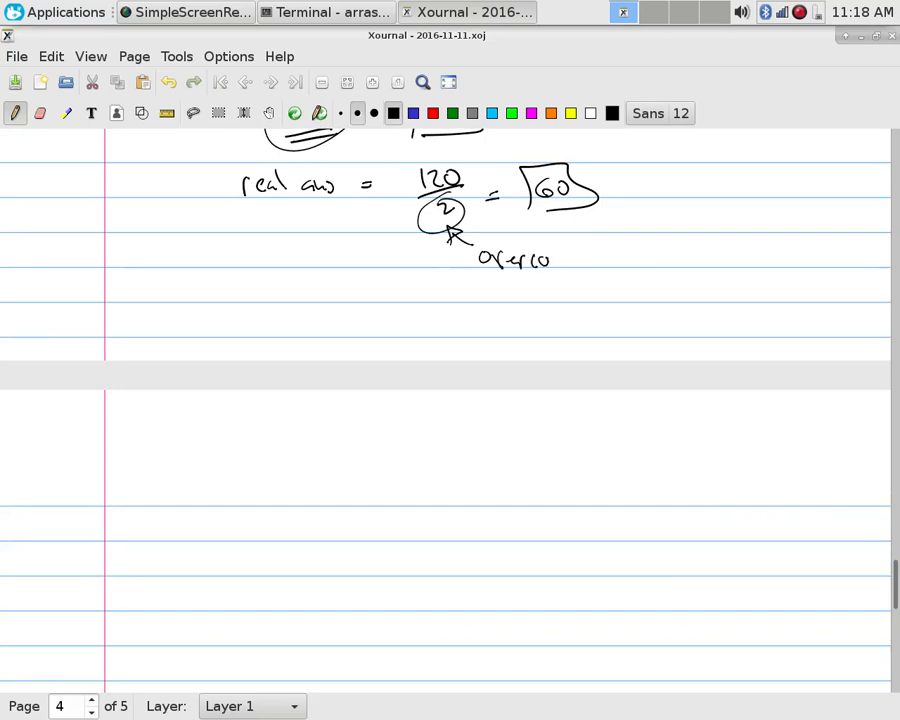
left_click_drag(548, 260, 640, 262)
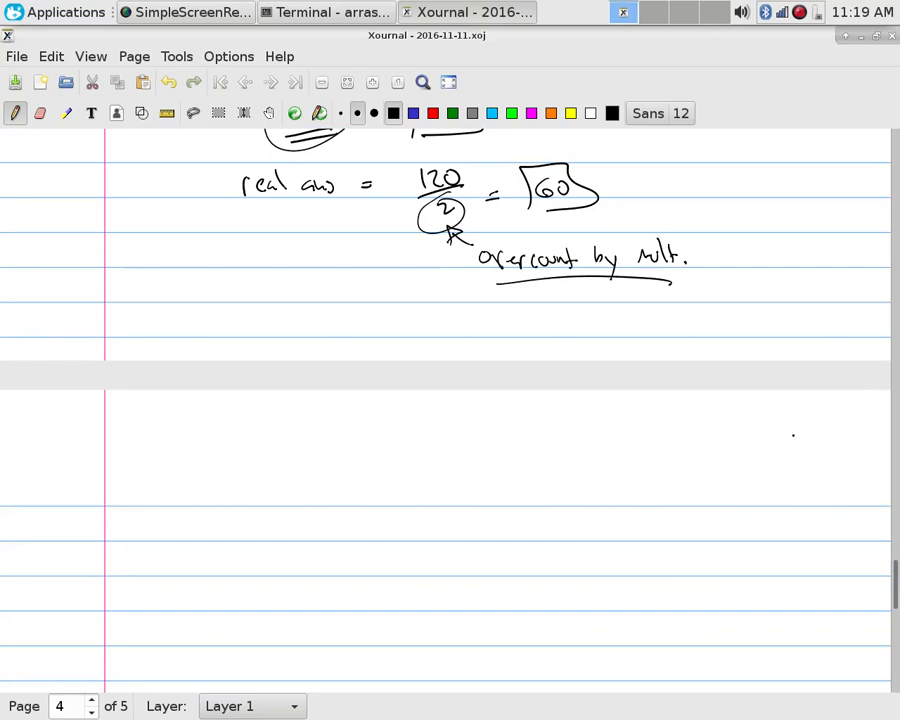
scroll("down", 3)
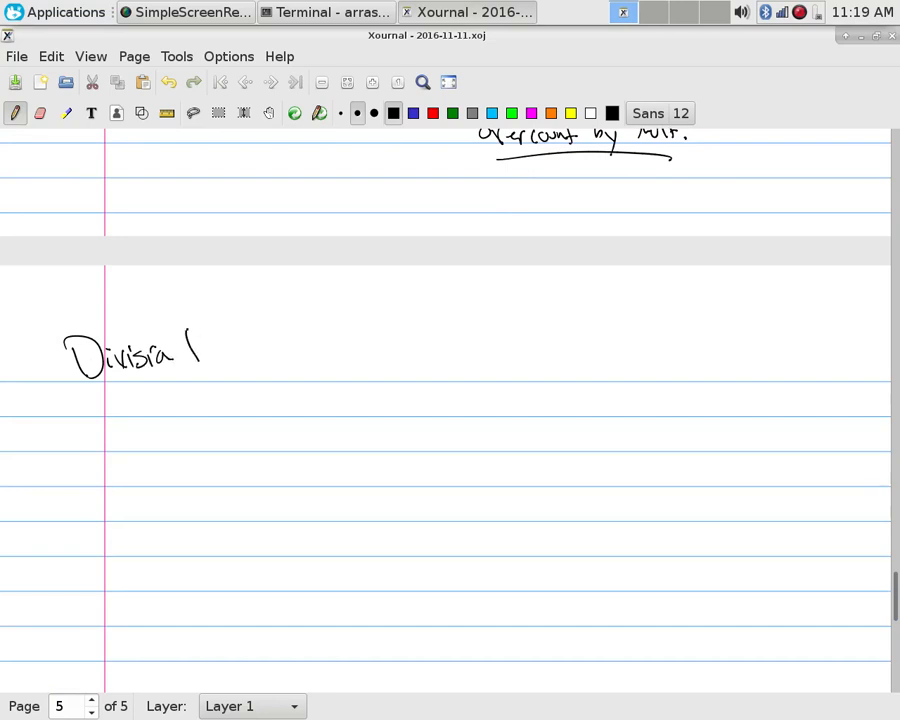
- Underline the Division Rule heading and write 'There are n/d ways to do a task'
left_click_drag(195, 350, 240, 355)
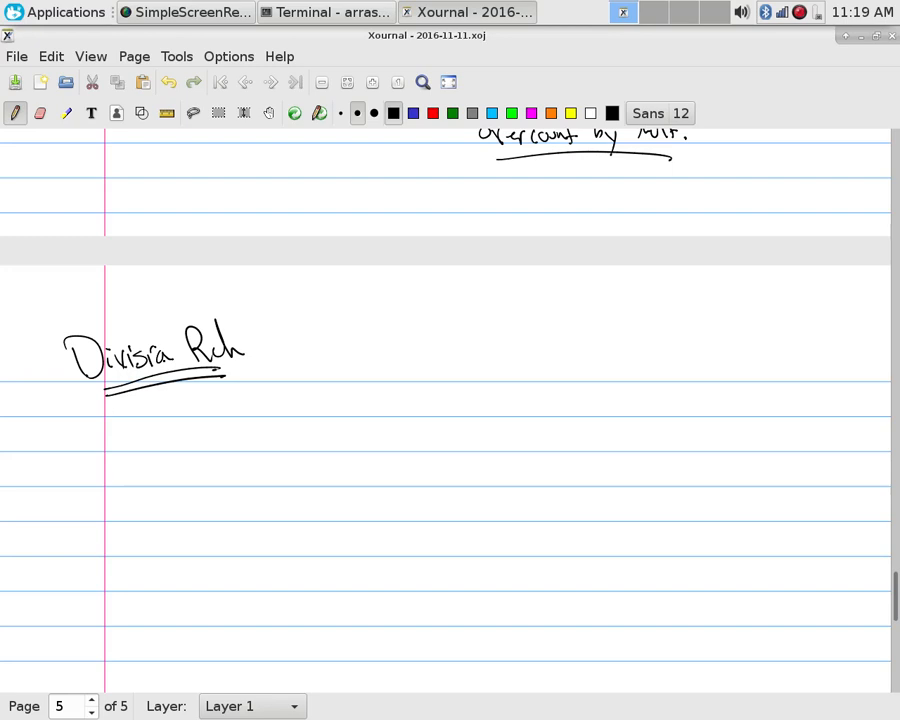
left_click_drag(305, 352, 312, 378)
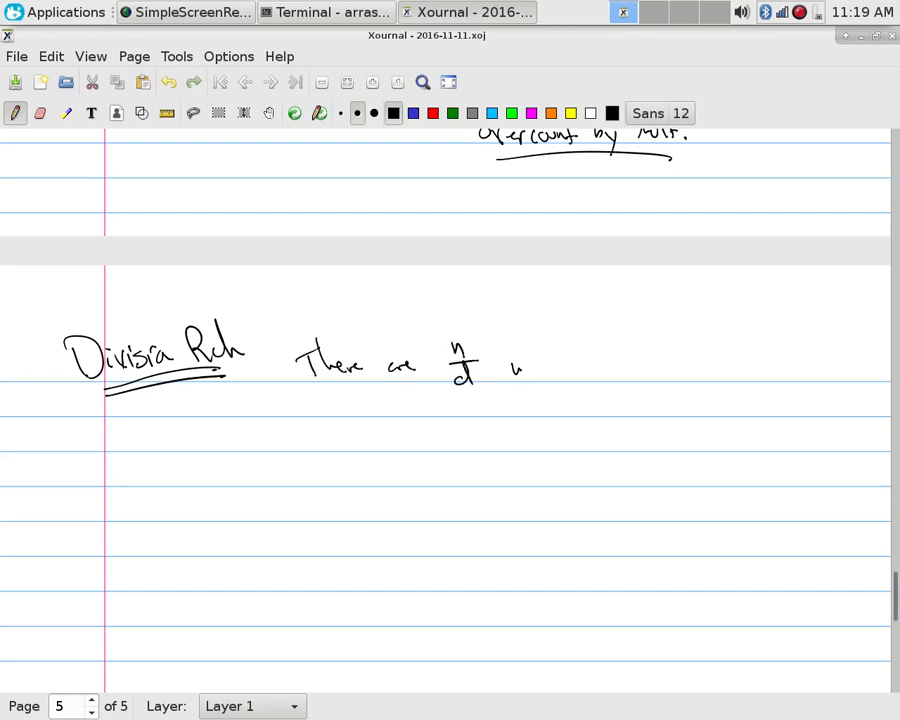
left_click_drag(500, 360, 570, 375)
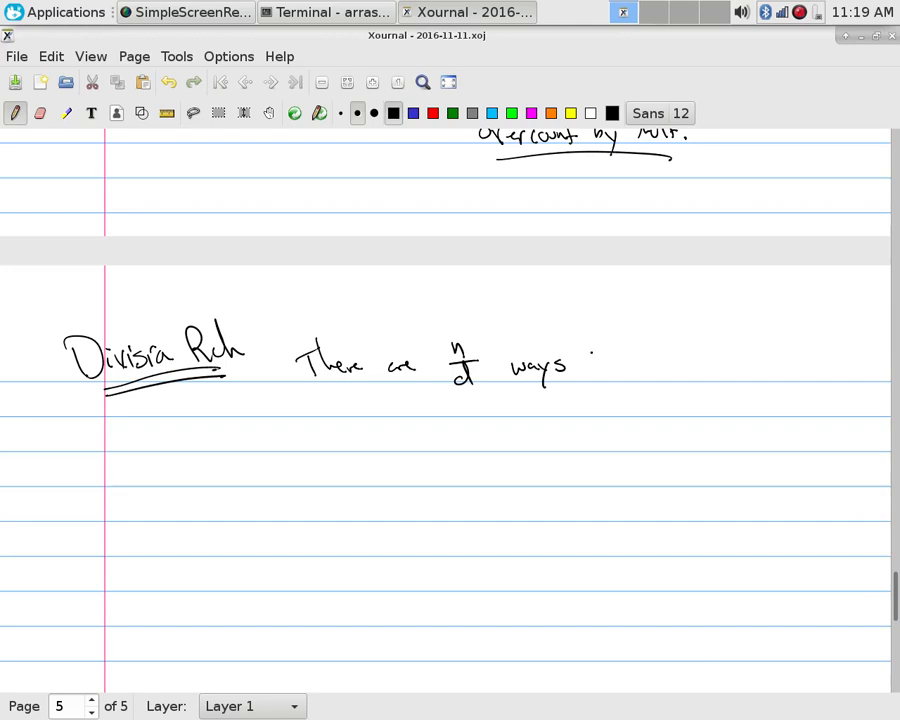
left_click_drag(585, 360, 705, 365)
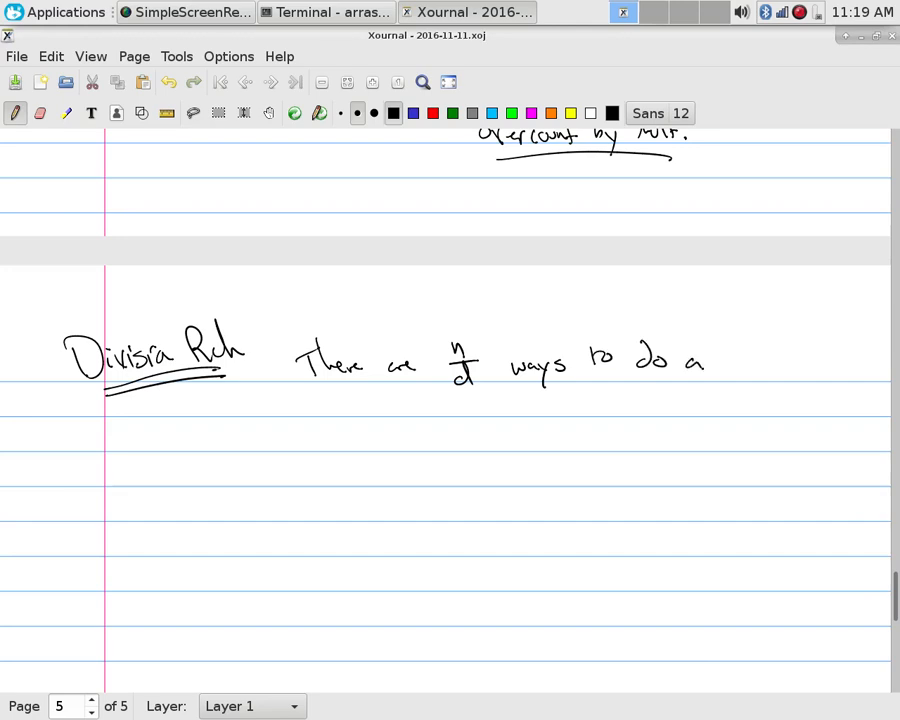
left_click_drag(715, 365, 780, 365)
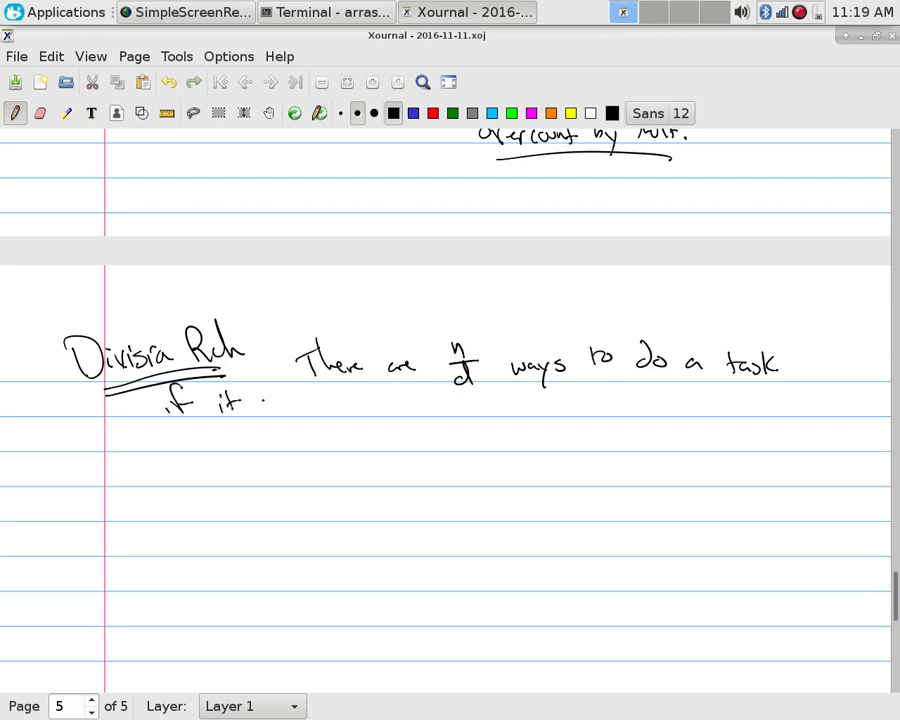
- Continue with 'if it can be done by a procedure that can be carried out in n ways, and'
left_click_drag(250, 405, 360, 405)
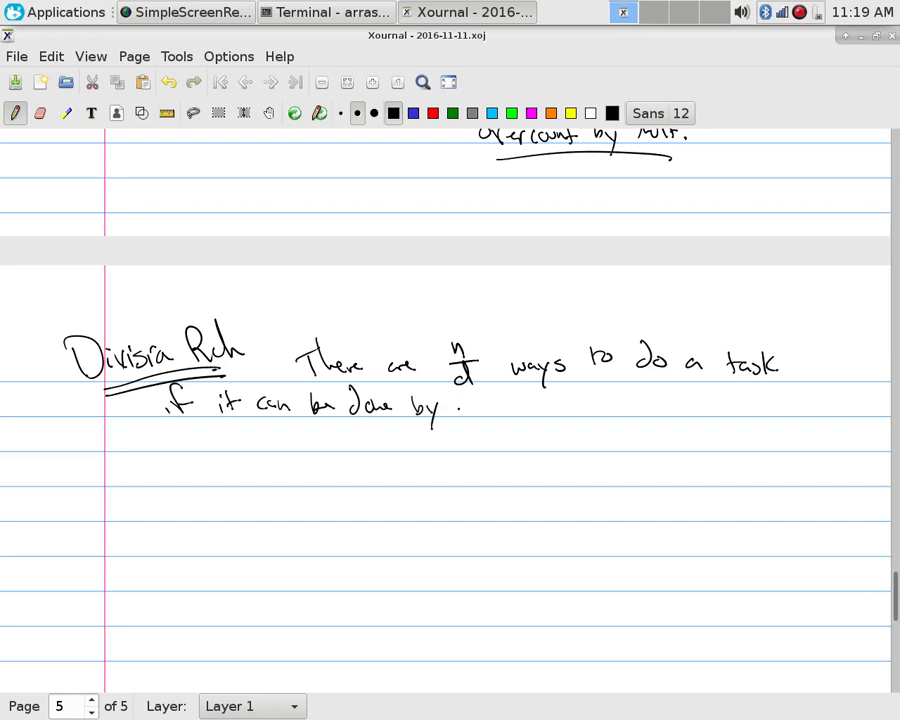
left_click_drag(460, 410, 545, 410)
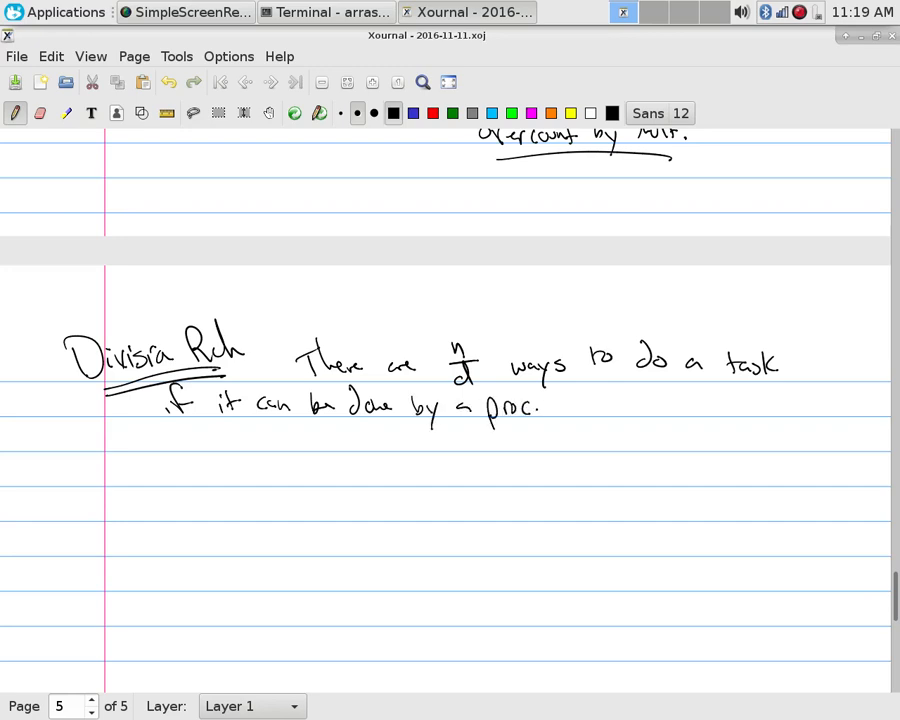
left_click_drag(540, 405, 605, 405)
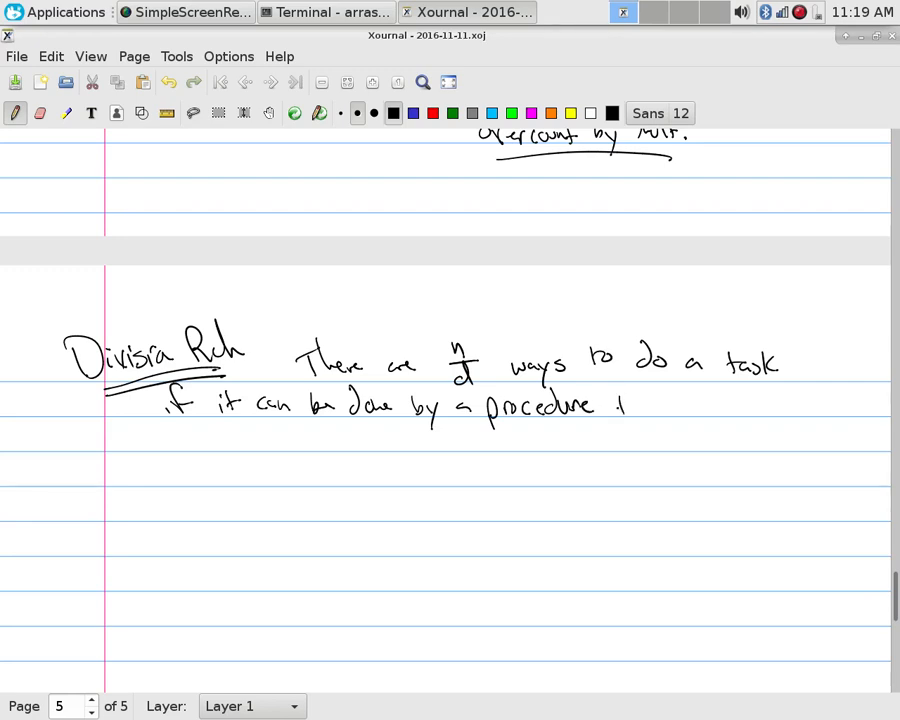
left_click_drag(630, 405, 725, 405)
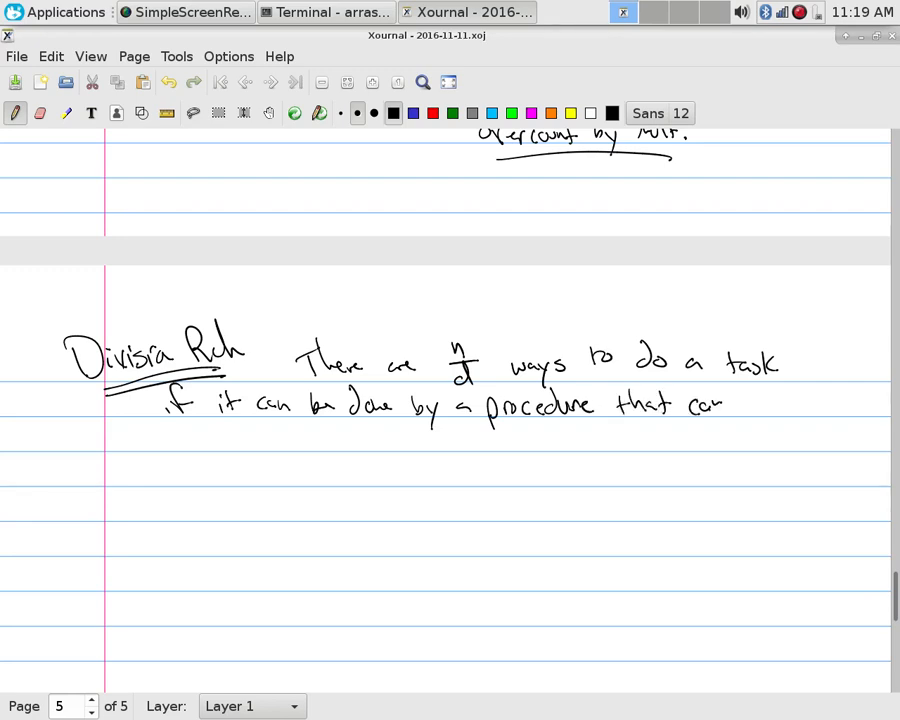
left_click_drag(170, 445, 250, 445)
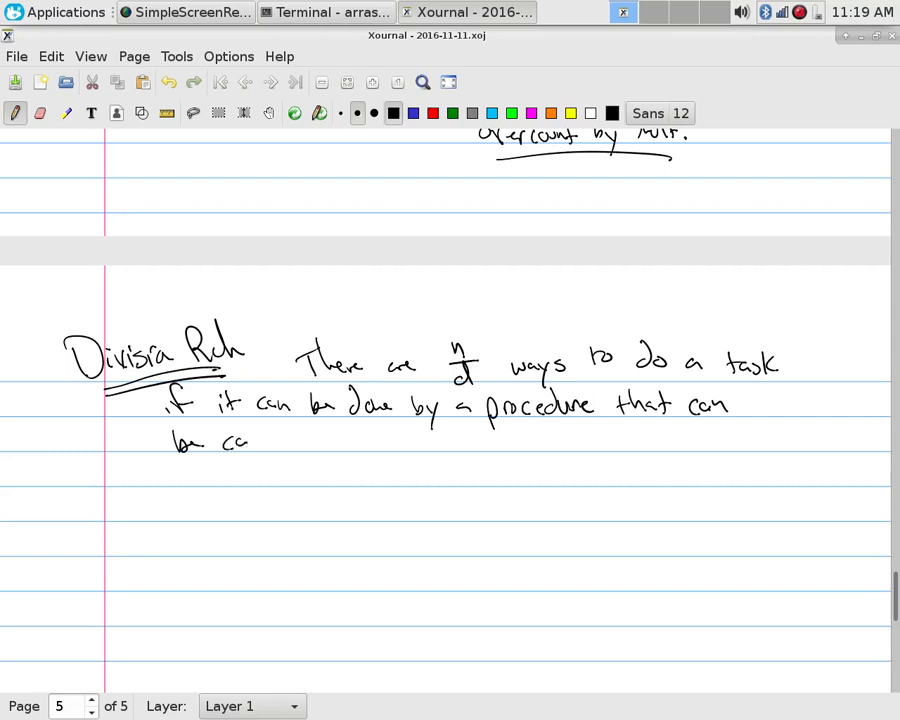
left_click_drag(235, 440, 335, 445)
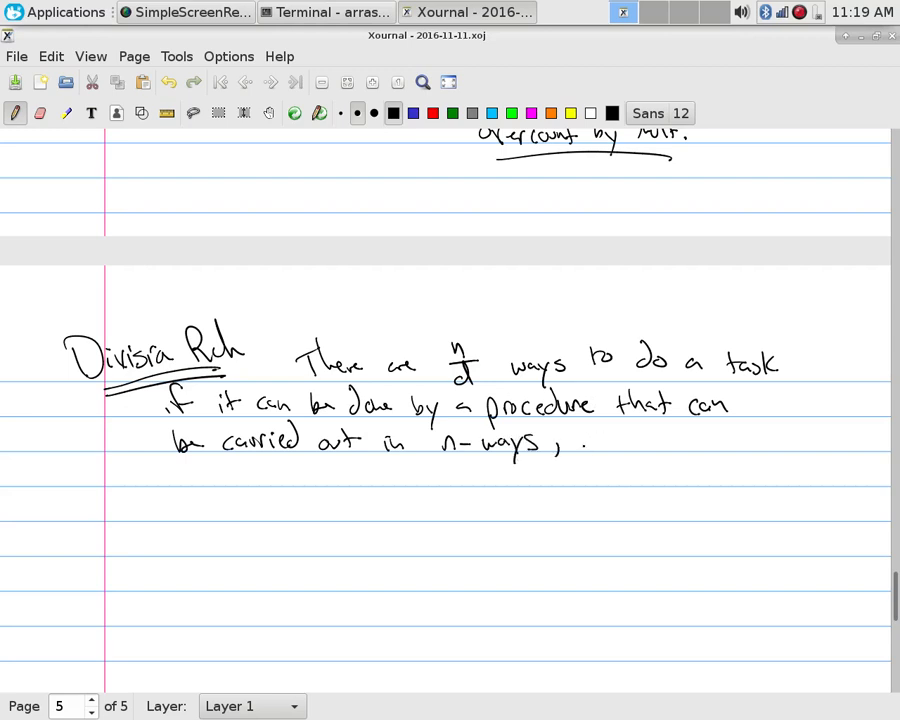
left_click_drag(585, 440, 625, 445)
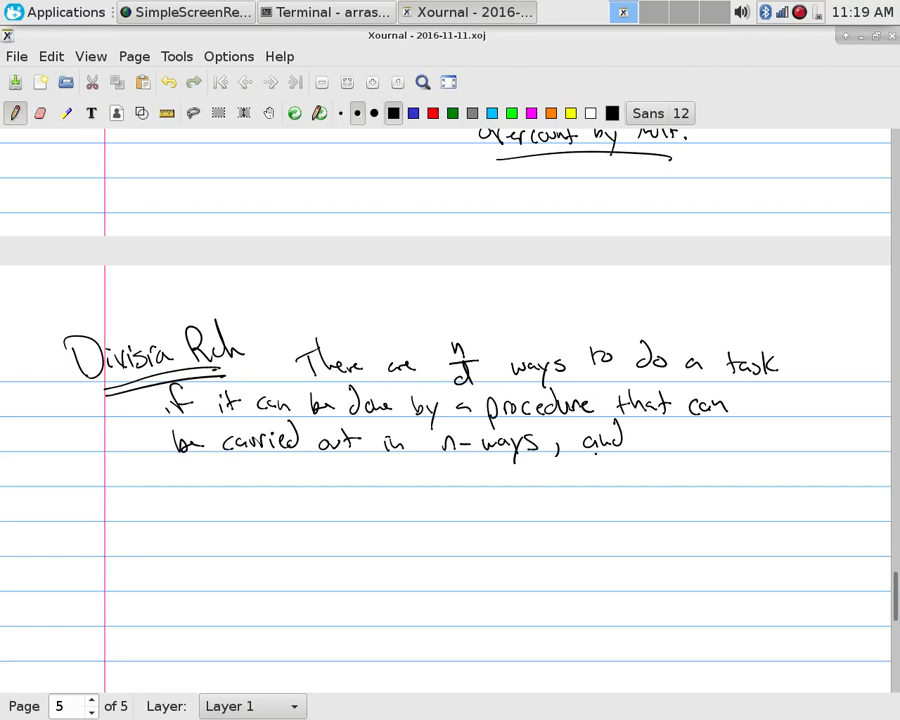
left_click_drag(575, 425, 645, 458)
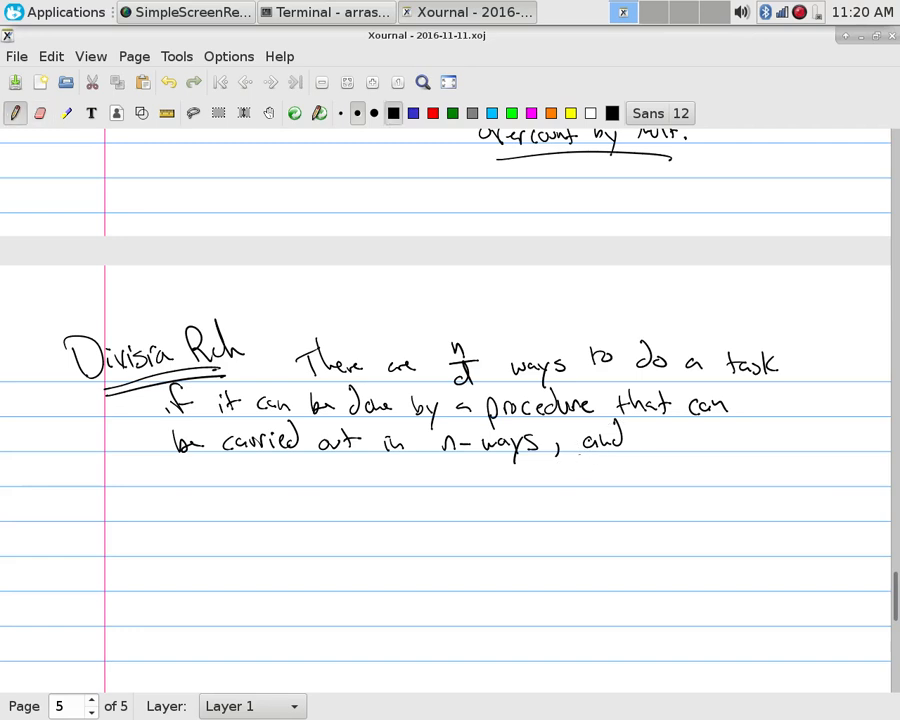
- Write 'for every way w, exactly', erasing one stroke to fix it
left_click_drag(660, 445, 685, 445)
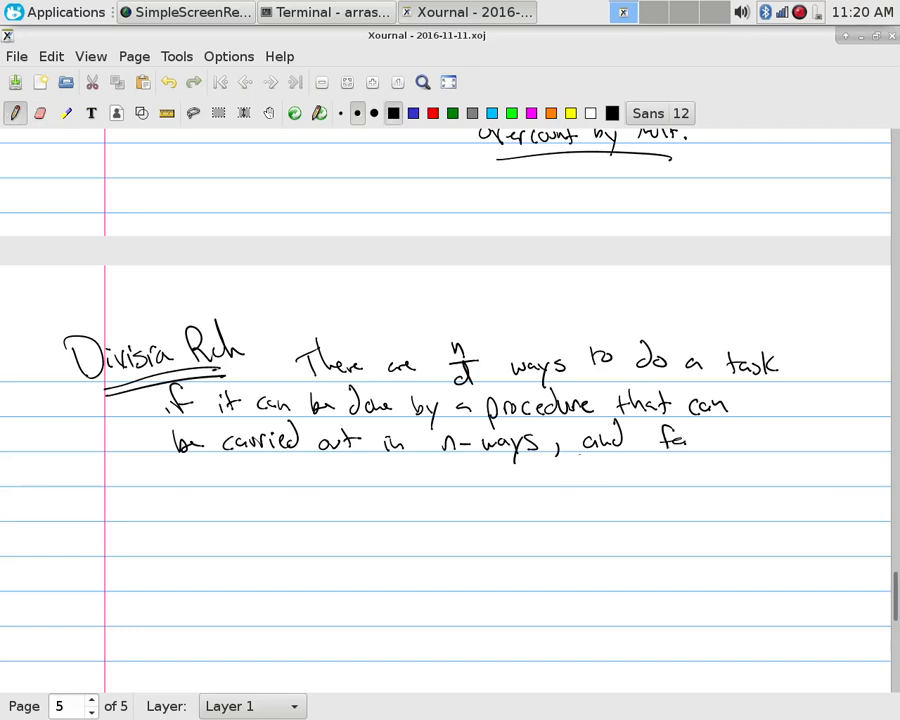
left_click(40, 113)
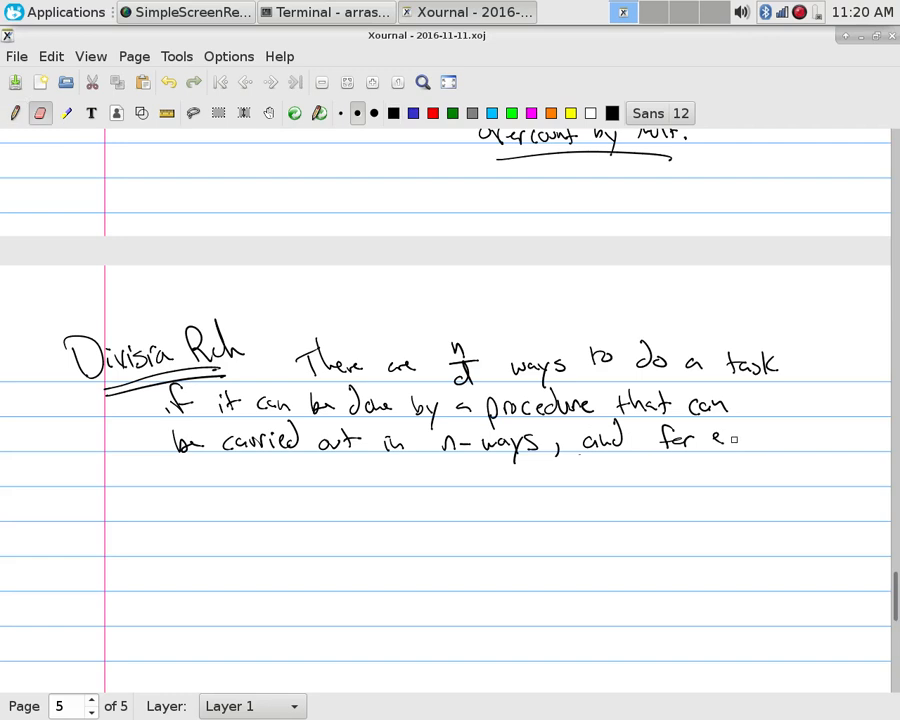
left_click_drag(720, 450, 775, 455)
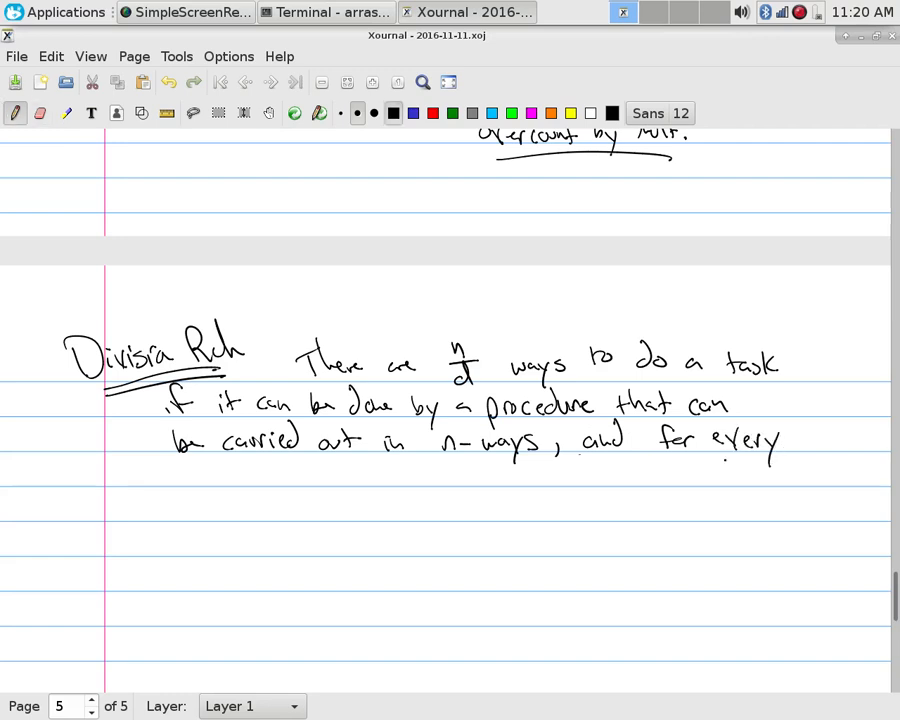
left_click_drag(175, 475, 225, 490)
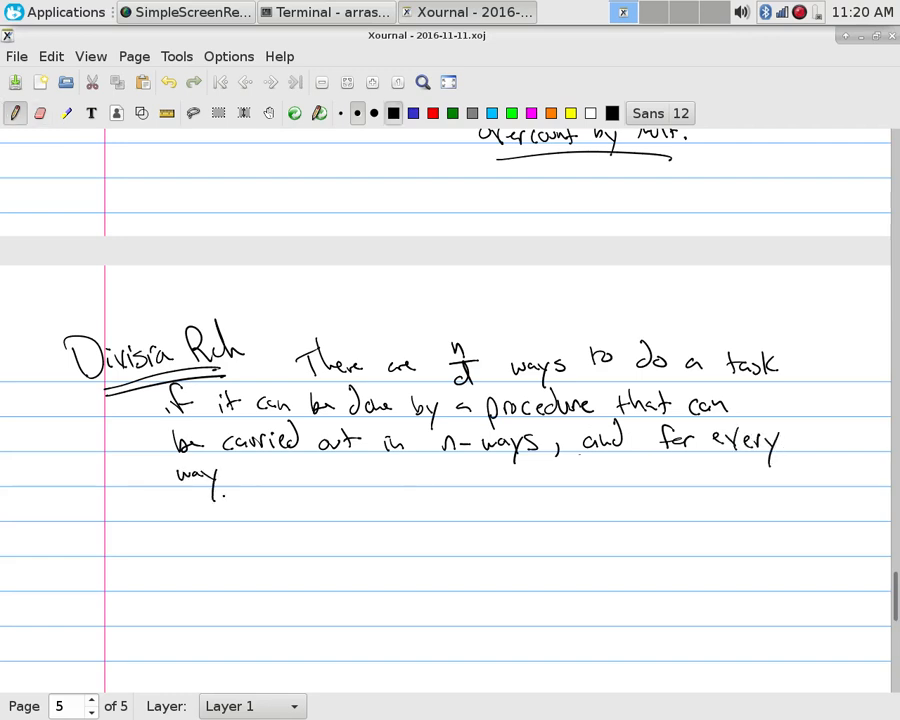
left_click_drag(245, 475, 265, 500)
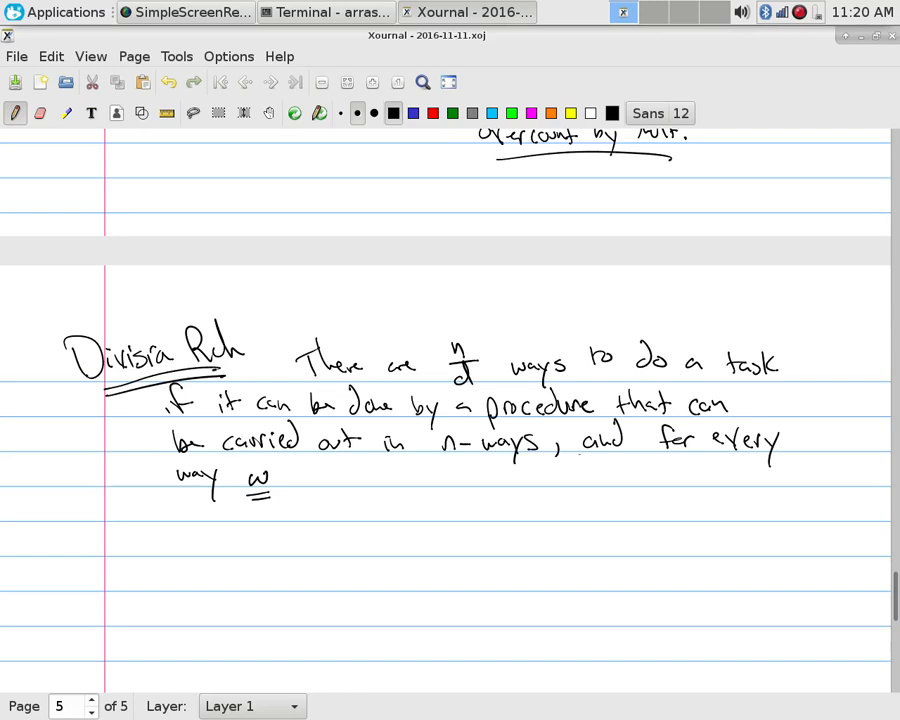
left_click(330, 498)
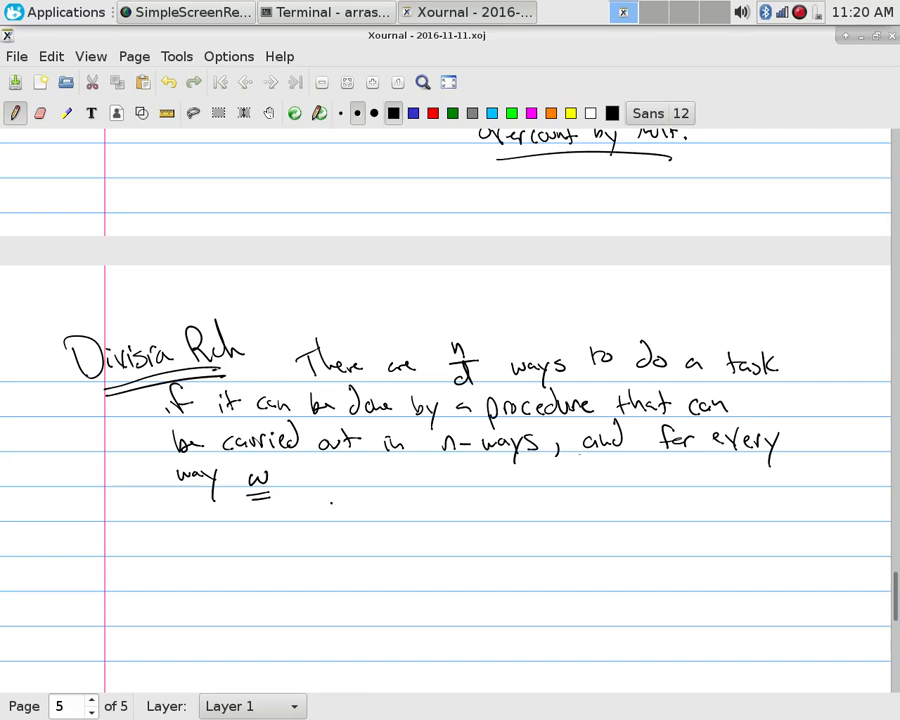
left_click_drag(300, 490, 350, 480)
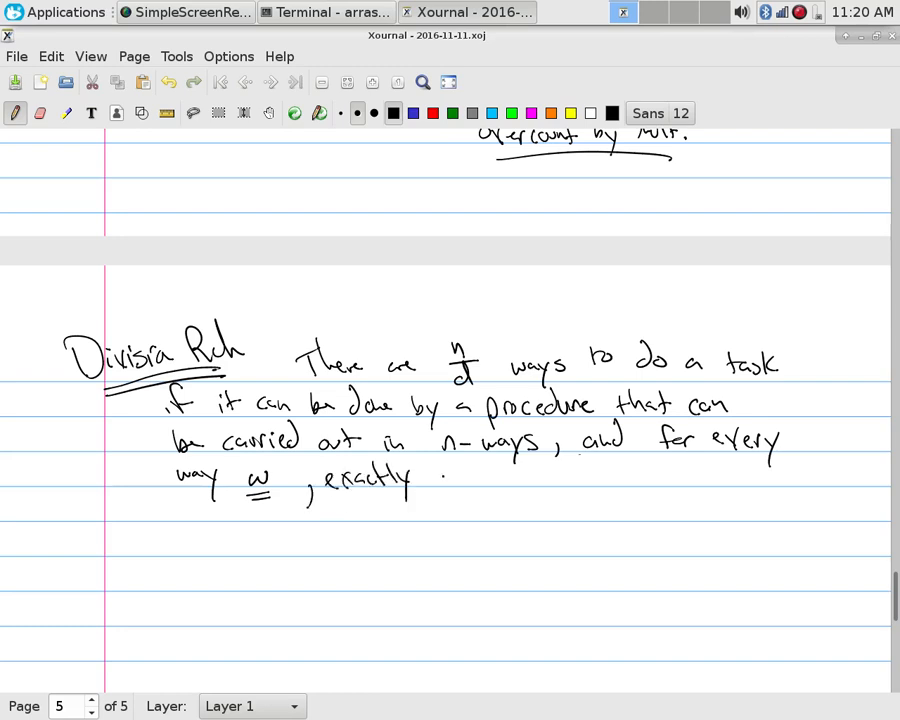
- Finish the sentence with 'd of the n ways correspond to way w'
left_click_drag(440, 470, 500, 485)
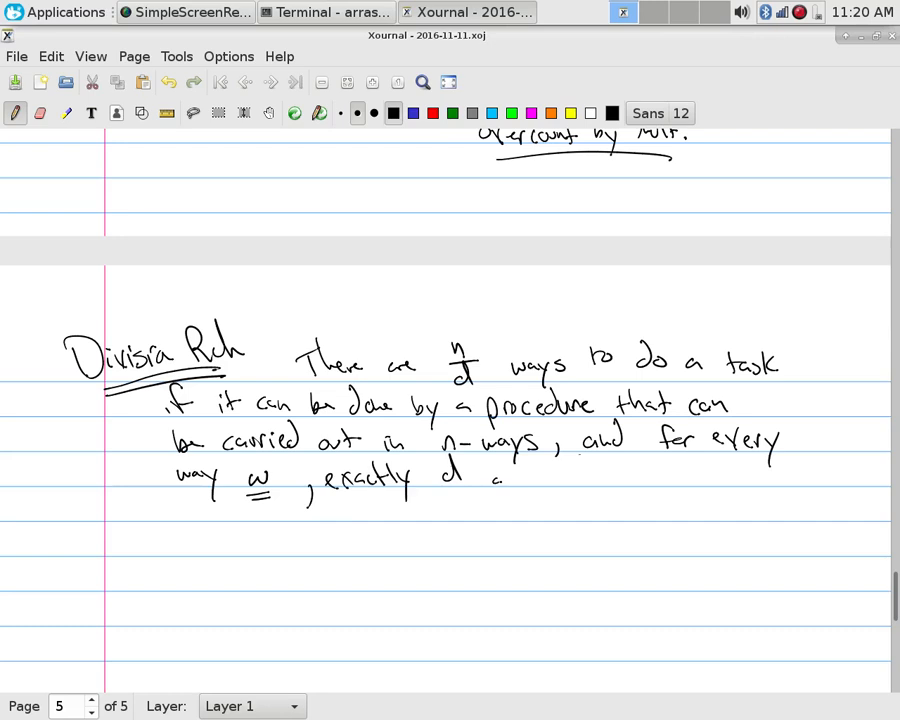
left_click_drag(490, 475, 625, 478)
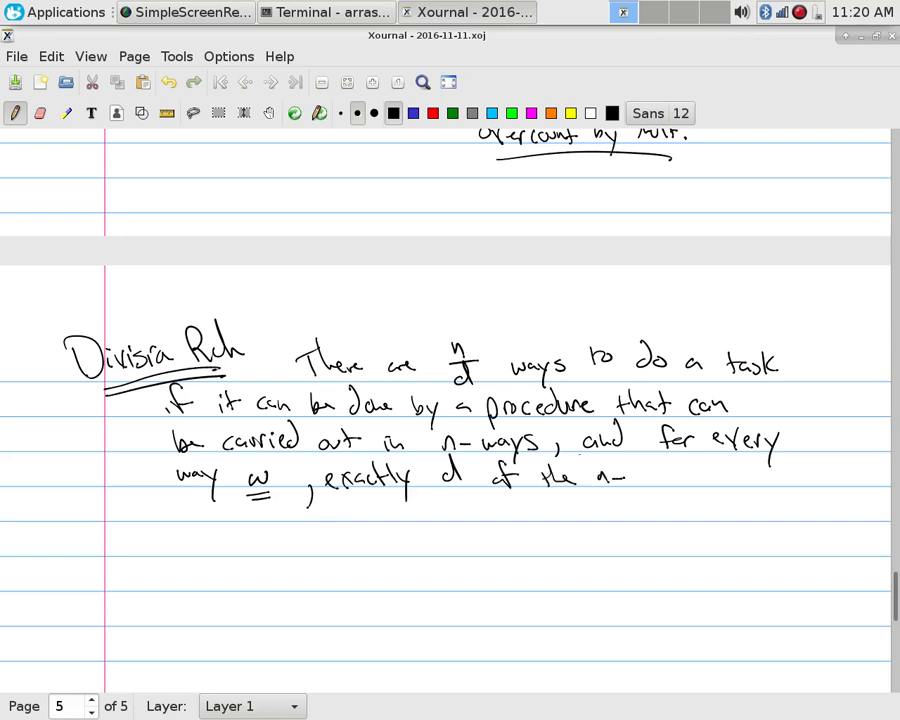
left_click_drag(625, 478, 680, 478)
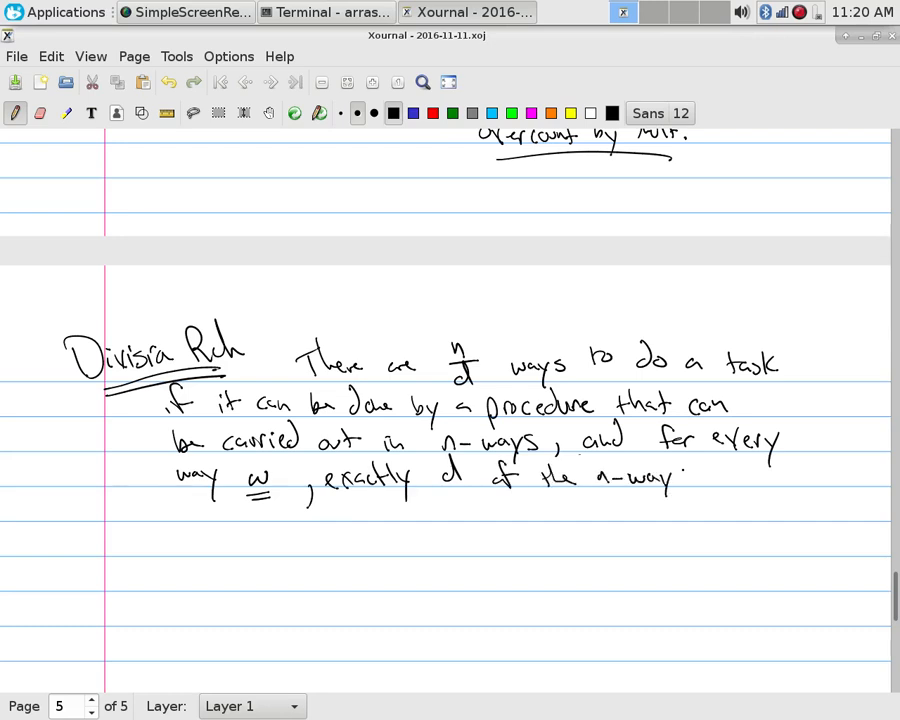
left_click_drag(690, 478, 745, 478)
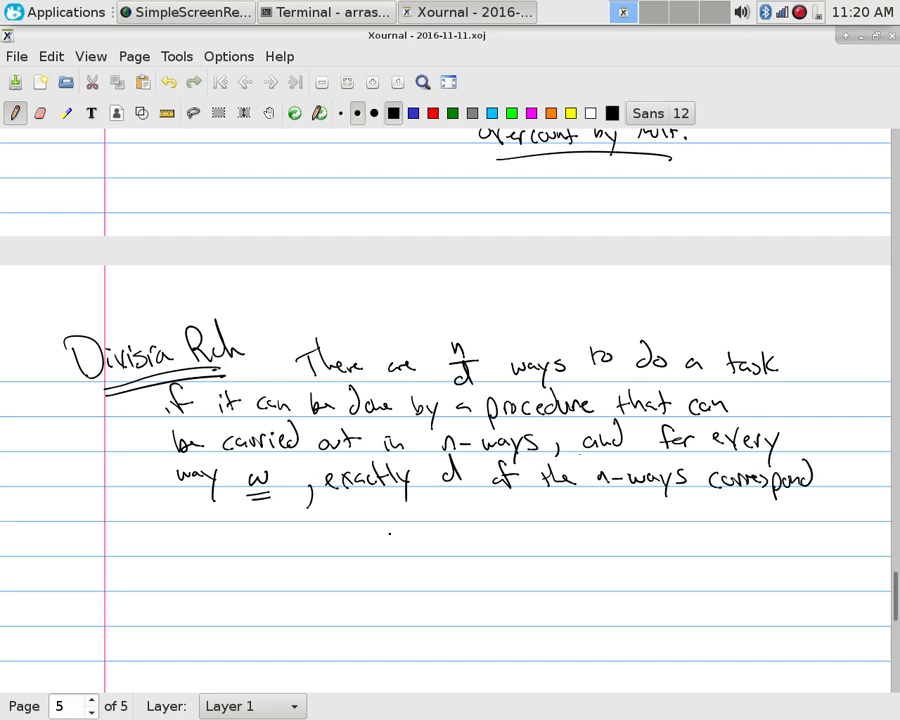
left_click_drag(180, 540, 265, 540)
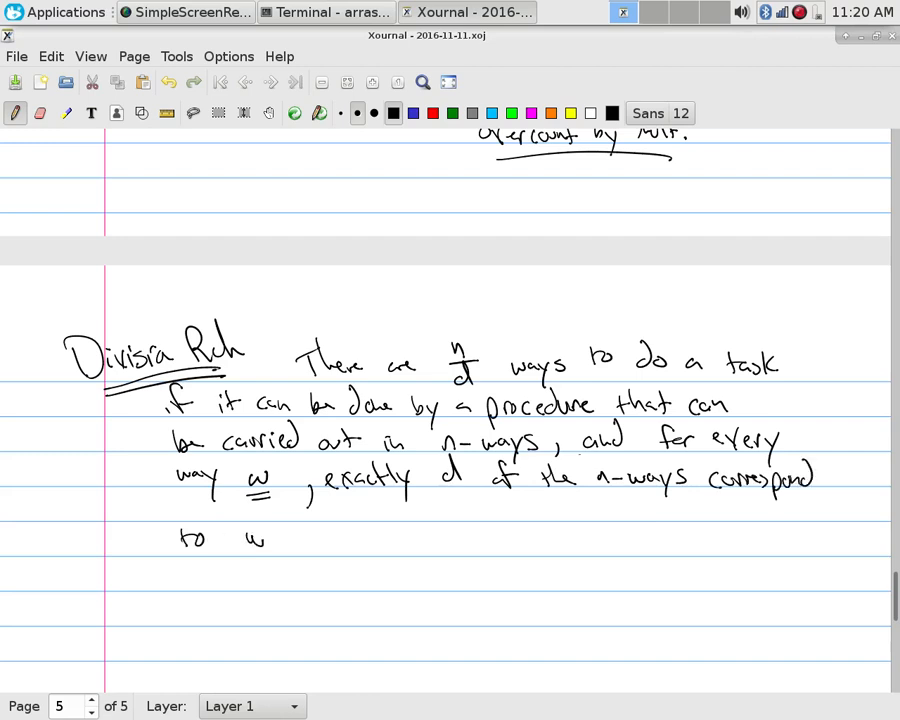
left_click_drag(235, 540, 290, 540)
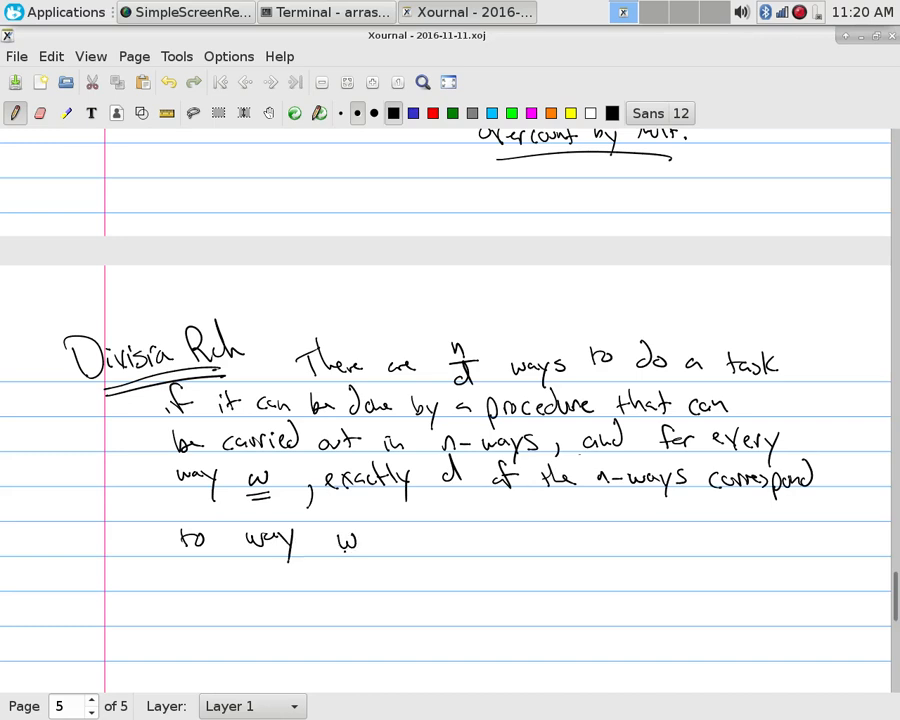
left_click_drag(335, 548, 370, 548)
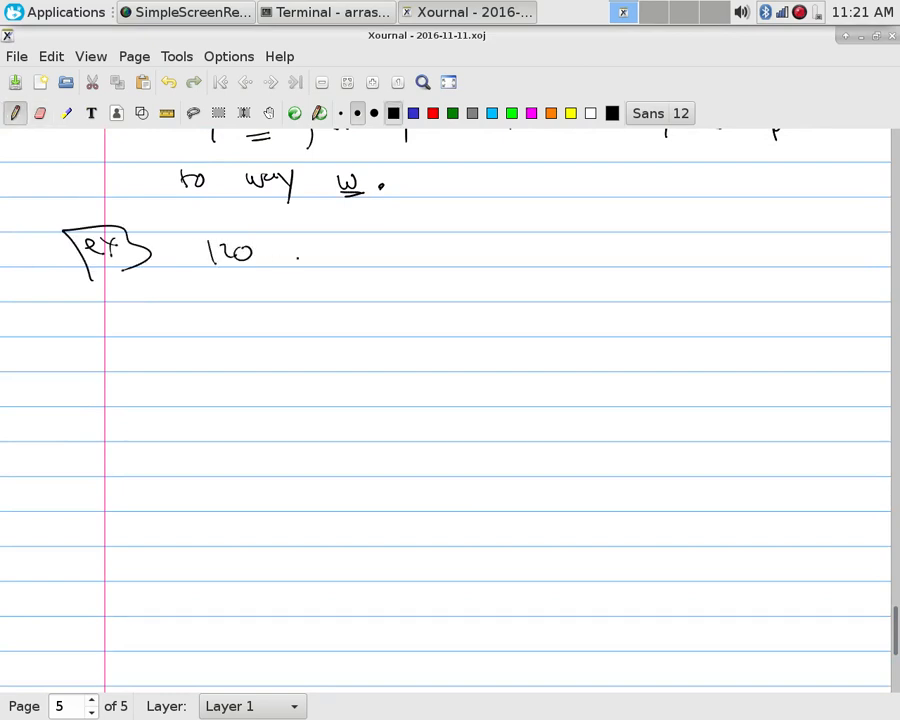
- Write '120 races' and list 1st, 2nd, 3rd, lose under a boxed 'ways' label
left_click_drag(295, 255, 355, 250)
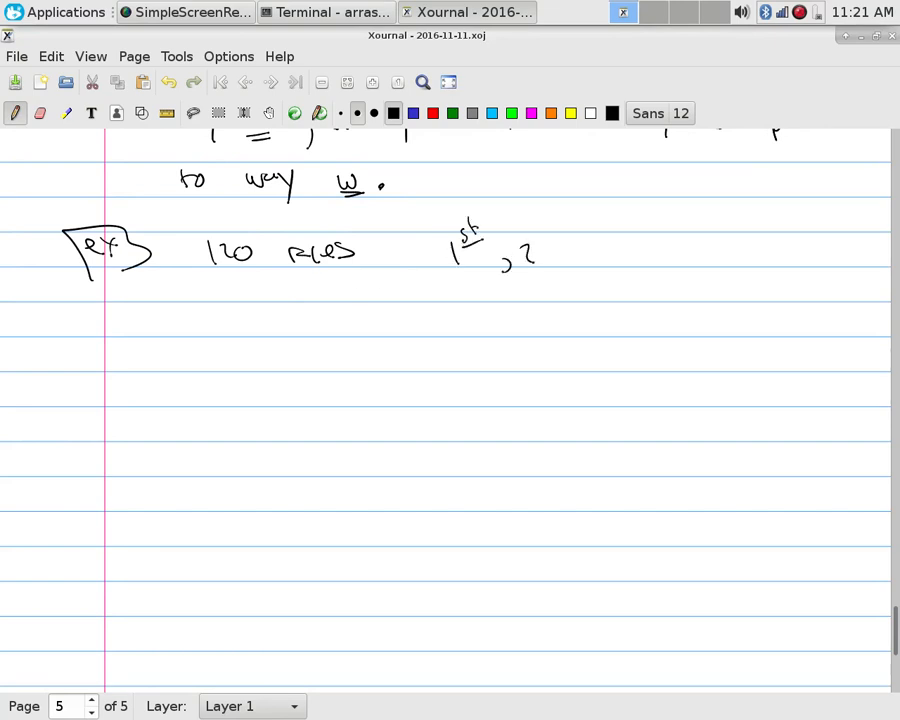
left_click_drag(540, 240, 620, 250)
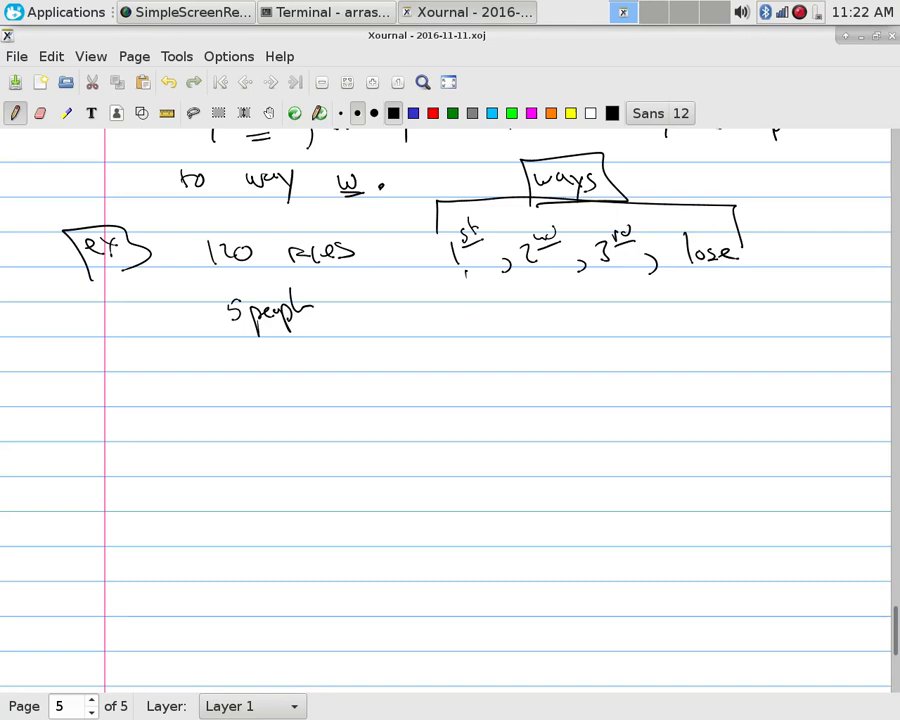
- Write counts 1,1,1,2, then 120/(1·1·1·2) = 60 with 60 boxed, and a divider line
left_click_drag(465, 280, 535, 290)
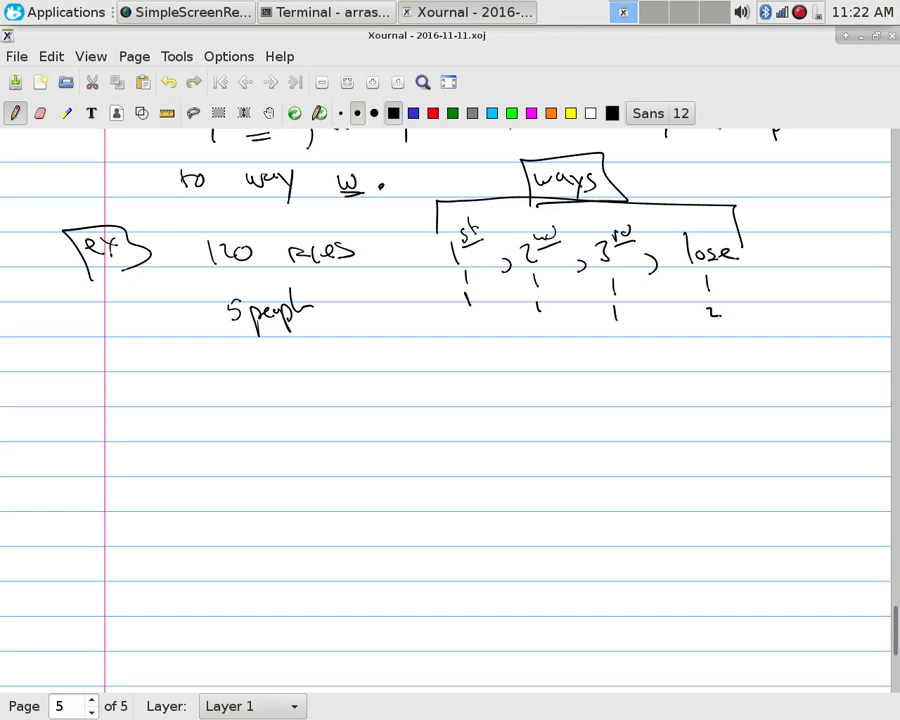
left_click_drag(255, 390, 305, 395)
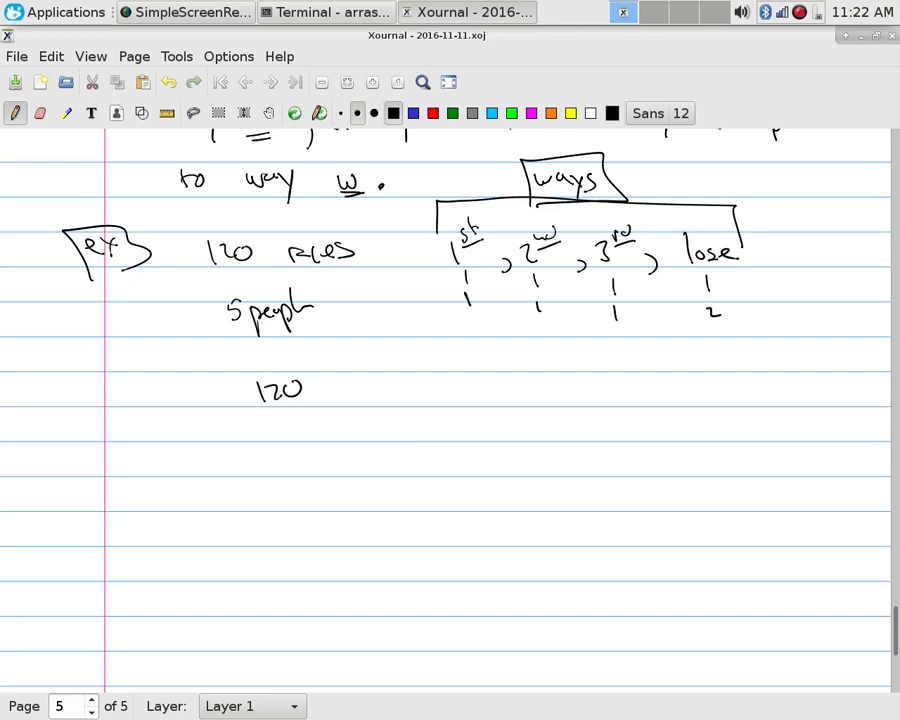
left_click_drag(255, 413, 315, 413)
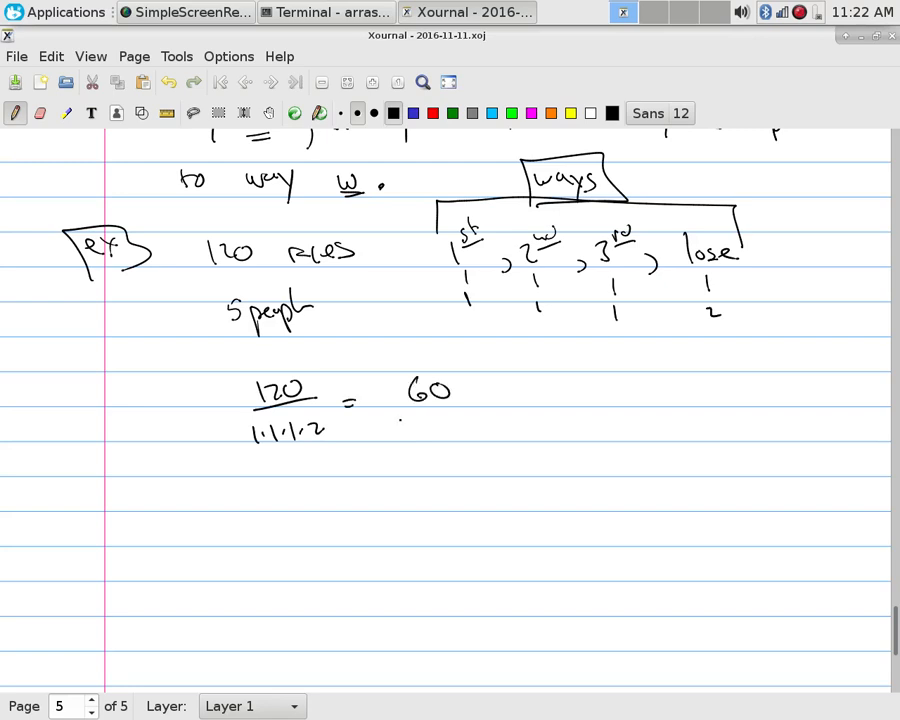
left_click_drag(395, 370, 480, 415)
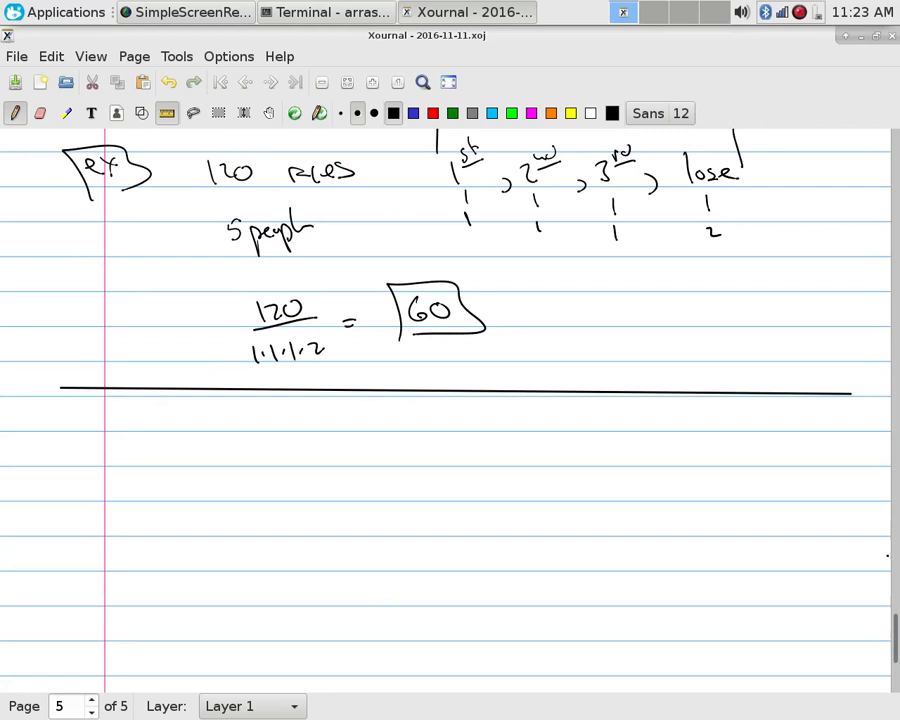
scroll("down", 3)
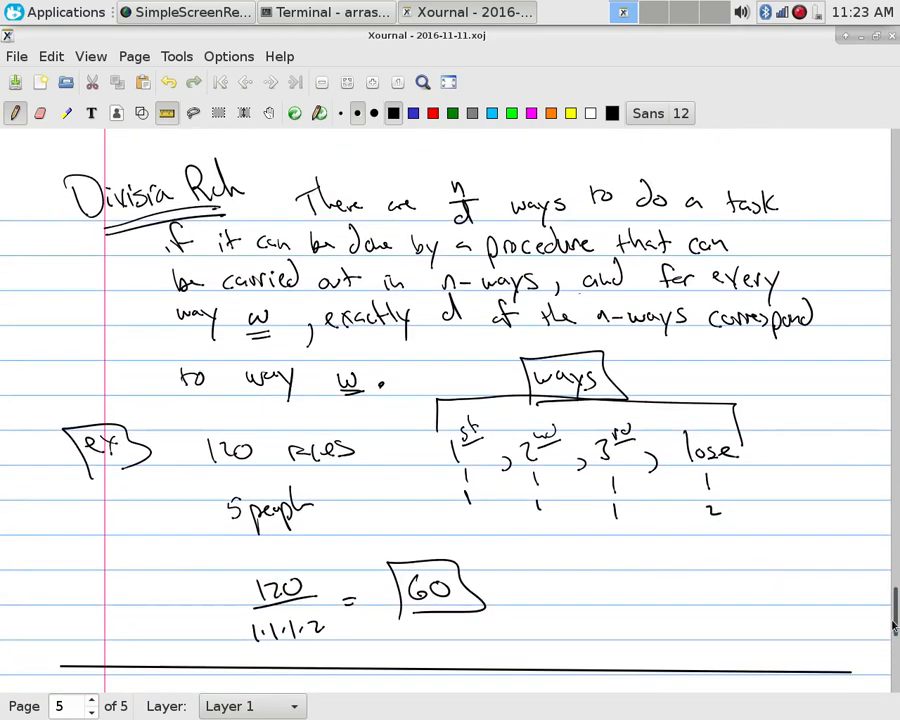